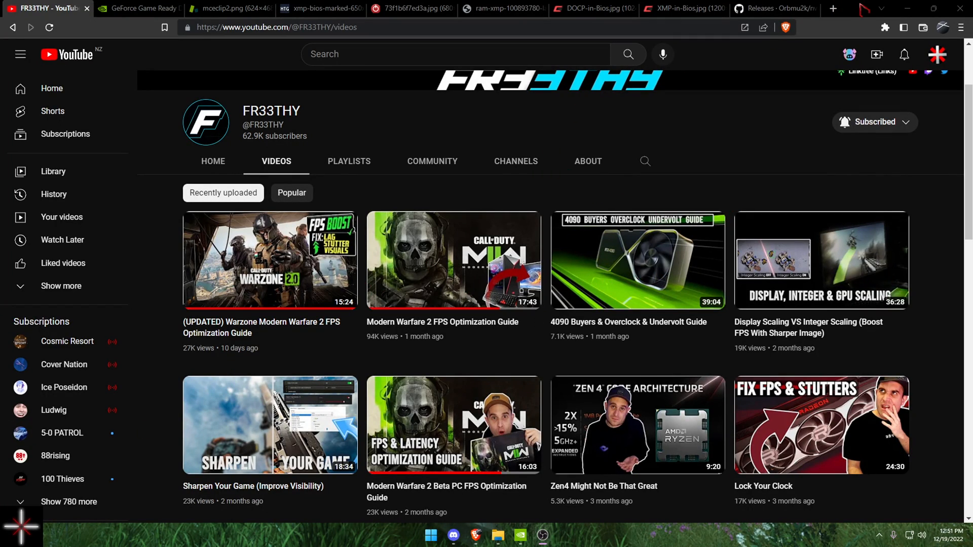
mouse_move(620, 150)
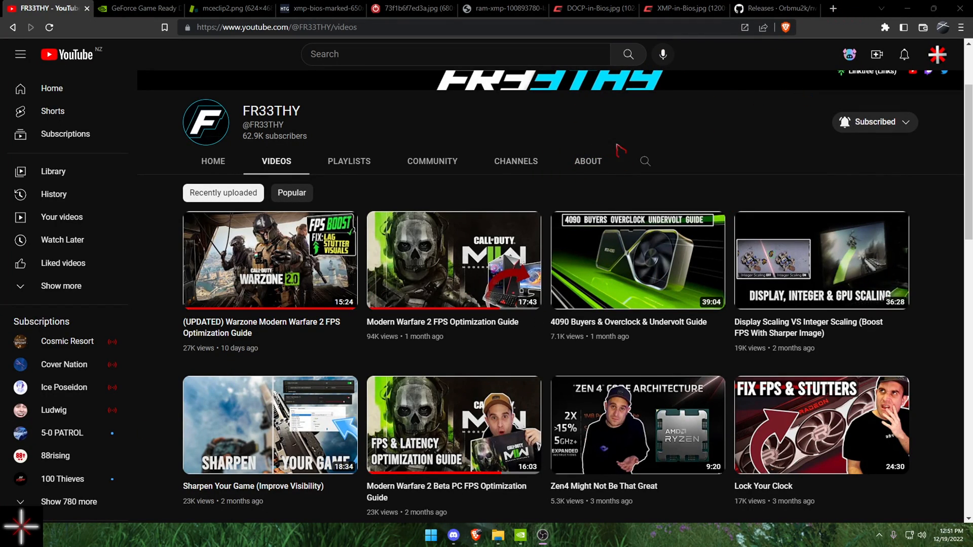
mouse_move(465, 124)
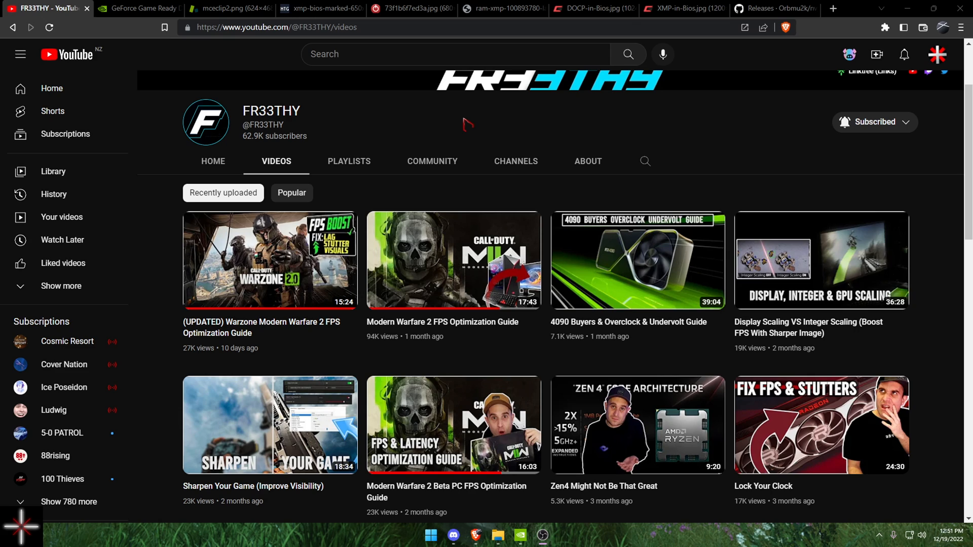
mouse_move(878, 37)
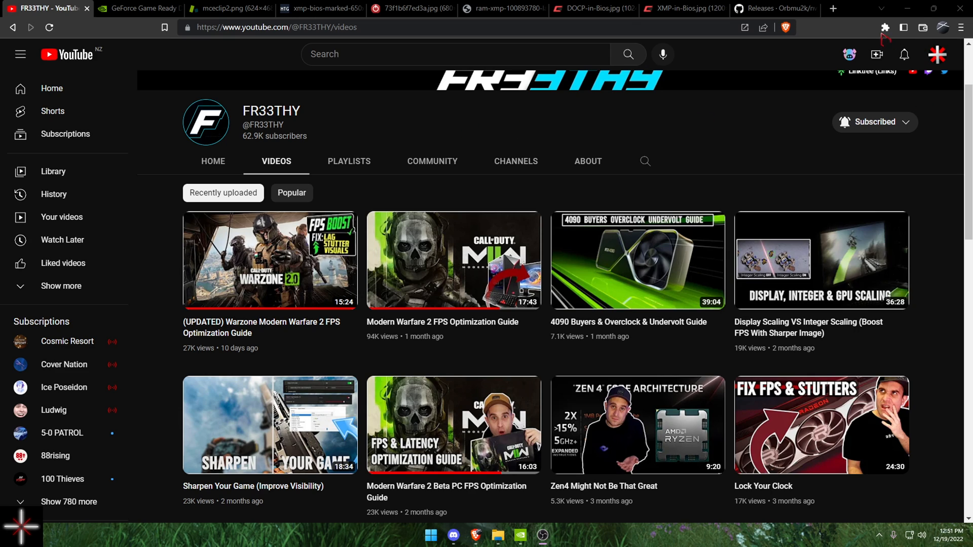
mouse_move(676, 134)
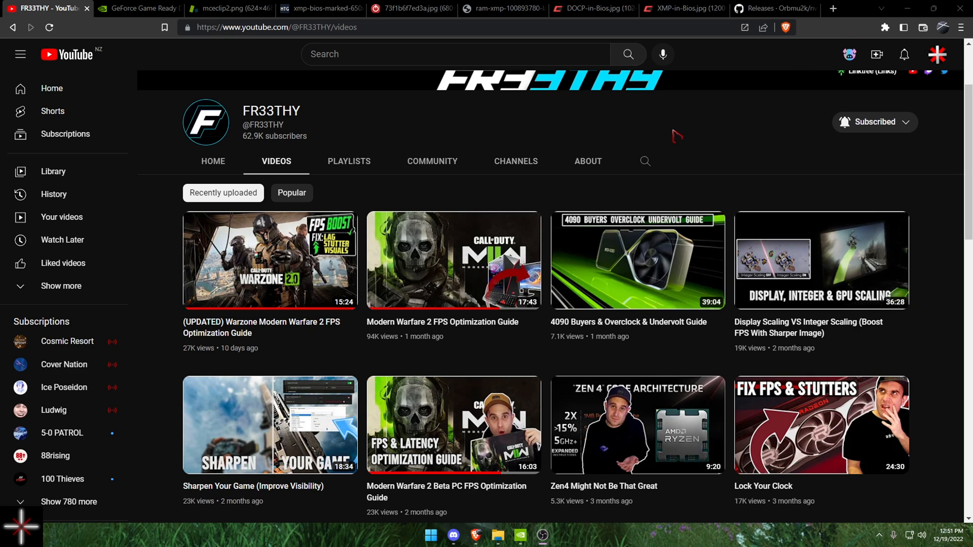
mouse_move(476, 126)
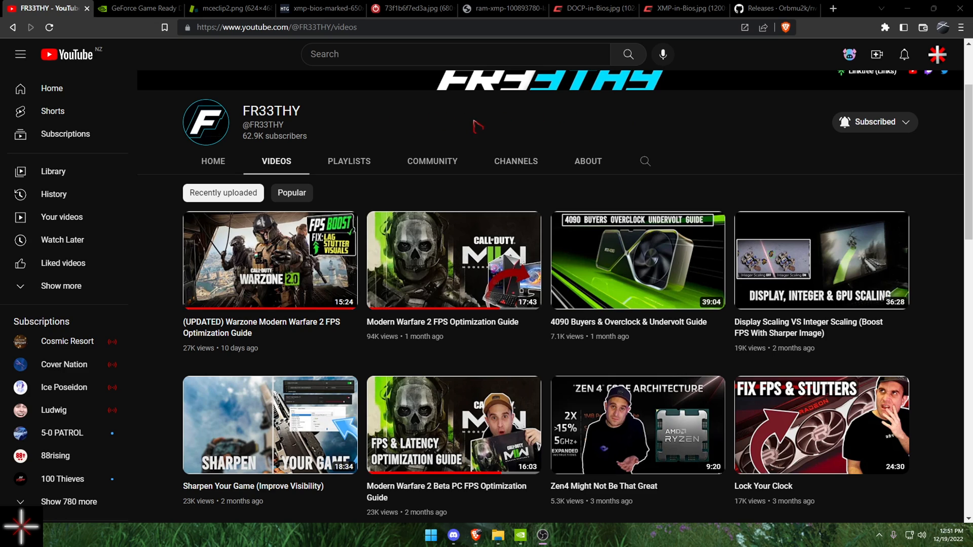
mouse_move(453, 121)
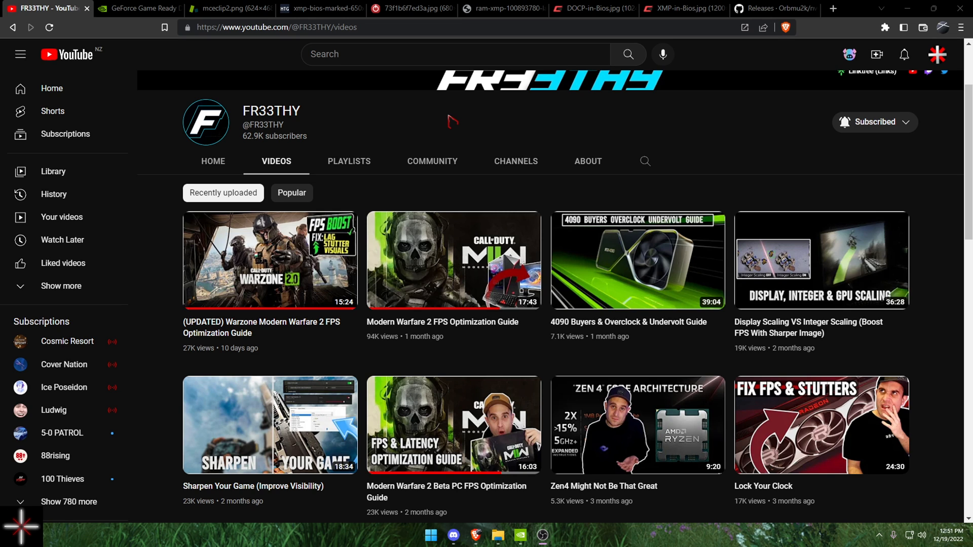
- Check live CPU and memory performance in Task Manager, then close it and scroll the page
left_click(431, 535)
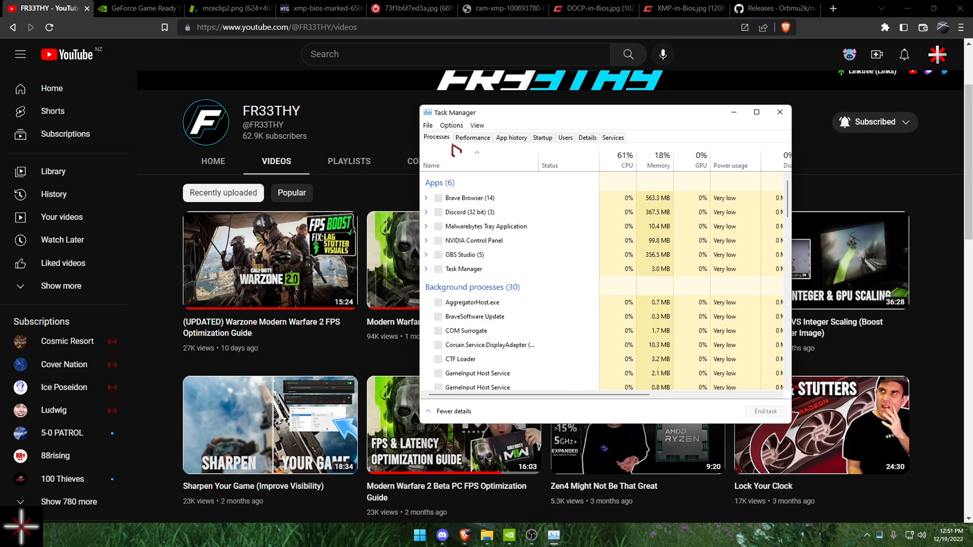
left_click(472, 138)
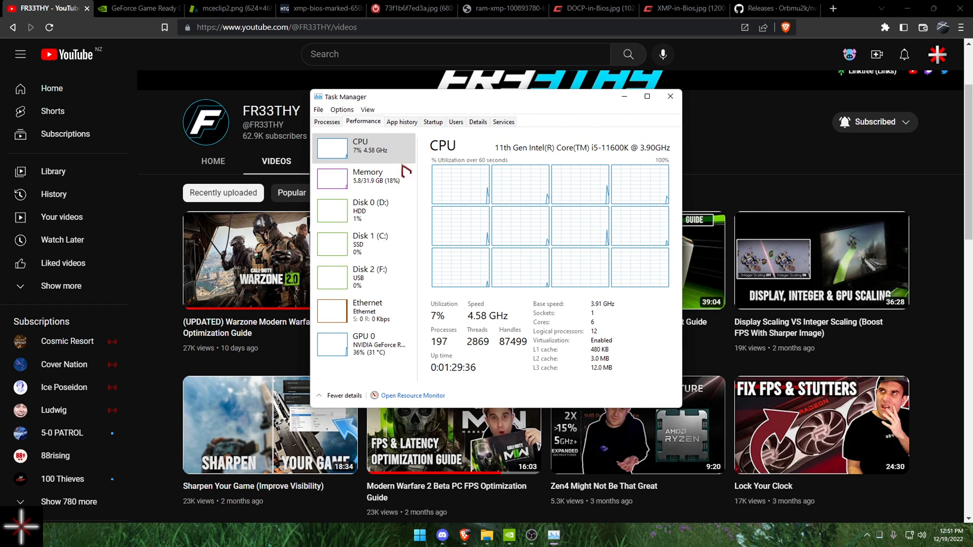
left_click(669, 96)
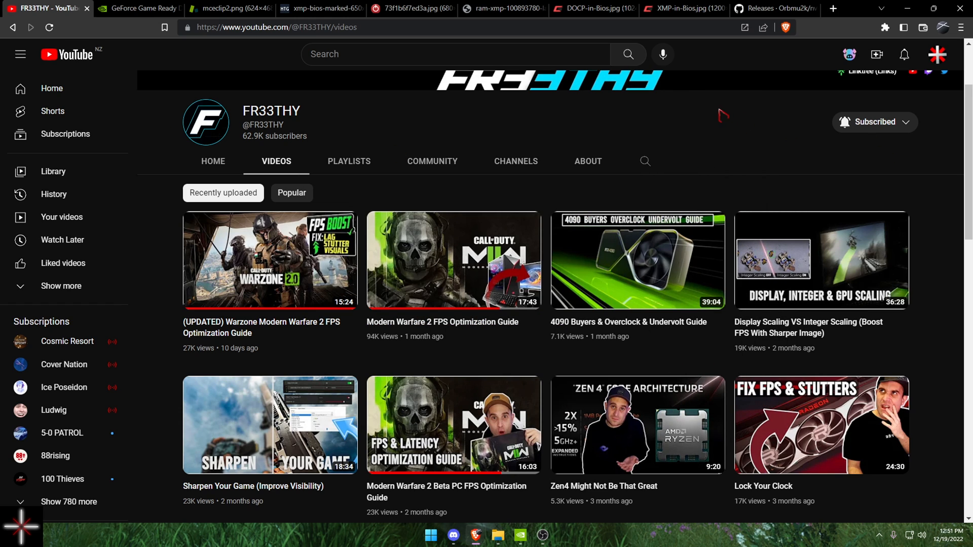
scroll("up", 3)
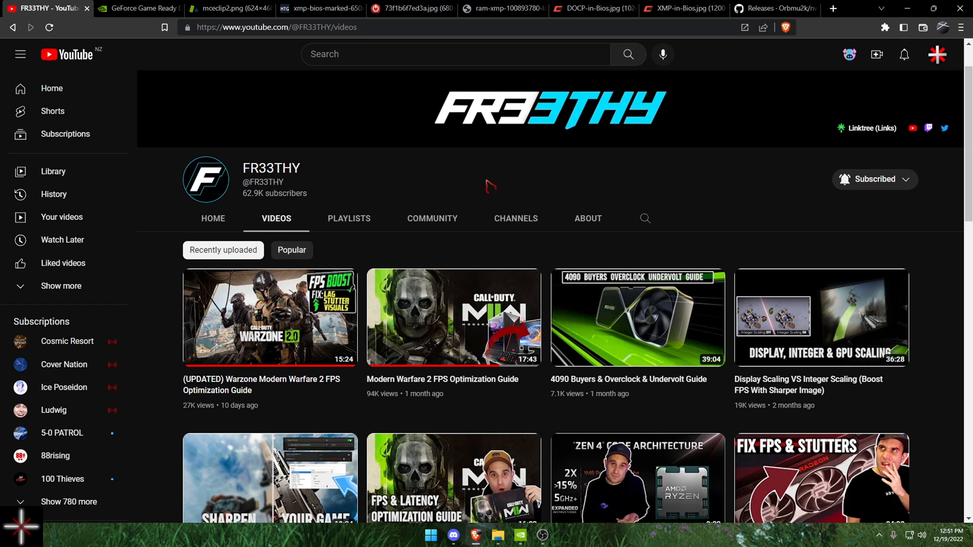
scroll("down", 3)
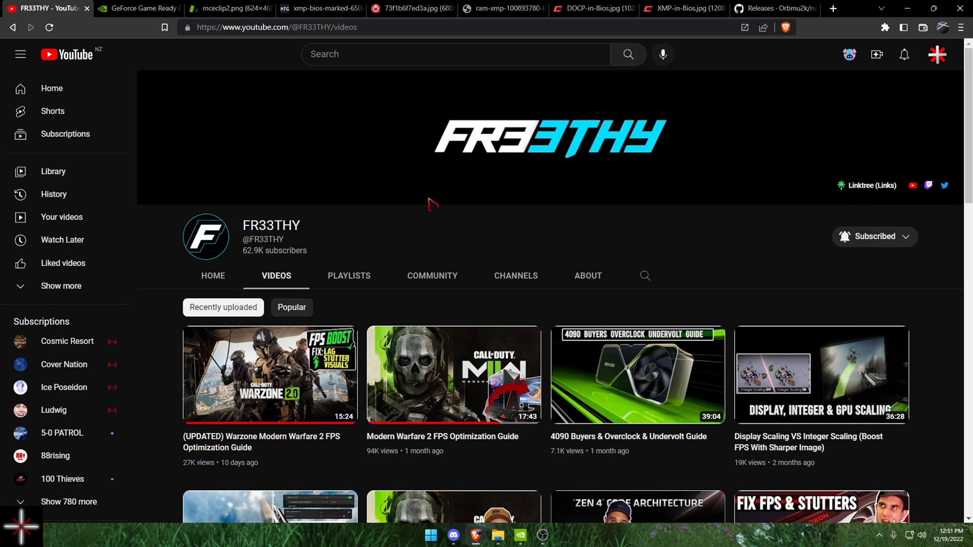
scroll("down", 3)
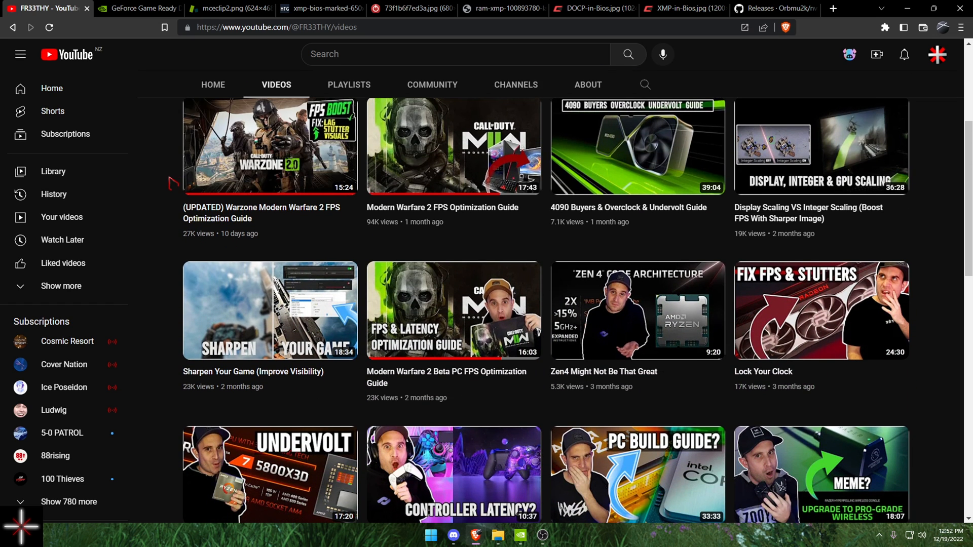
scroll("down", 3)
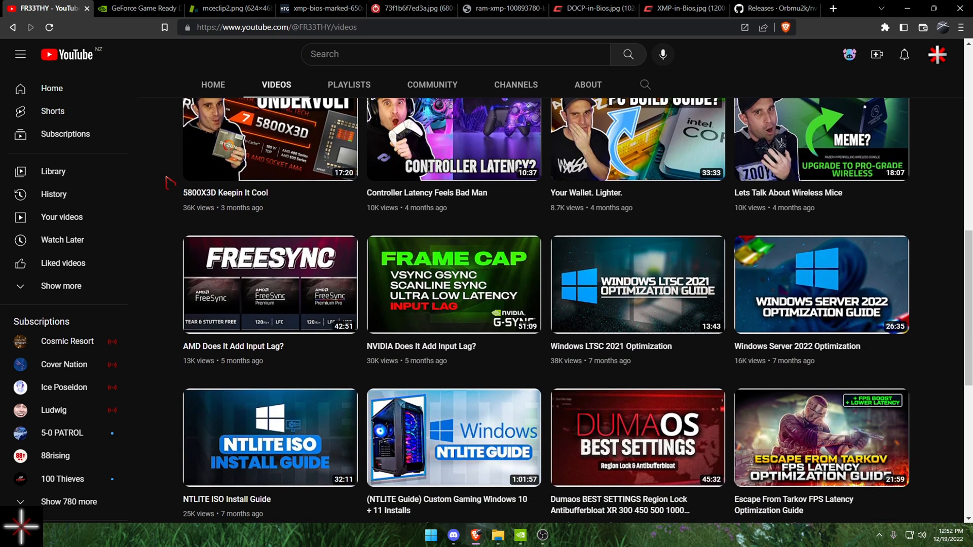
scroll("up", 3)
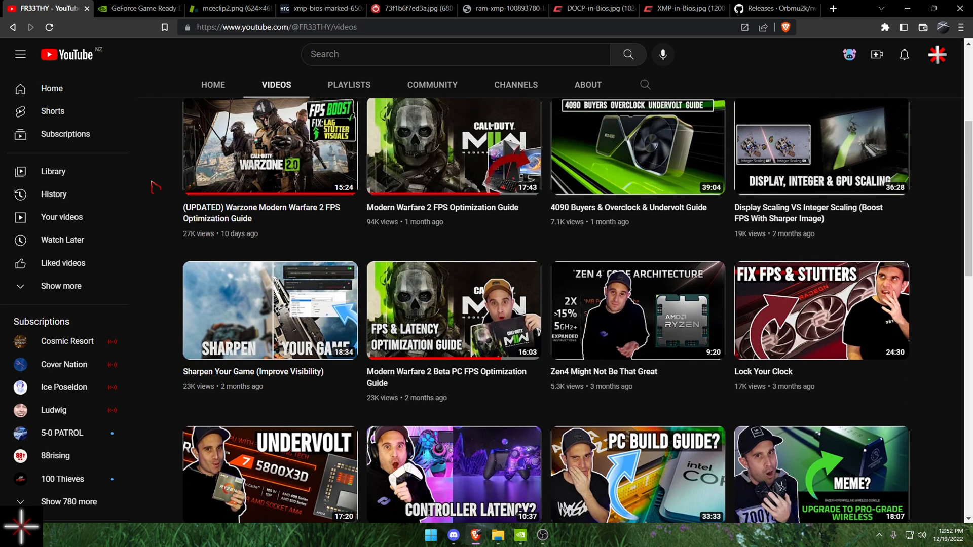
scroll("up", 3)
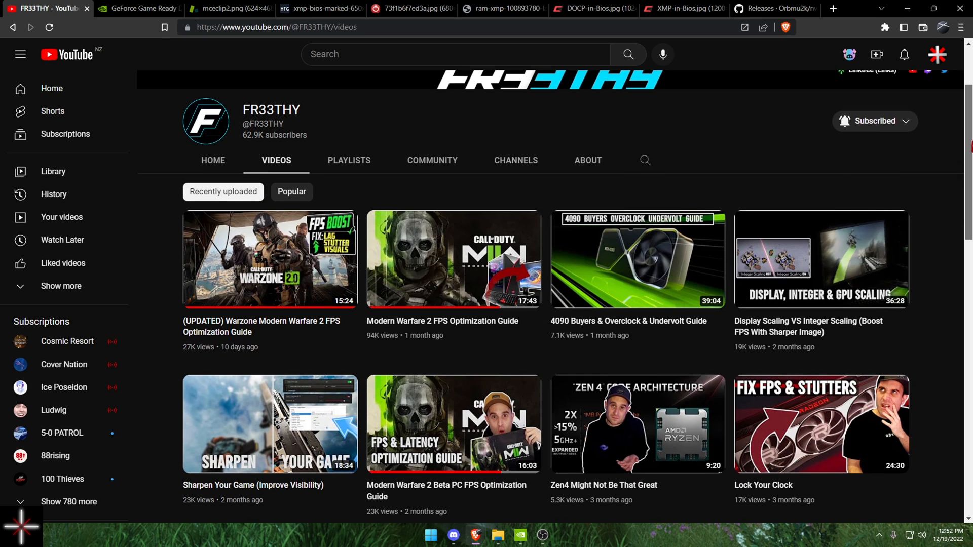
scroll("down", 3)
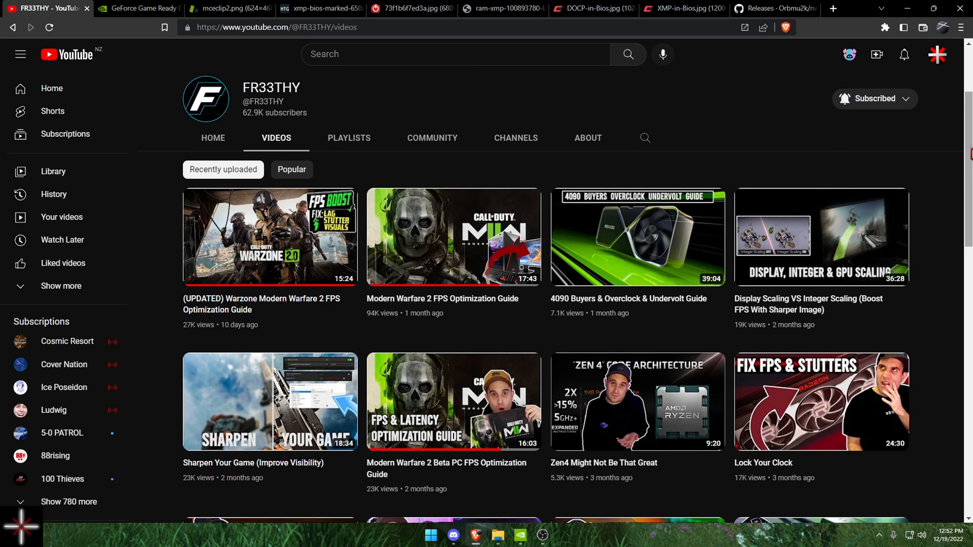
- Return to the NVIDIA driver search form, keeping GeForce as the product type
left_click(138, 9)
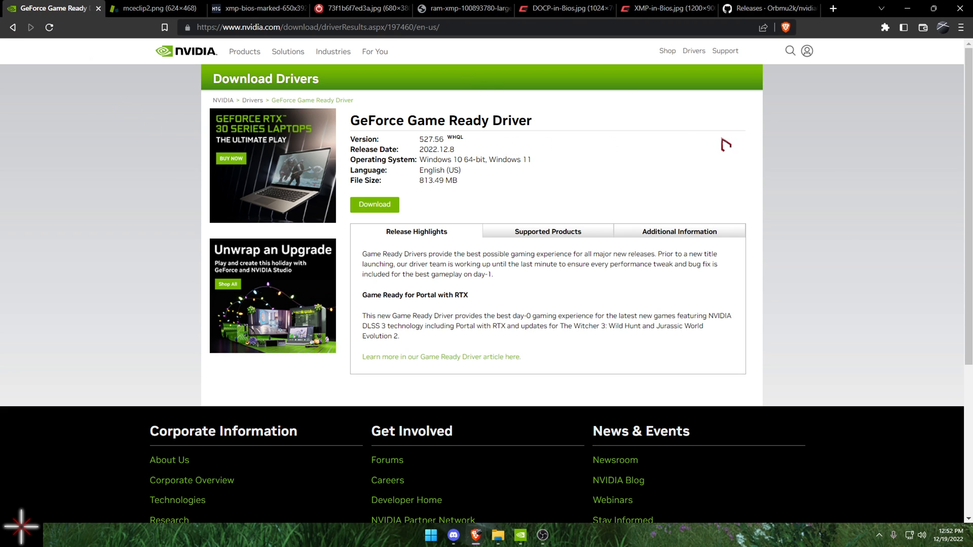
mouse_move(841, 151)
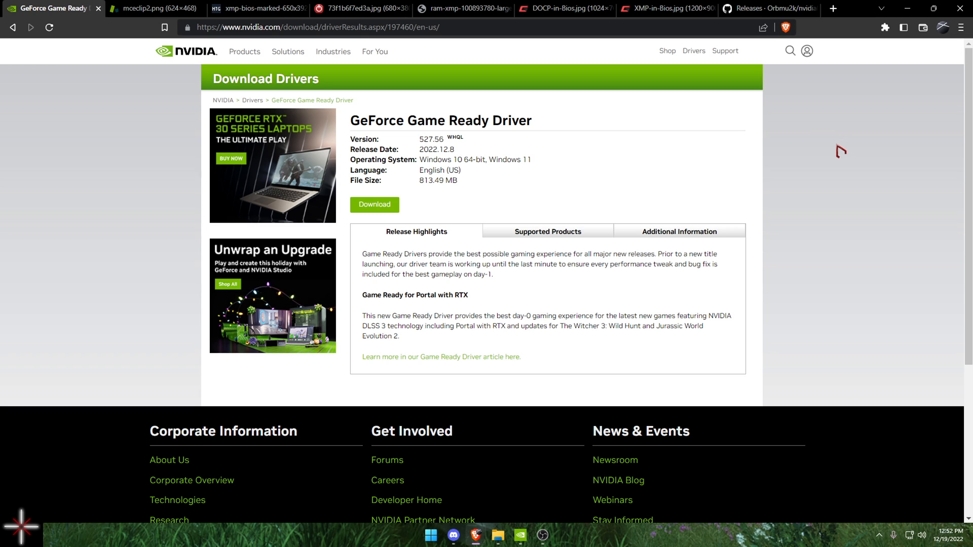
mouse_move(821, 153)
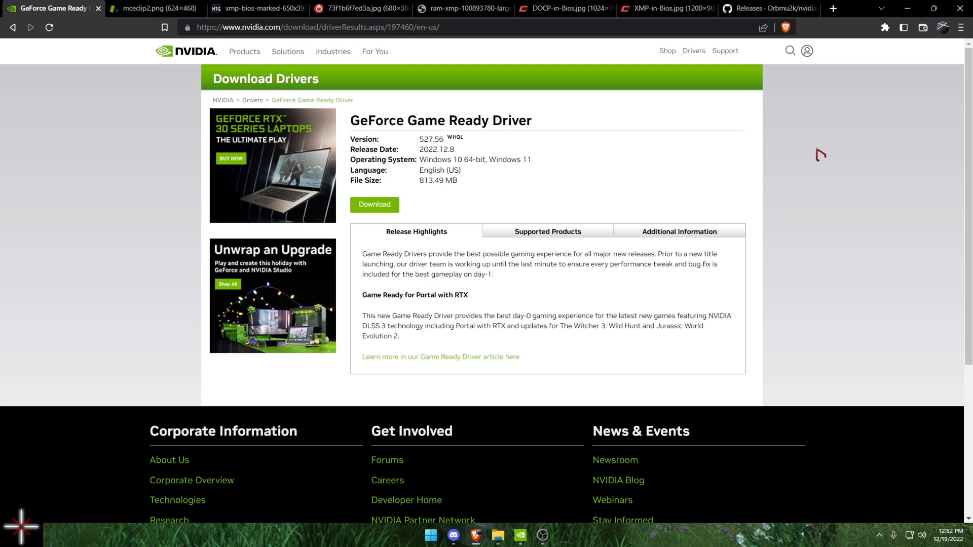
mouse_move(476, 207)
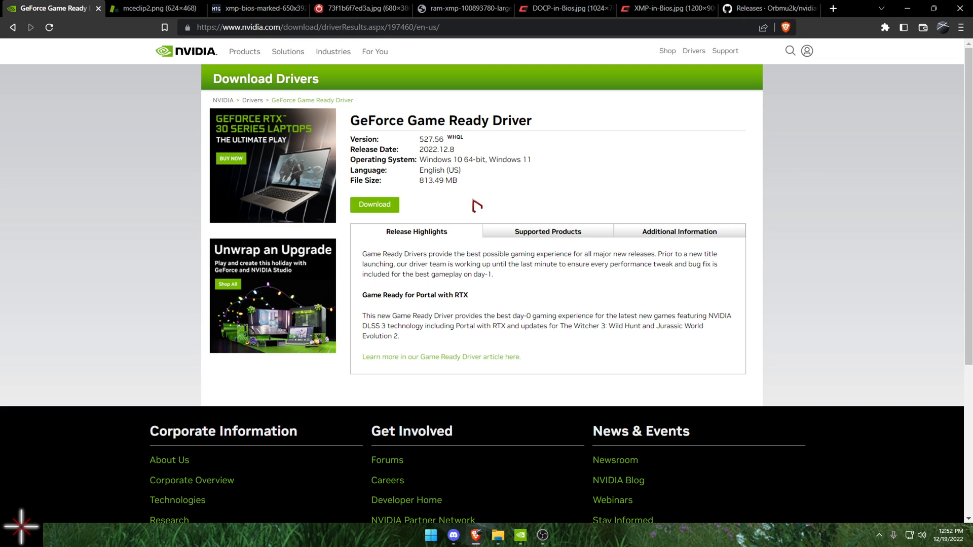
left_click(373, 204)
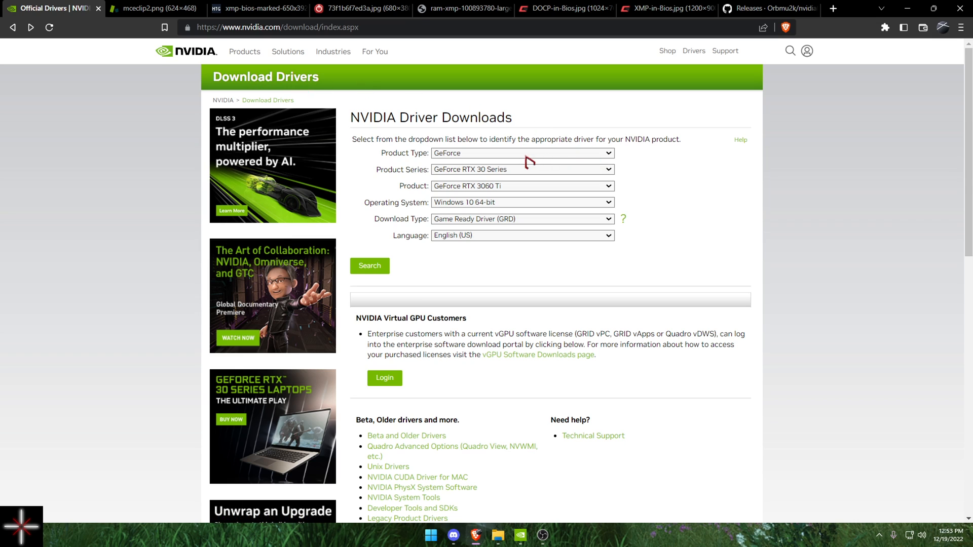
left_click(521, 153)
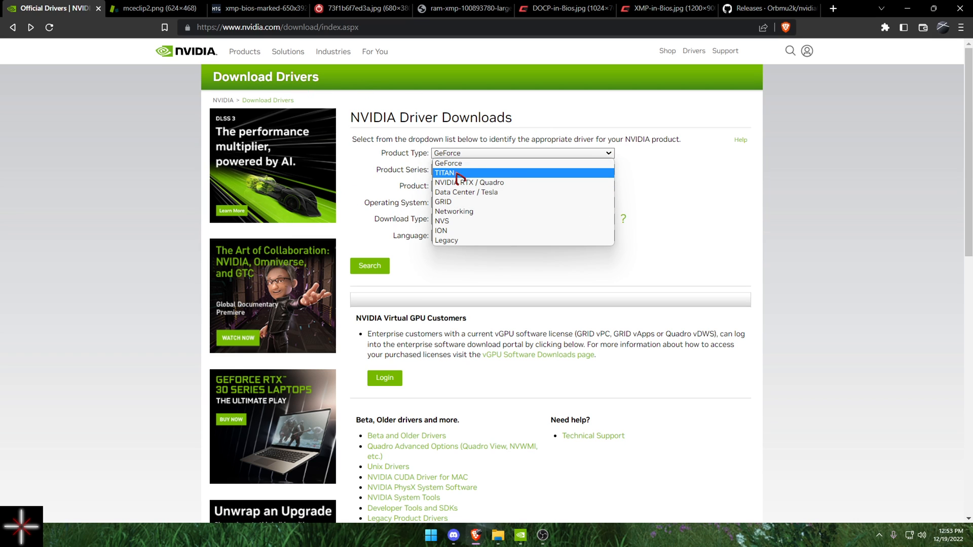
left_click(447, 162)
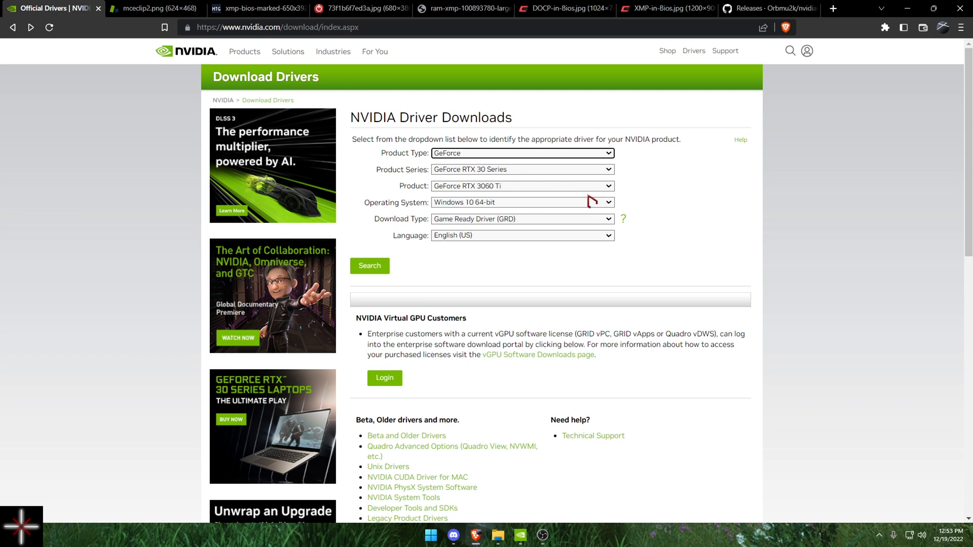
left_click(369, 266)
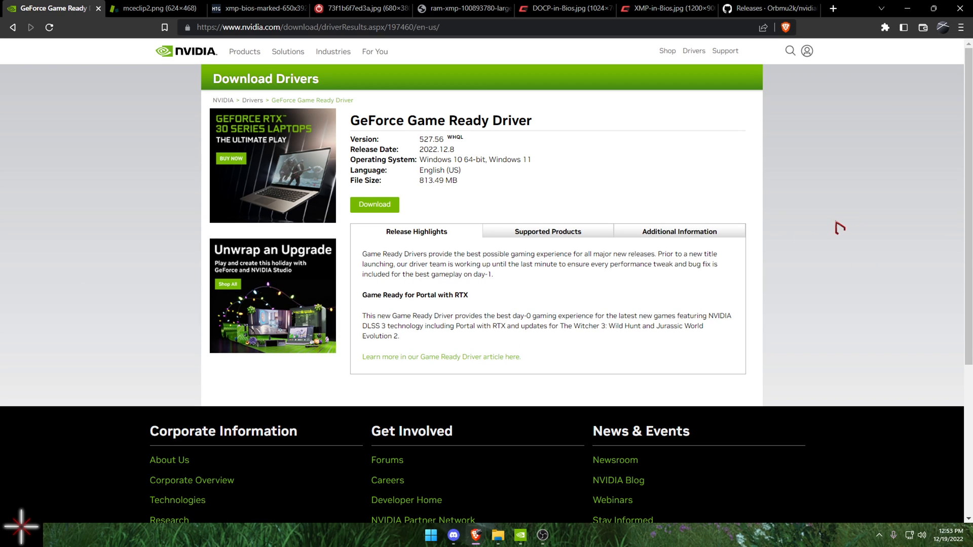
mouse_move(677, 176)
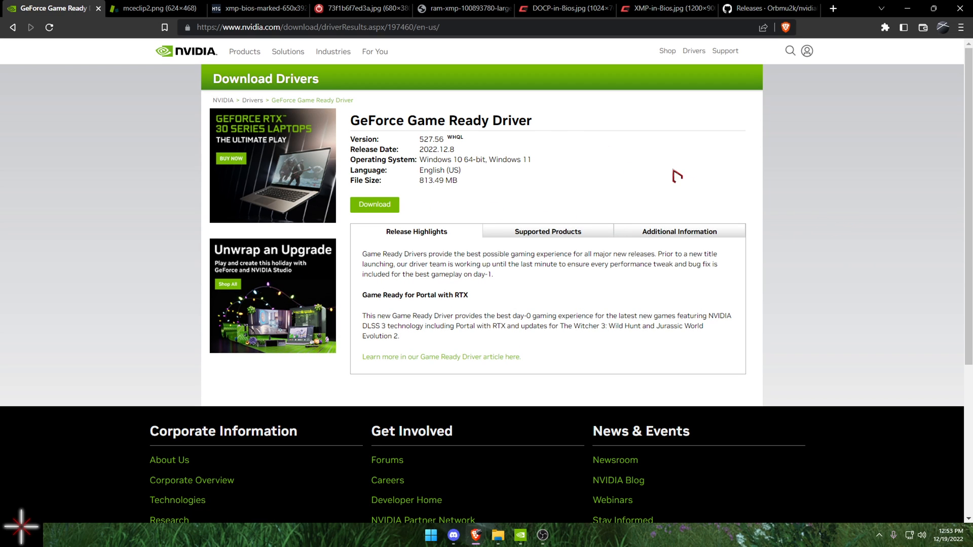
mouse_move(182, 116)
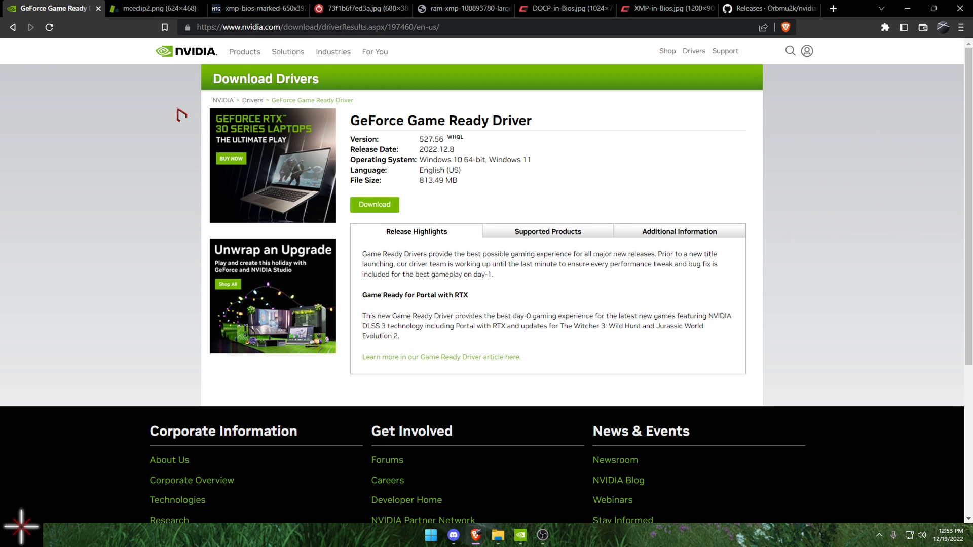
mouse_move(186, 116)
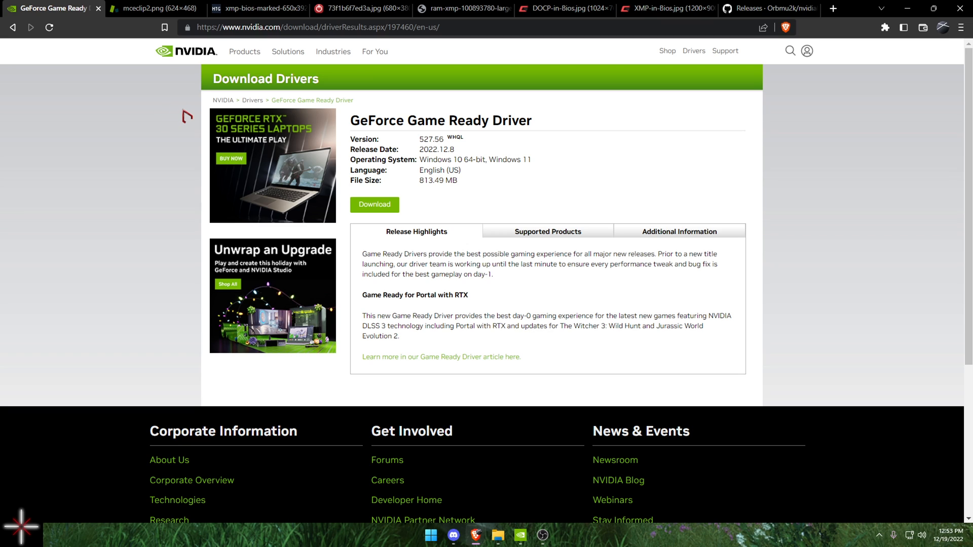
mouse_move(118, 102)
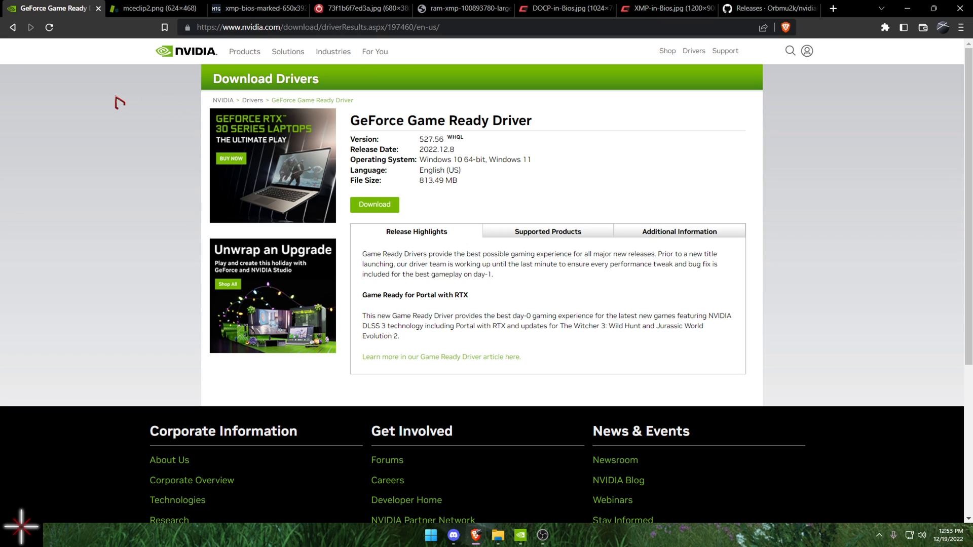
mouse_move(129, 140)
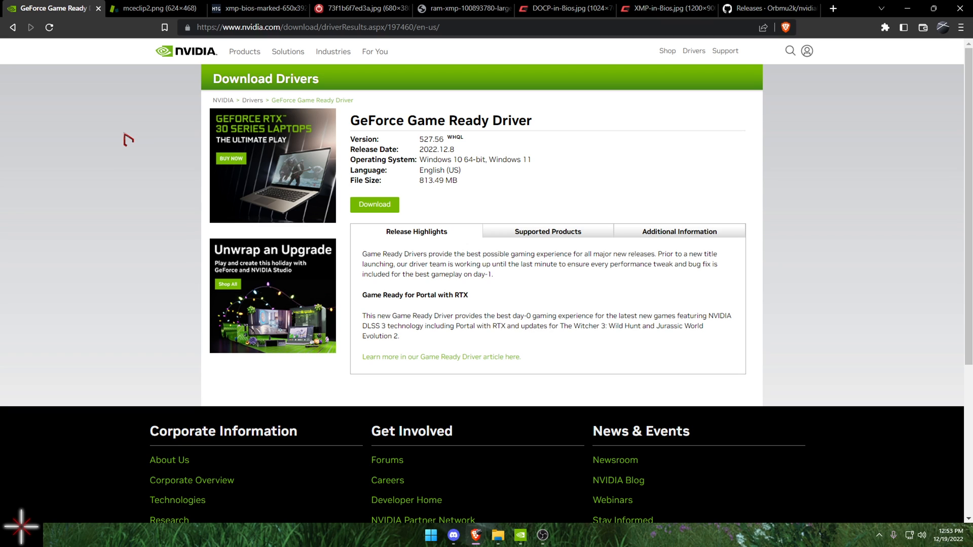
mouse_move(89, 177)
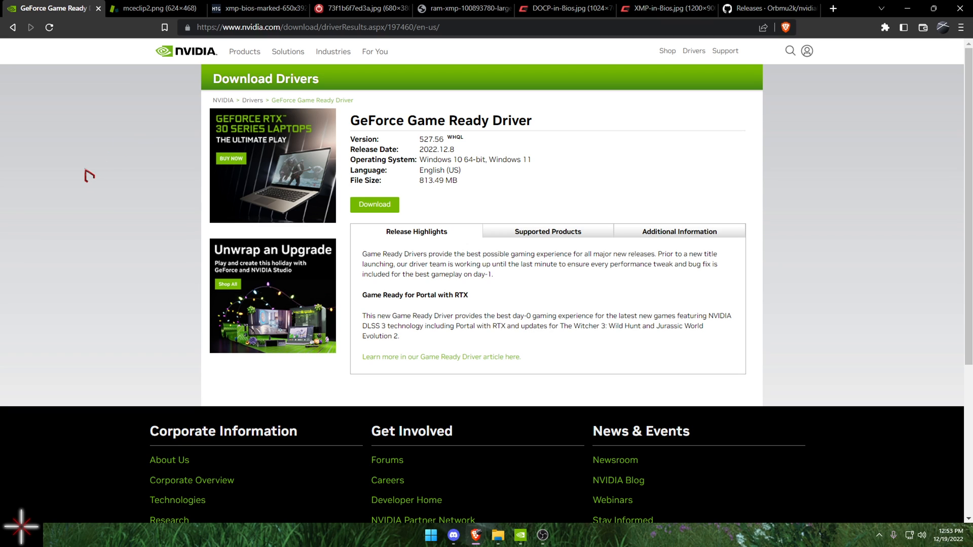
mouse_move(111, 176)
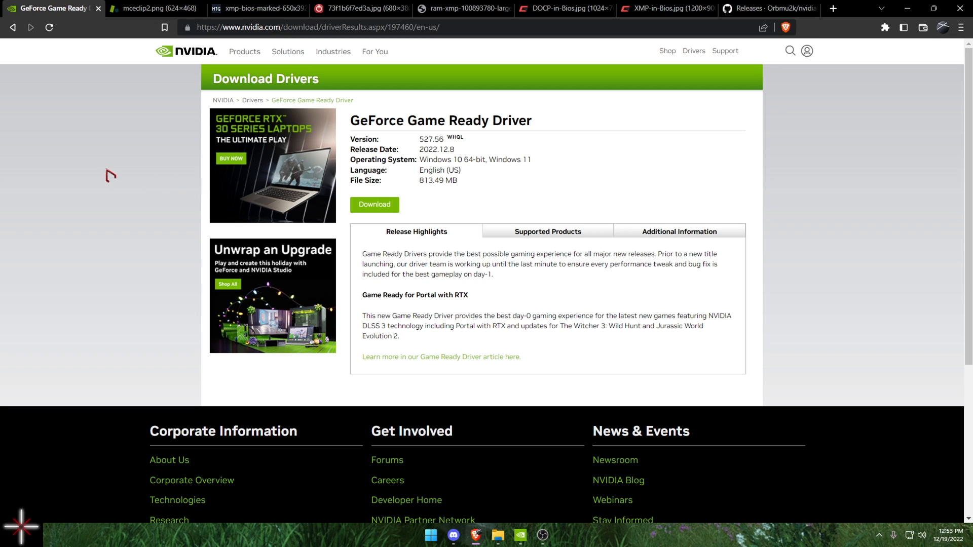
mouse_move(96, 185)
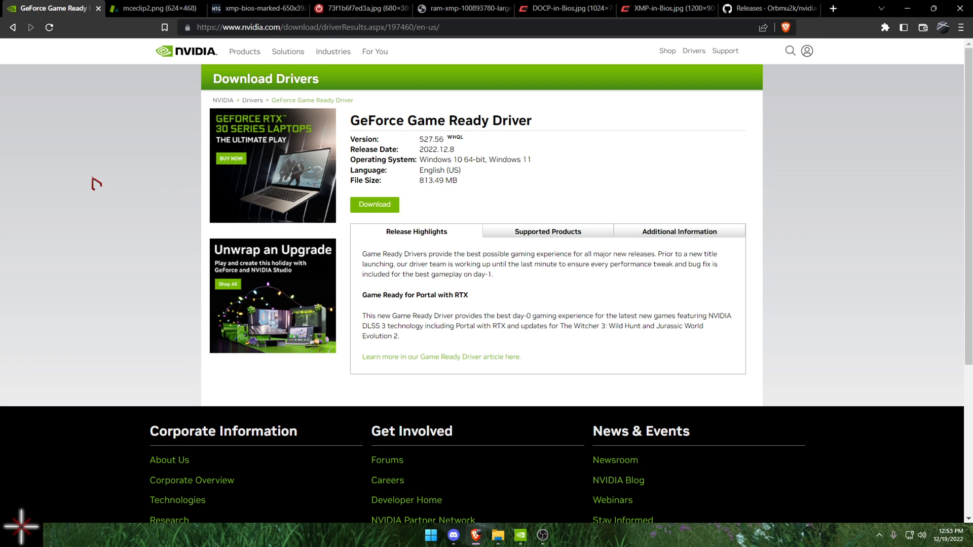
mouse_move(94, 173)
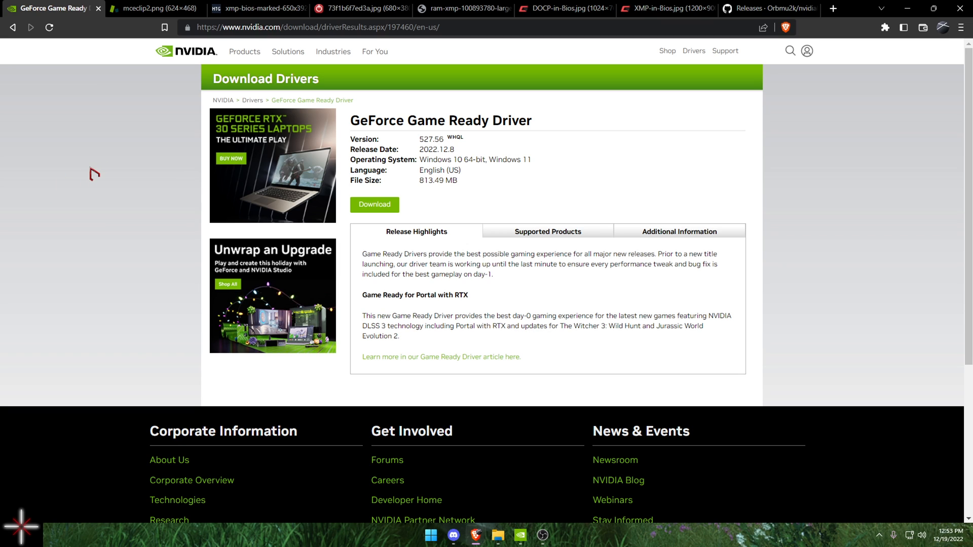
mouse_move(77, 160)
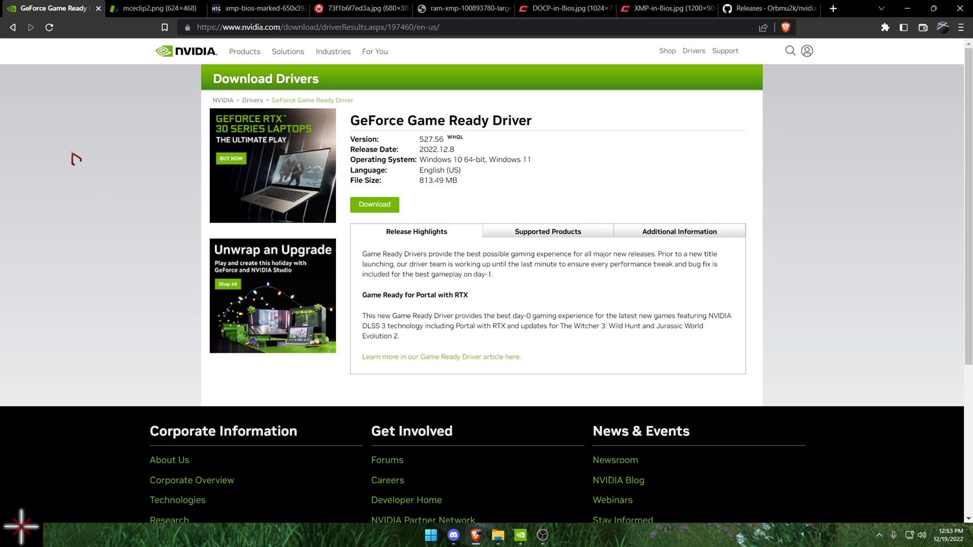
mouse_move(73, 158)
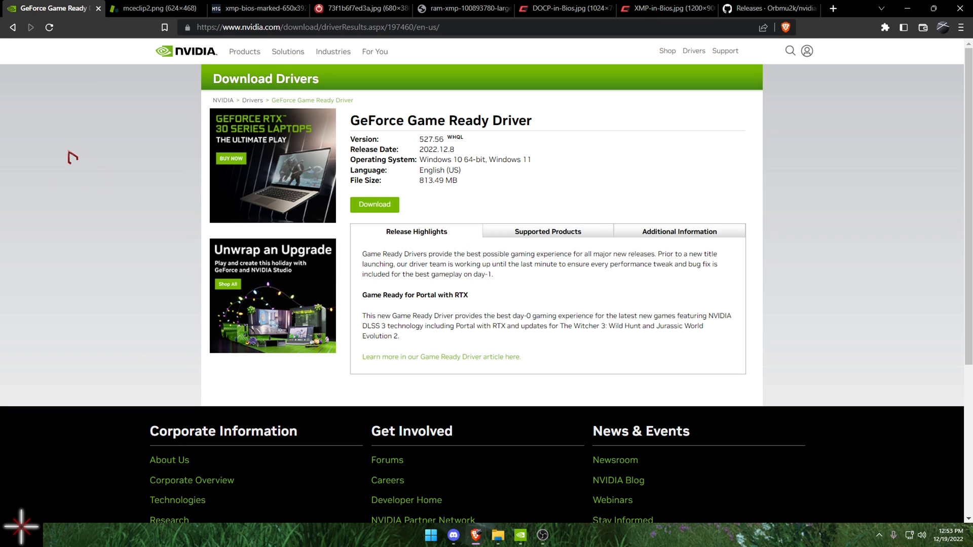
mouse_move(68, 155)
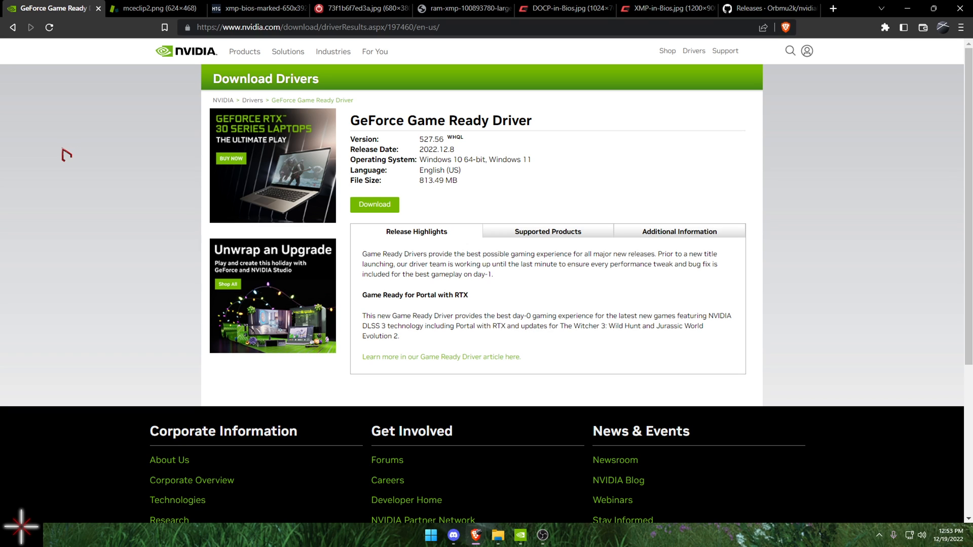
mouse_move(86, 121)
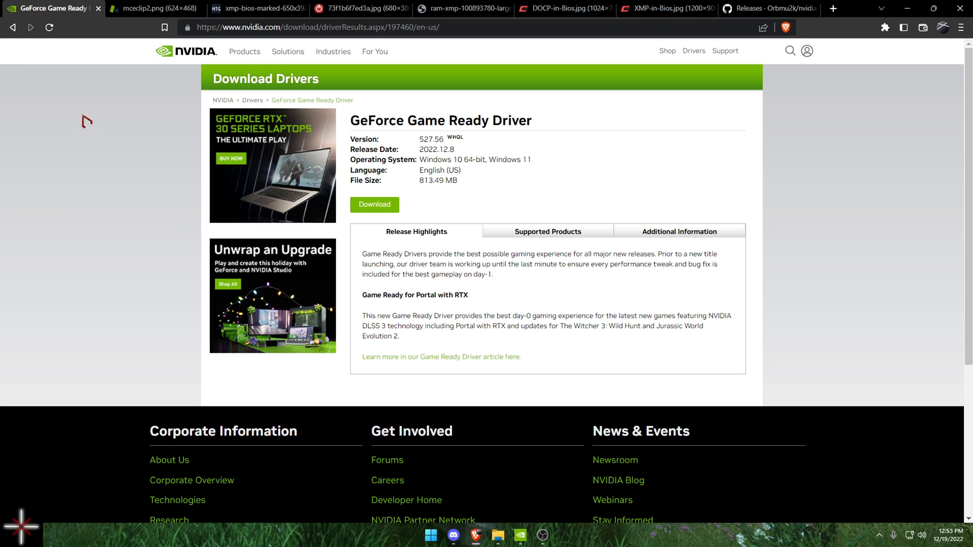
- Compare the ASUS and MSI BIOS screenshots of the XMP memory options
left_click(155, 9)
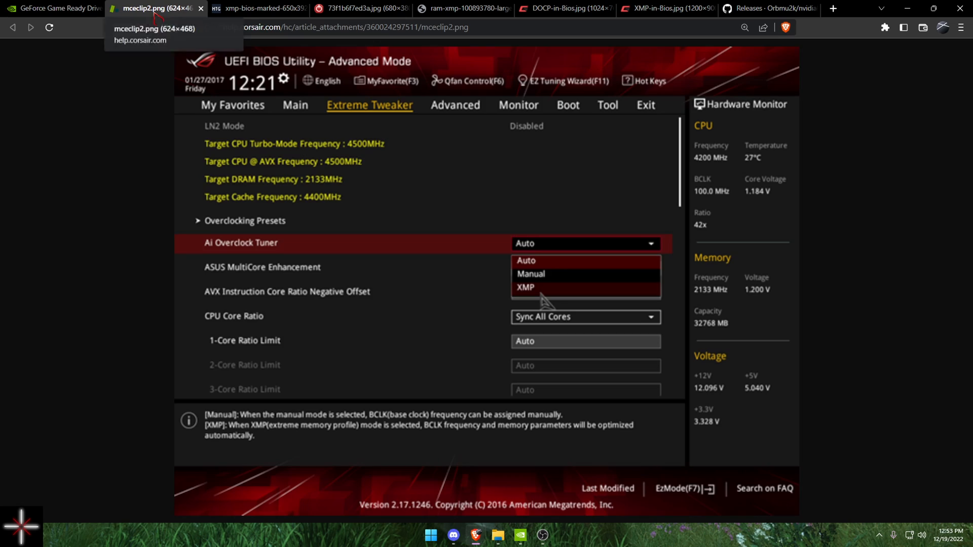
mouse_move(223, 240)
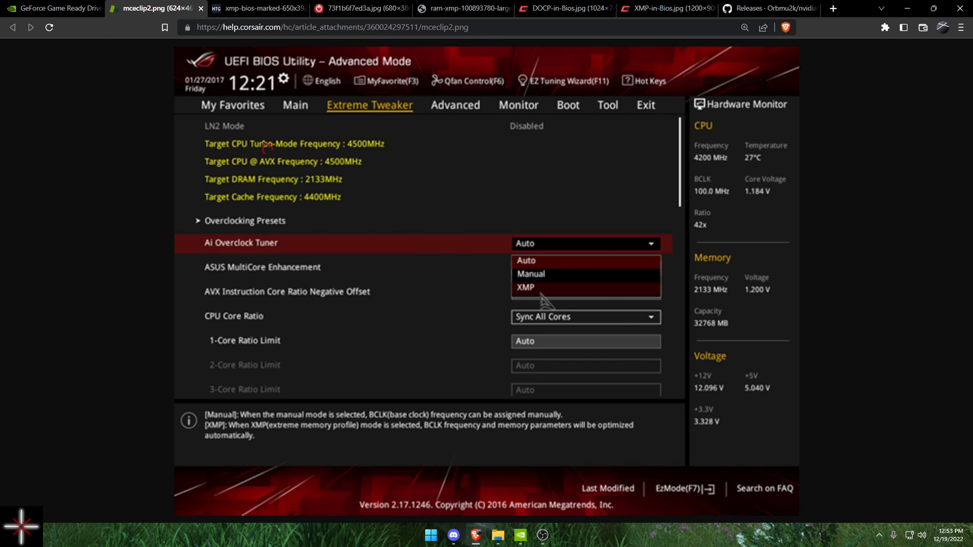
left_click(254, 9)
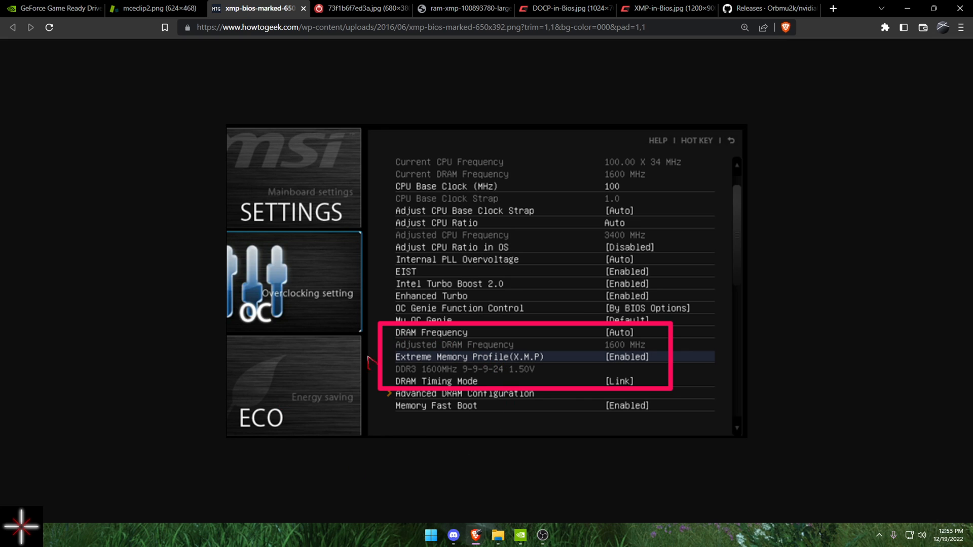
mouse_move(524, 347)
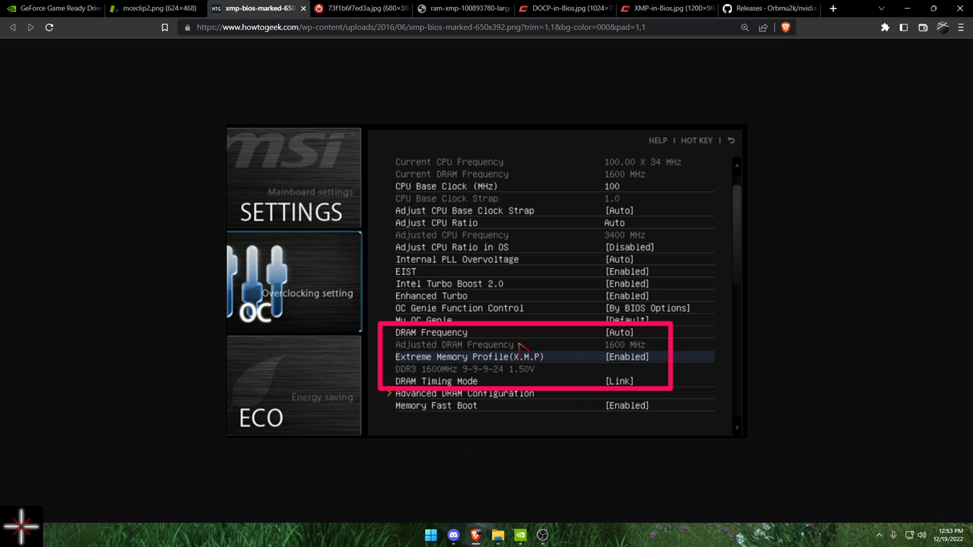
left_click(154, 9)
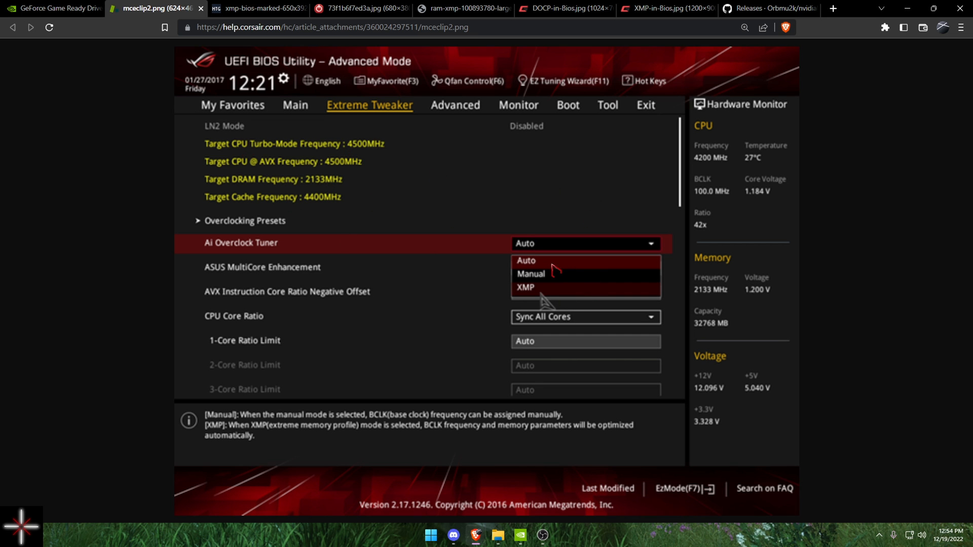
left_click(254, 8)
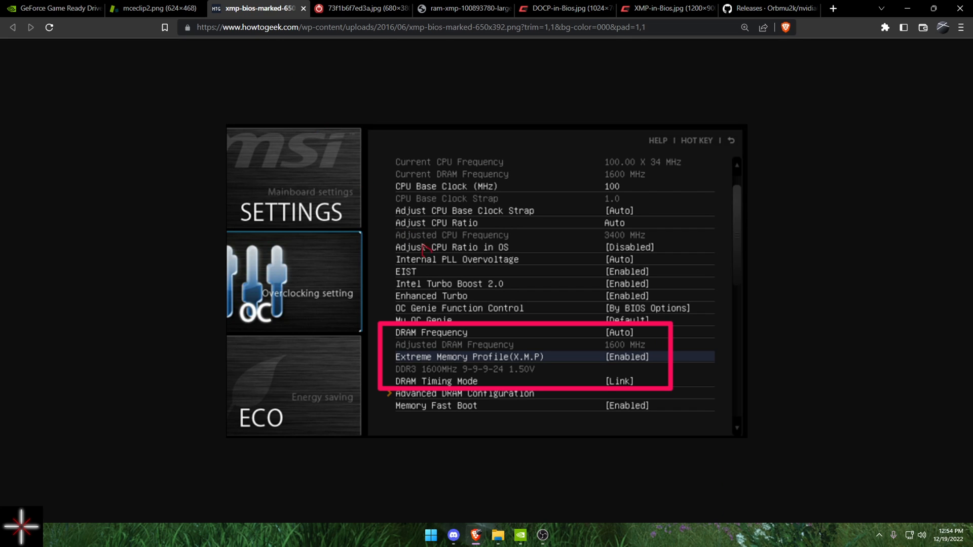
mouse_move(620, 304)
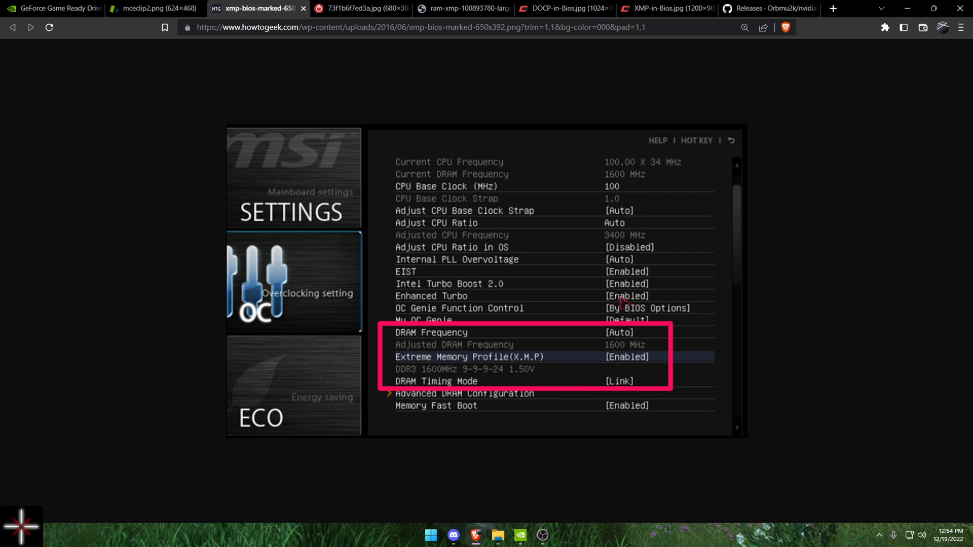
mouse_move(359, 8)
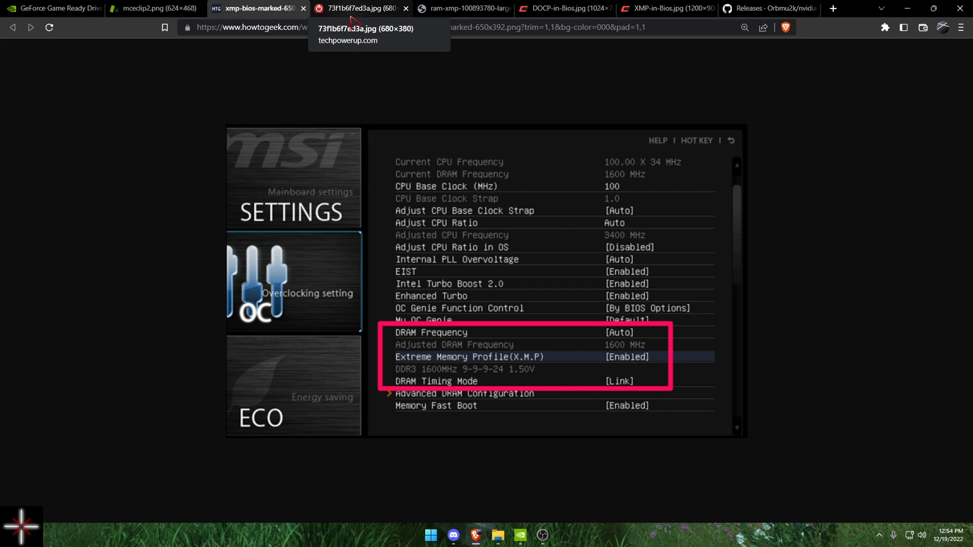
left_click(359, 8)
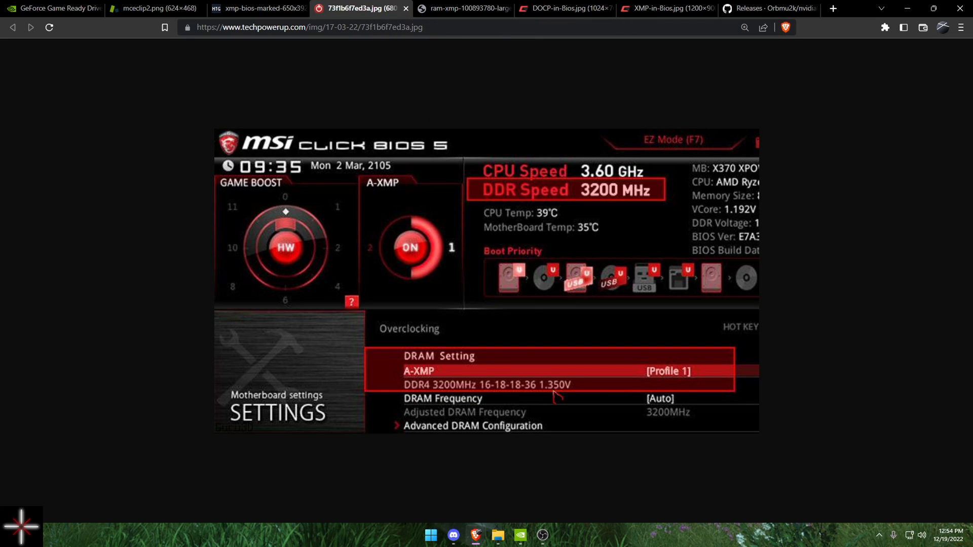
- Close the ASUS, MSI, first Gigabyte and ASUS D.O.C.P. screenshot tabs
left_click(149, 8)
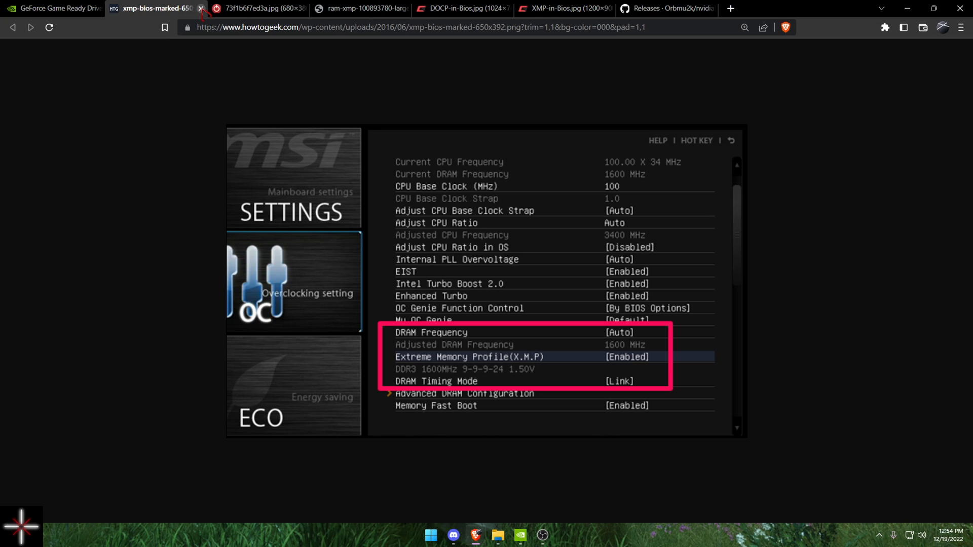
left_click(201, 9)
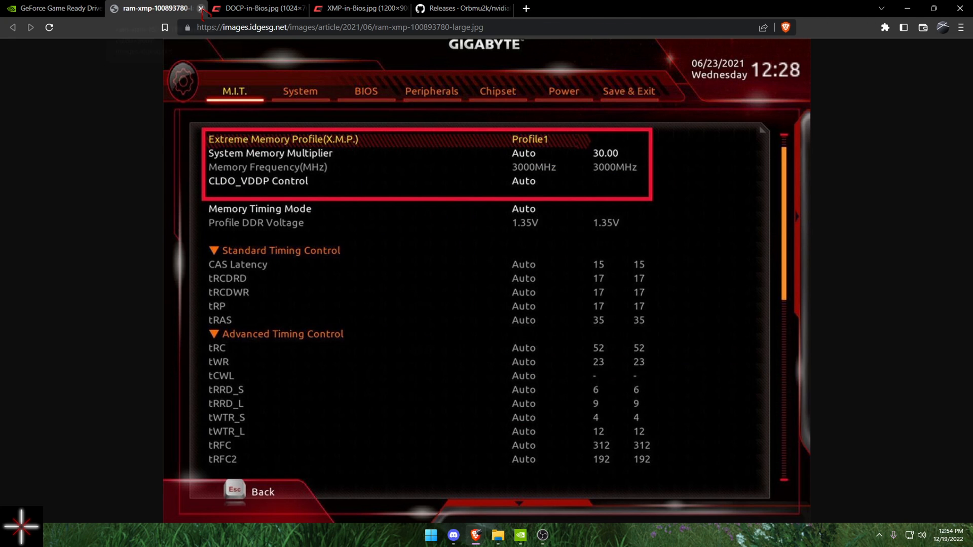
left_click(200, 8)
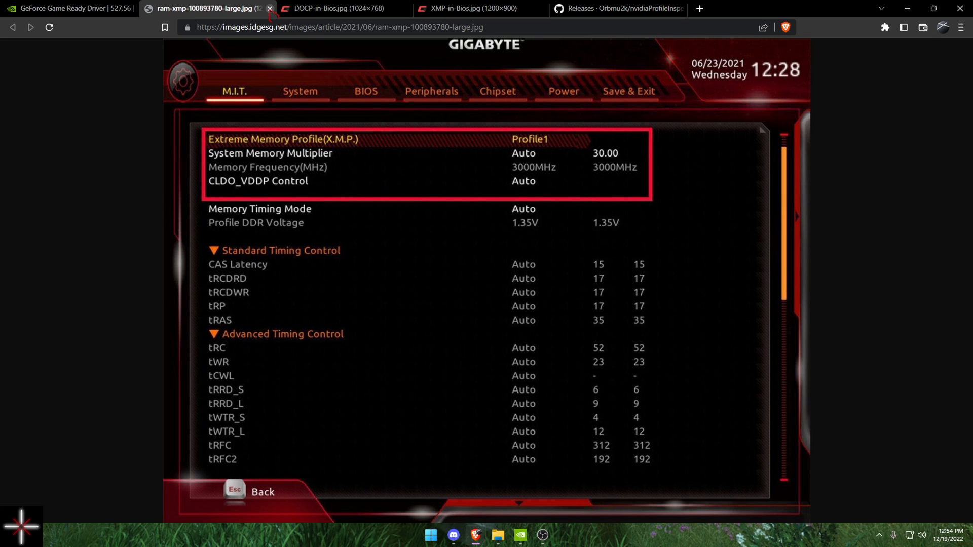
left_click(211, 8)
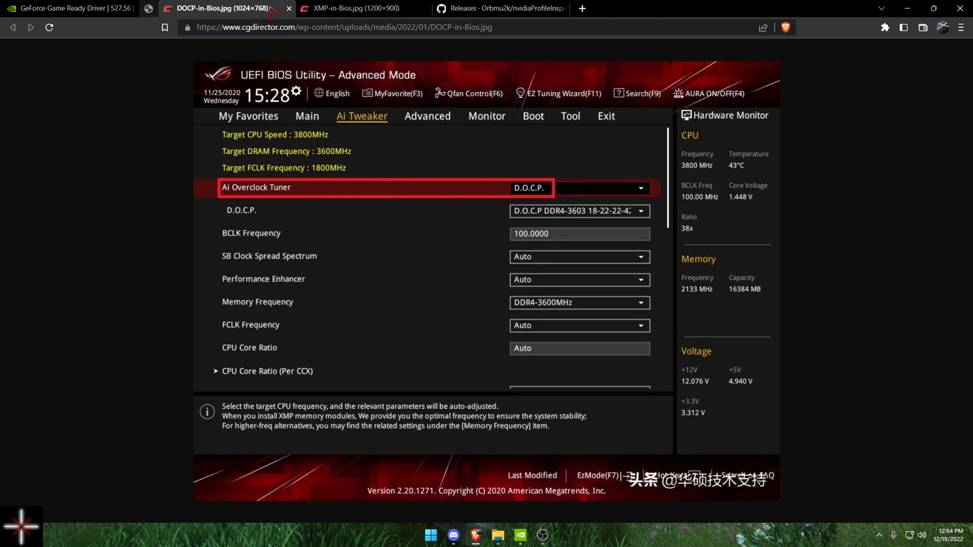
left_click(288, 8)
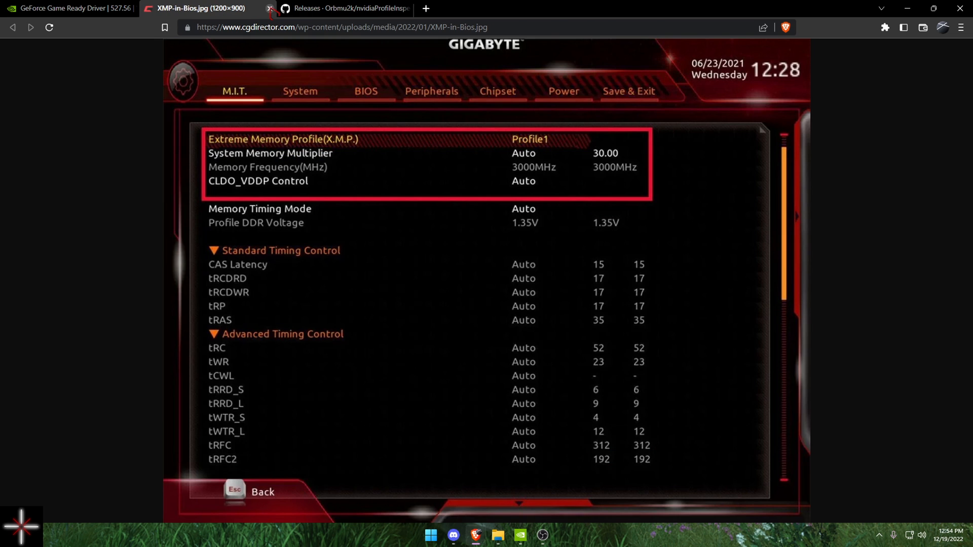
- Close the Gigabyte screenshot tab and download nvidiaProfileInspector.zip from release 2.4.0.3
left_click(280, 8)
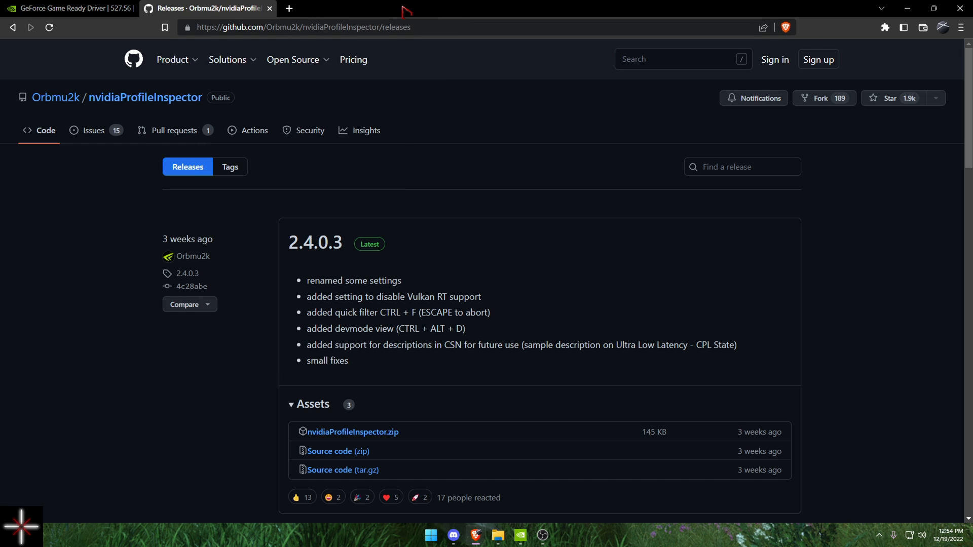
mouse_move(53, 202)
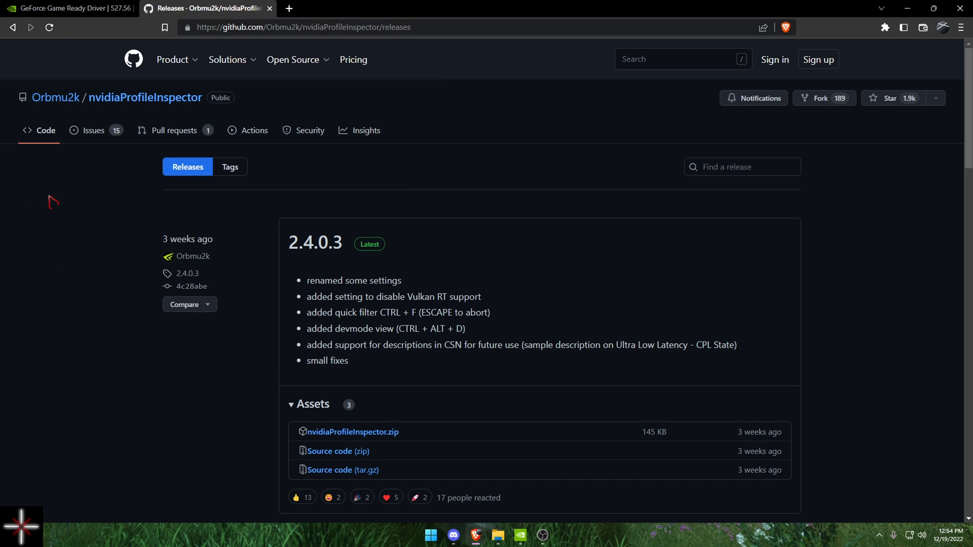
mouse_move(90, 207)
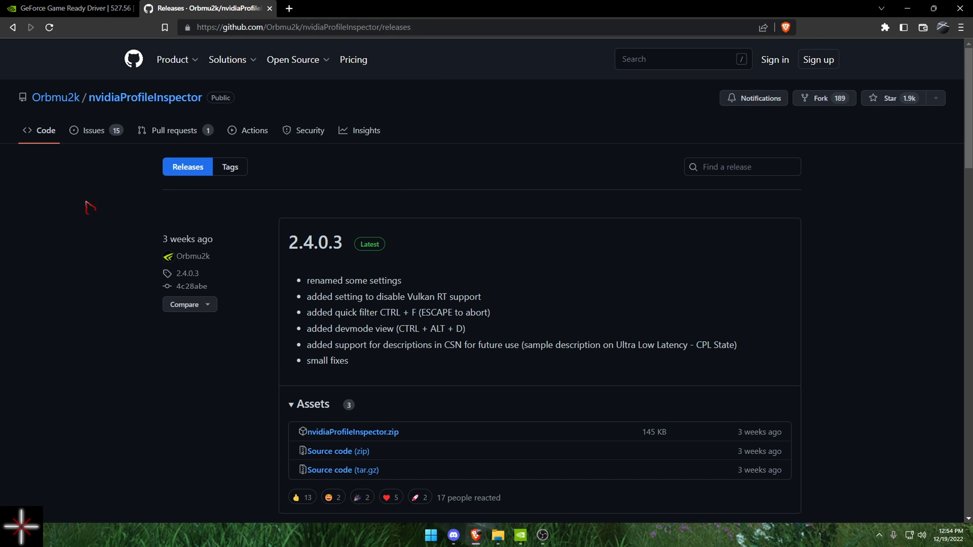
mouse_move(464, 7)
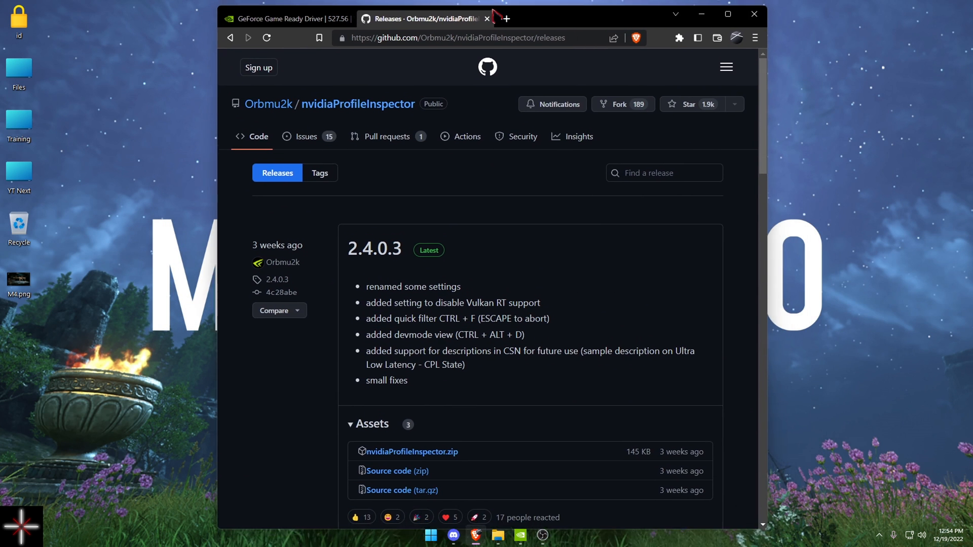
left_click(727, 13)
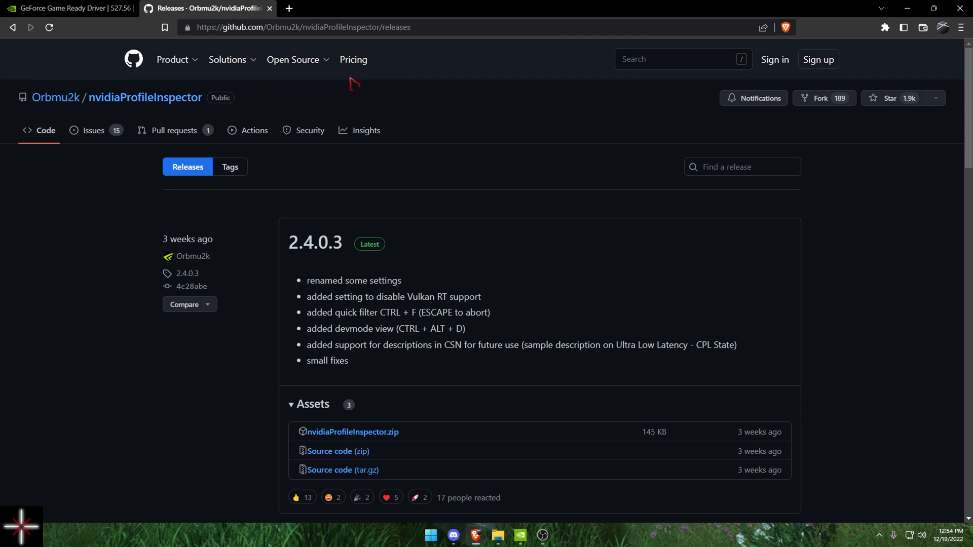
mouse_move(721, 146)
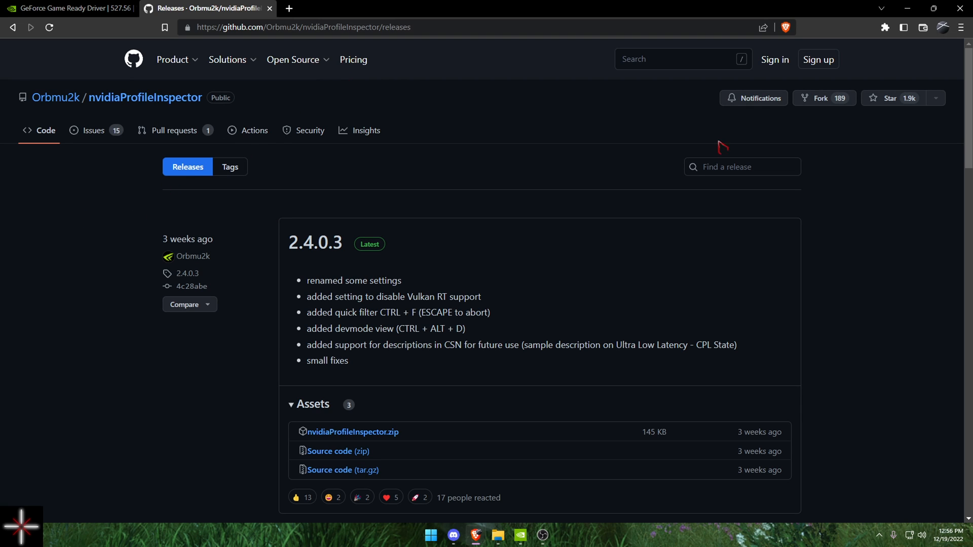
left_click(304, 27)
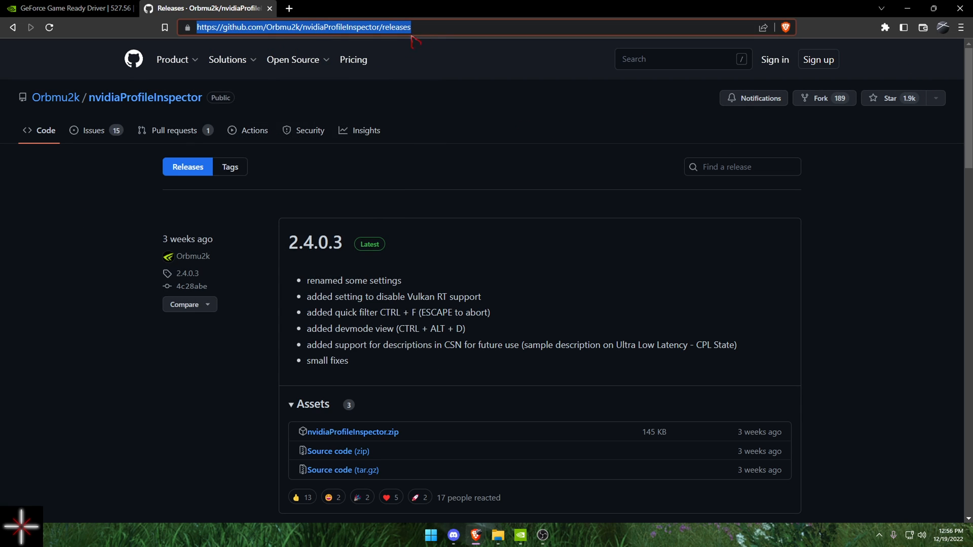
mouse_move(182, 163)
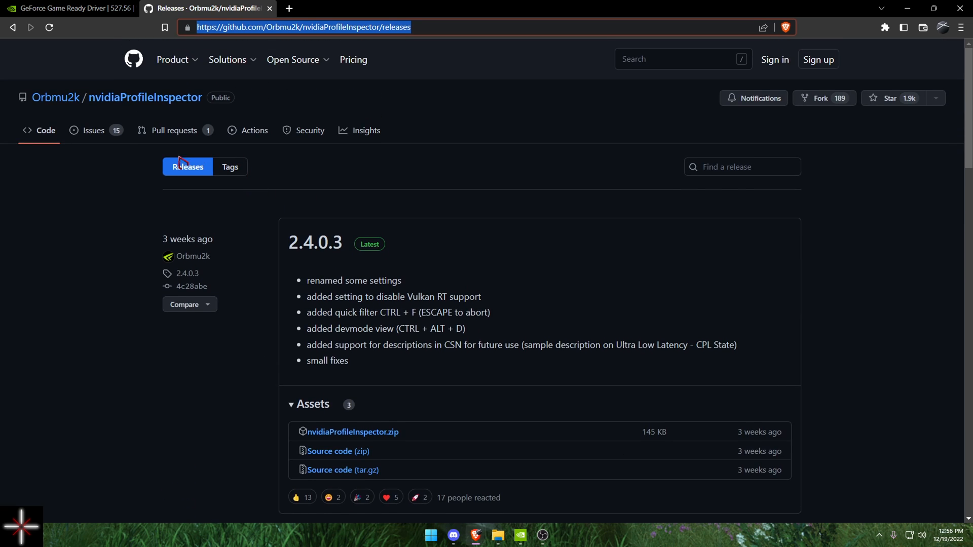
scroll("down", 3)
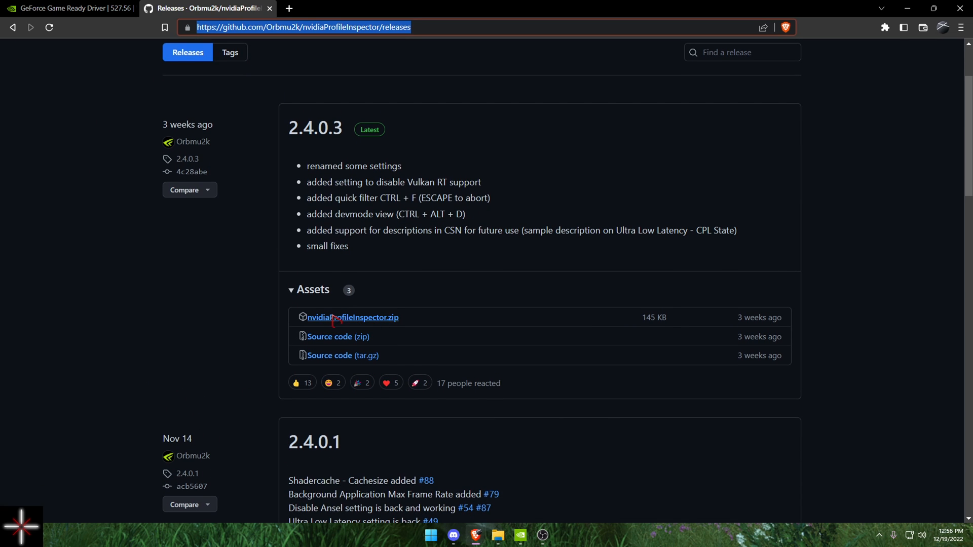
left_click(351, 317)
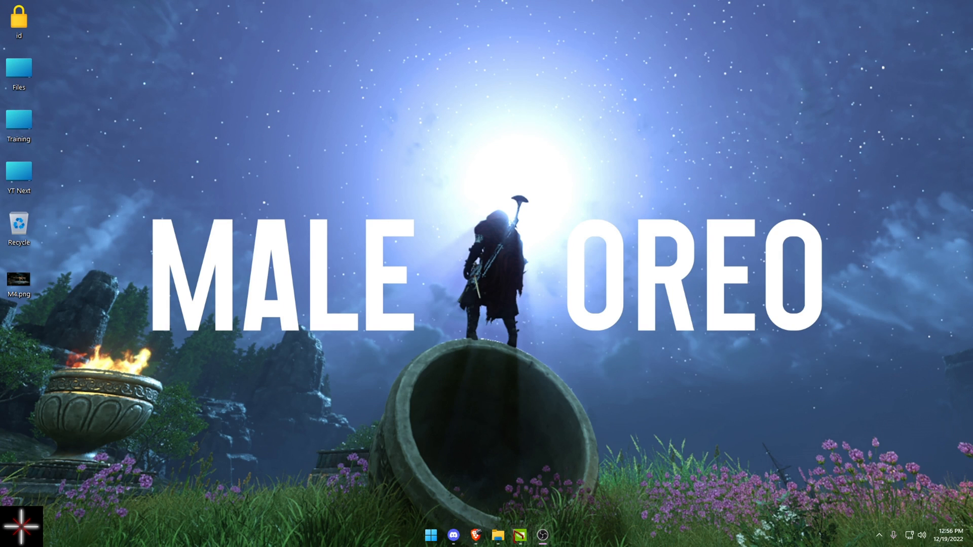
- Bring up NVIDIA Control Panel's Manage 3D Settings on the Program Settings tab
left_click(542, 535)
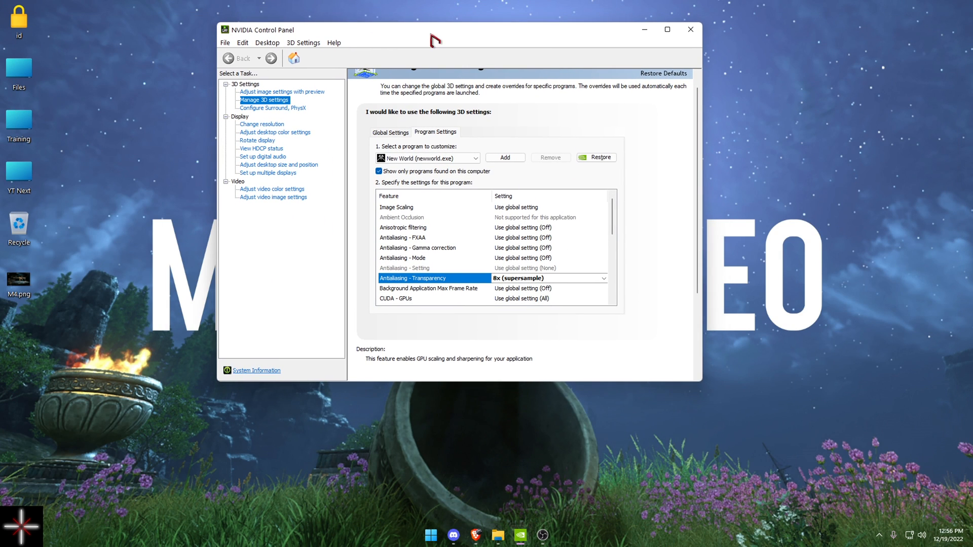
mouse_move(567, 91)
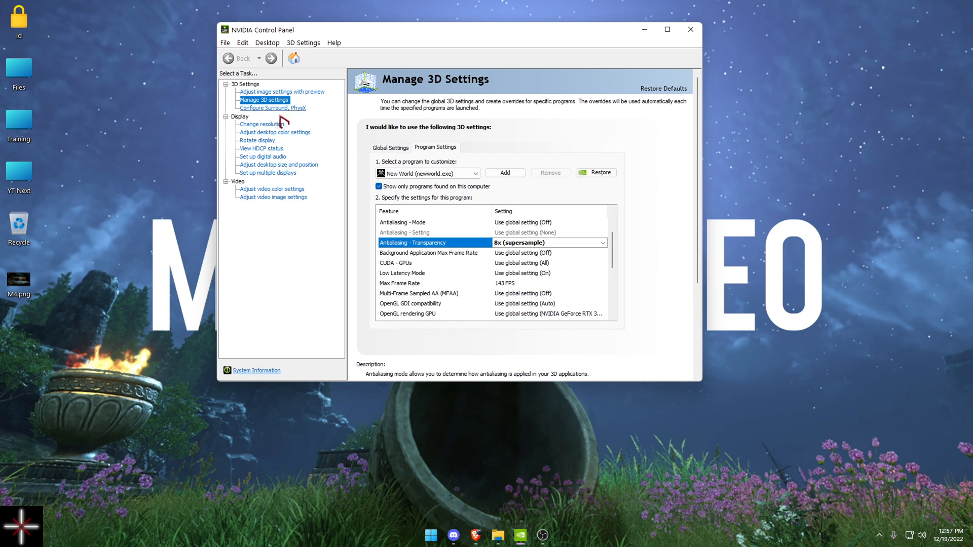
left_click(390, 147)
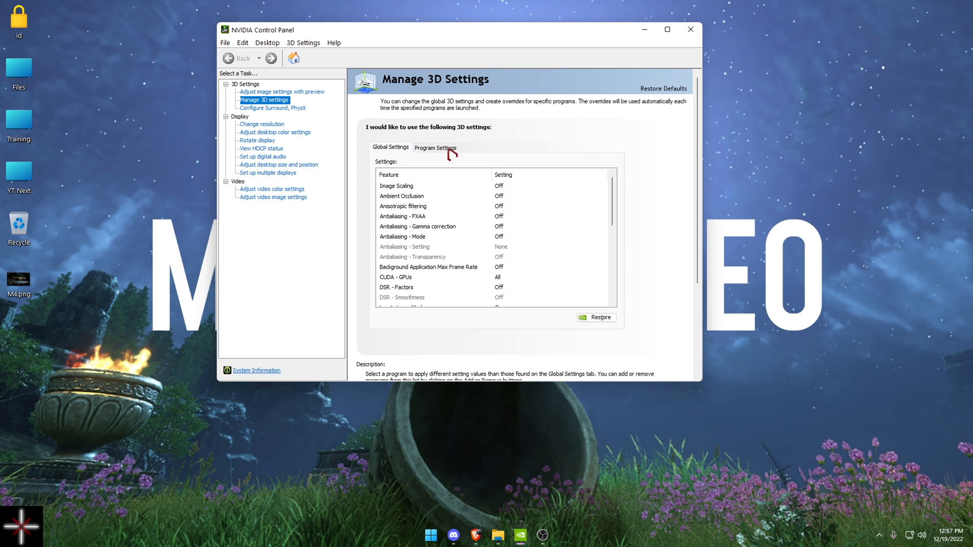
left_click(435, 147)
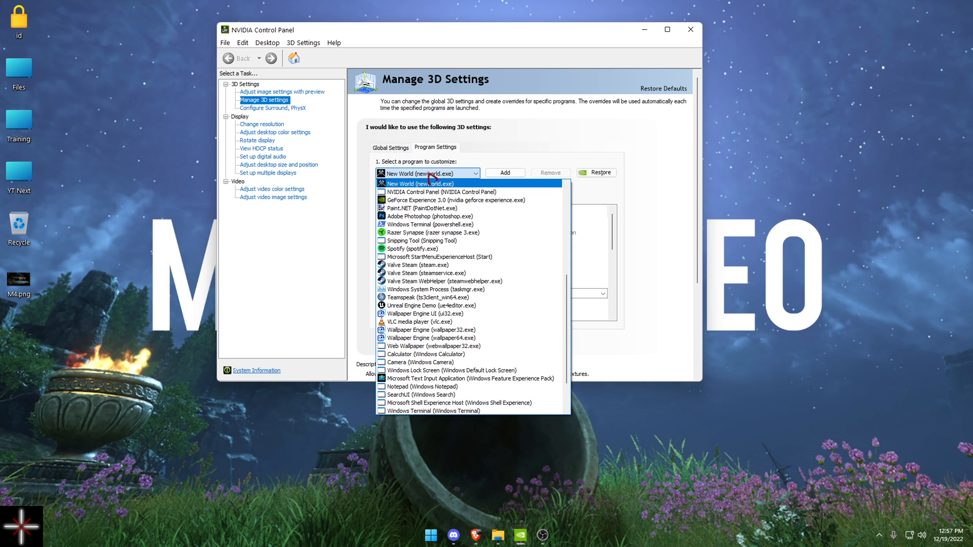
mouse_move(500, 173)
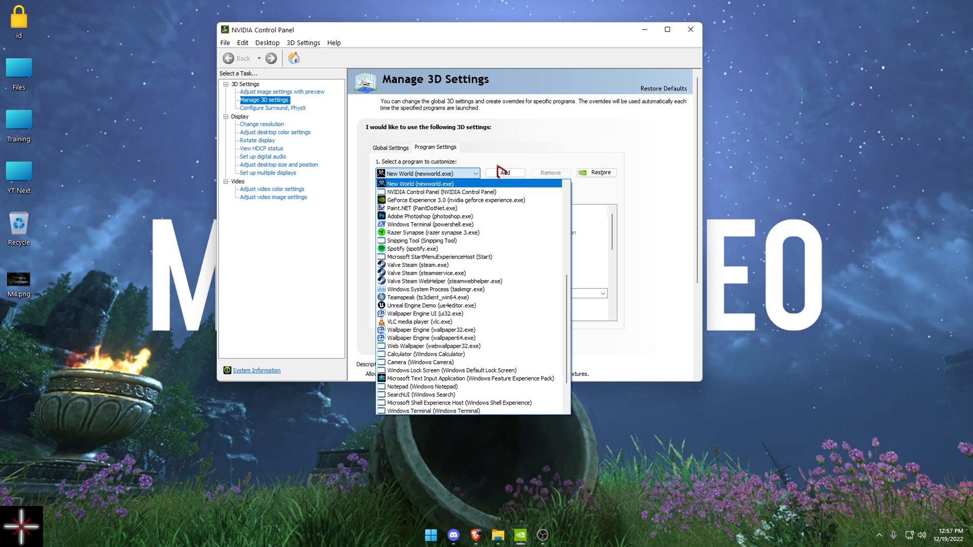
- Select New World, add a program, and browse to its Steam folder for the launcher
left_click(419, 183)
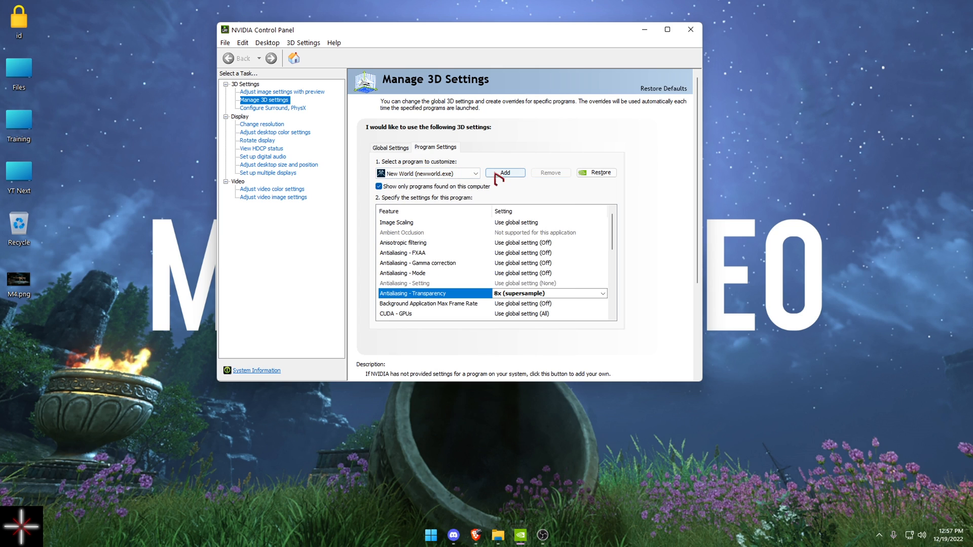
left_click(504, 172)
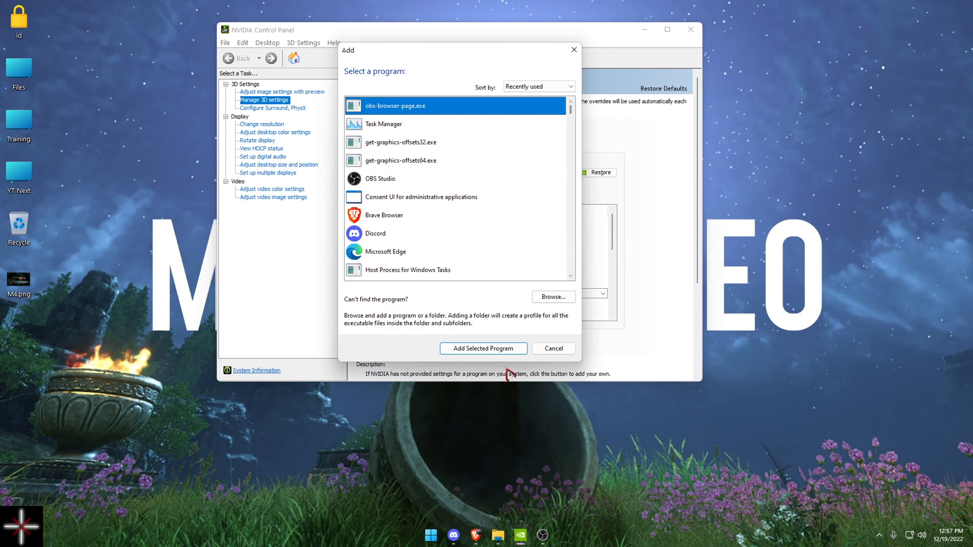
mouse_move(553, 296)
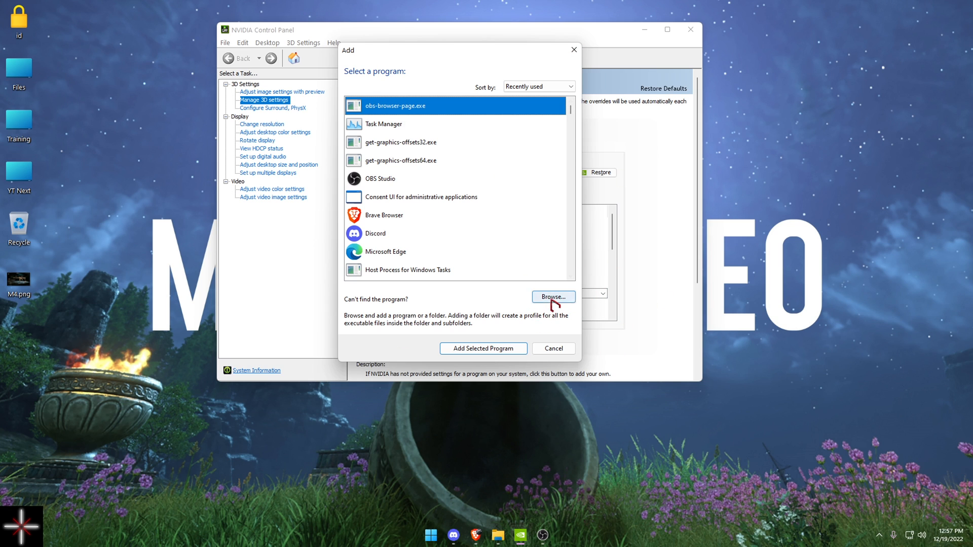
left_click(552, 296)
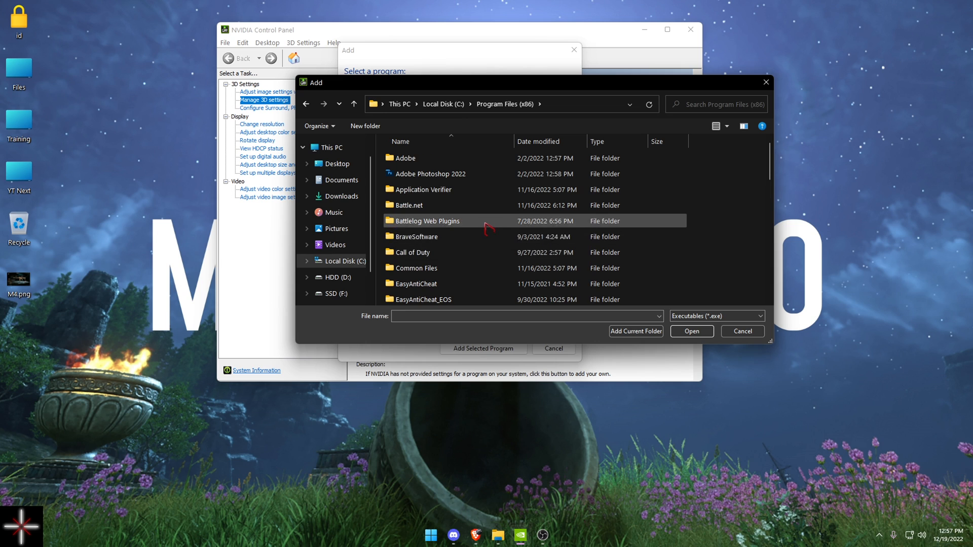
scroll("down", 3)
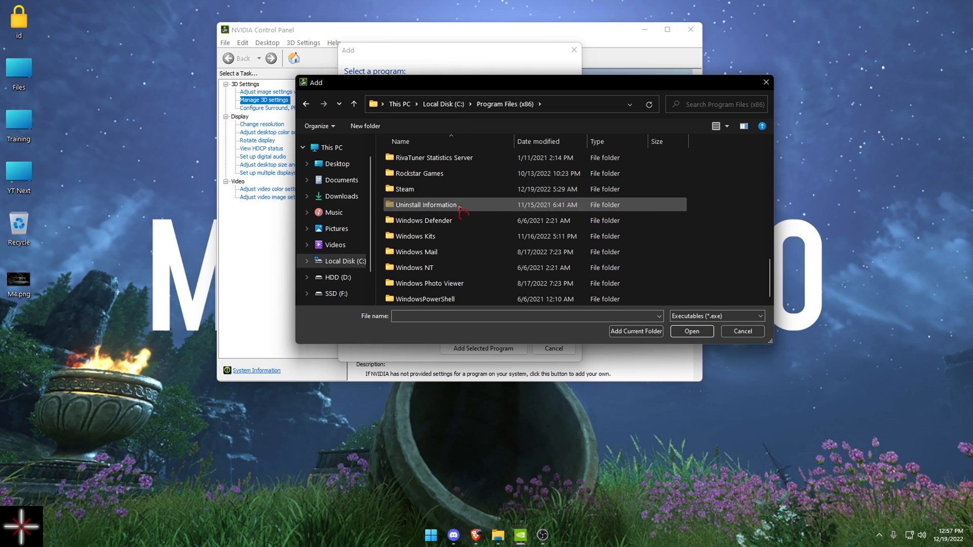
double_click(403, 188)
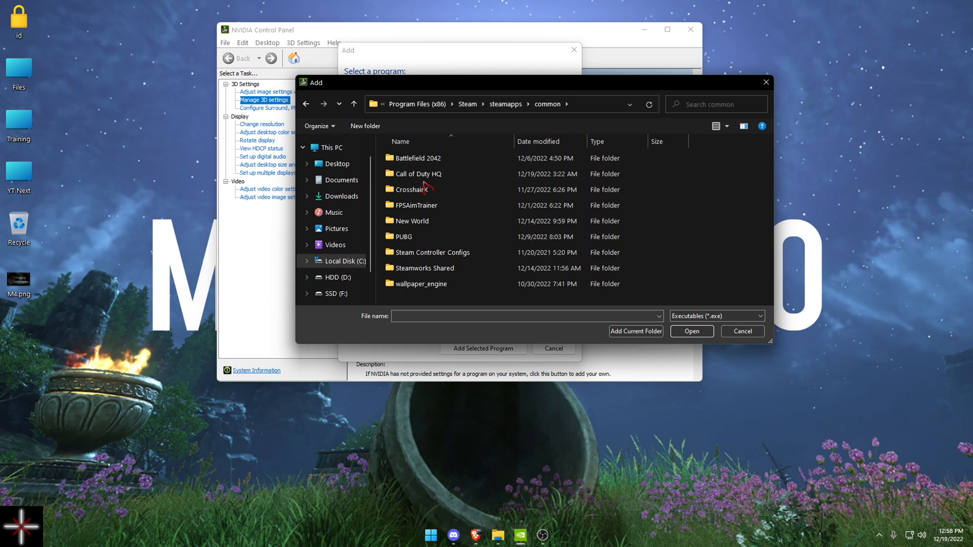
double_click(412, 221)
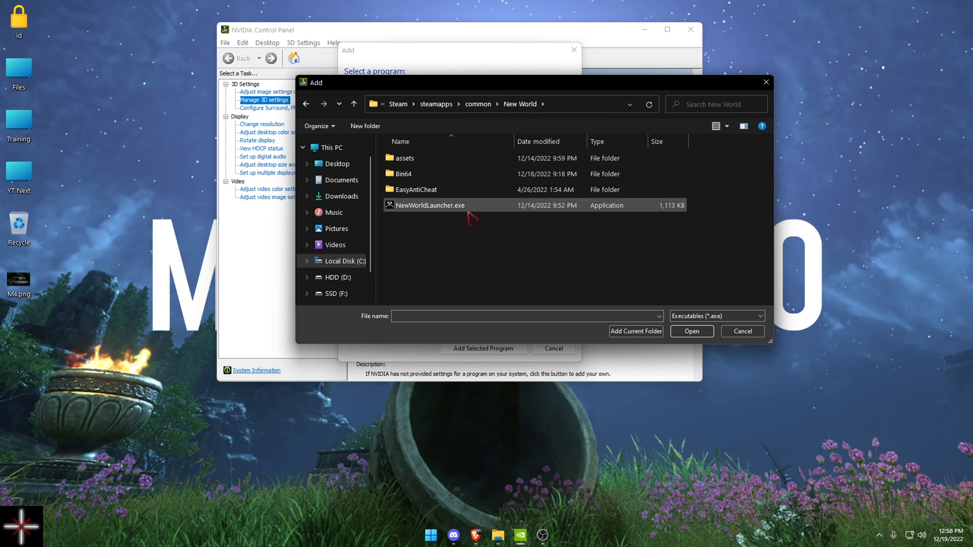
mouse_move(440, 214)
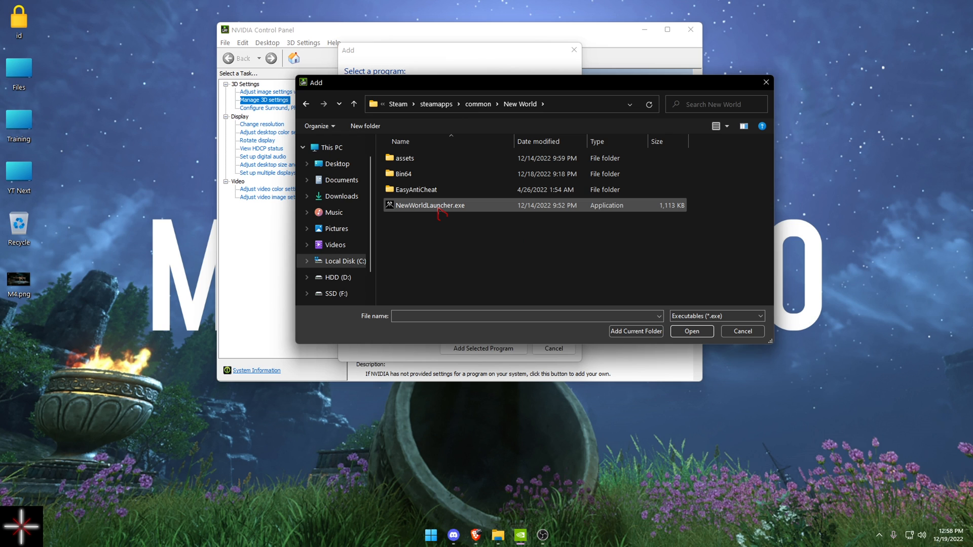
left_click(690, 331)
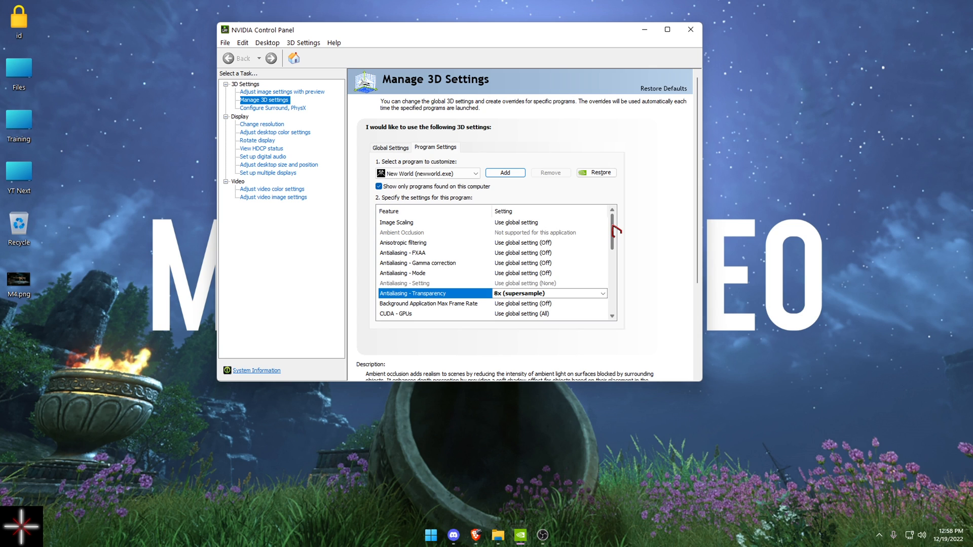
scroll("down", 3)
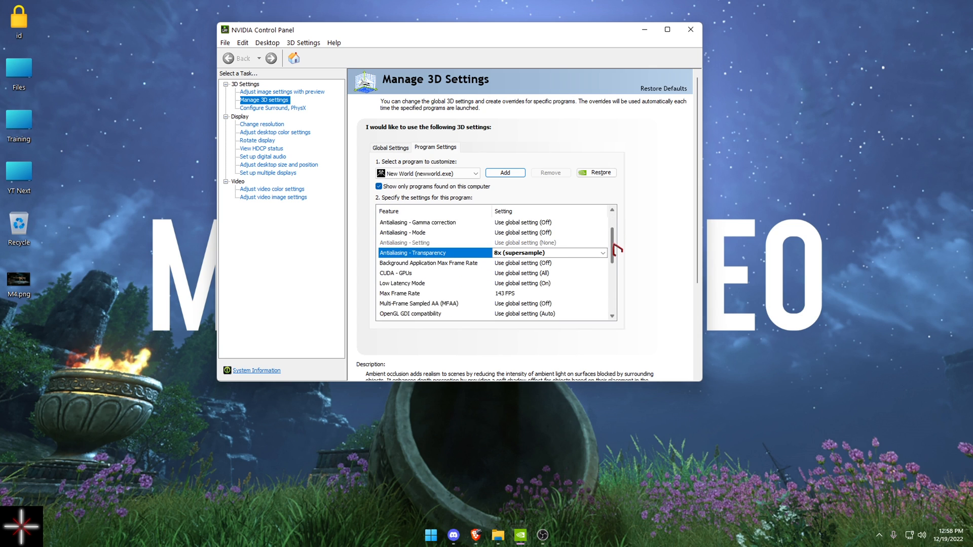
scroll("down", 3)
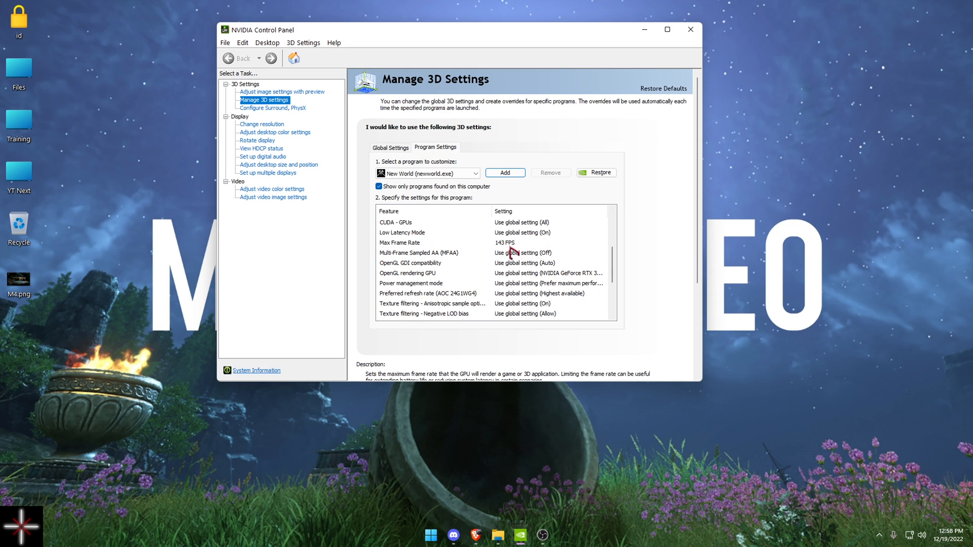
left_click(419, 253)
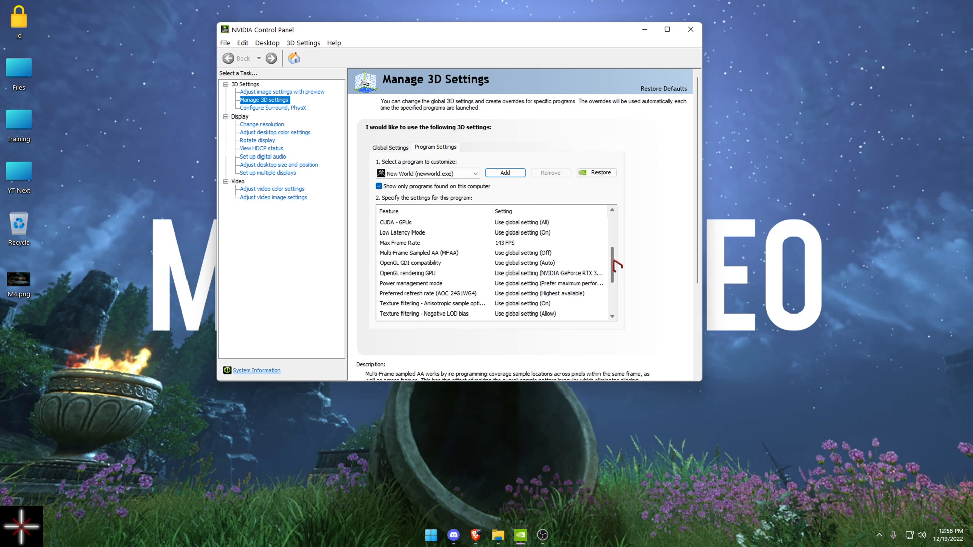
scroll("up", 3)
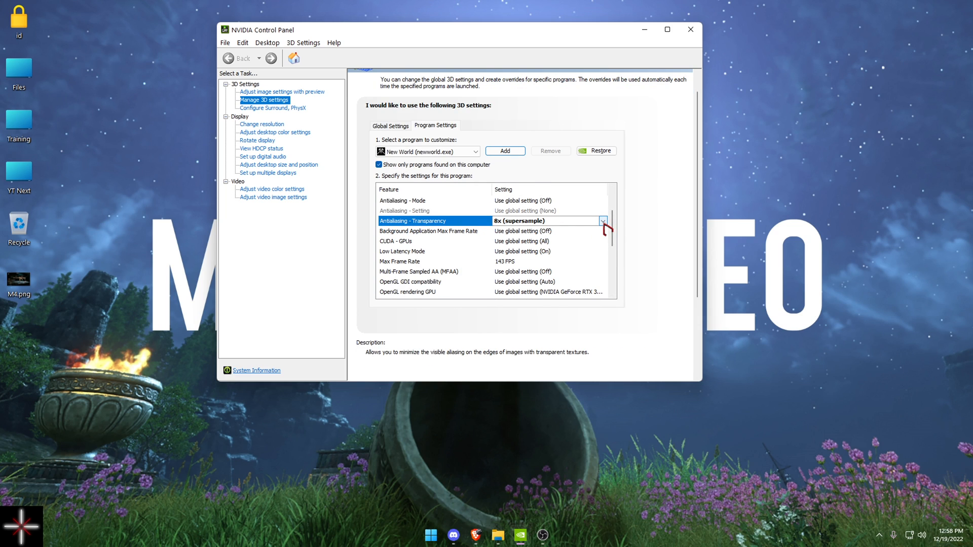
scroll("down", 3)
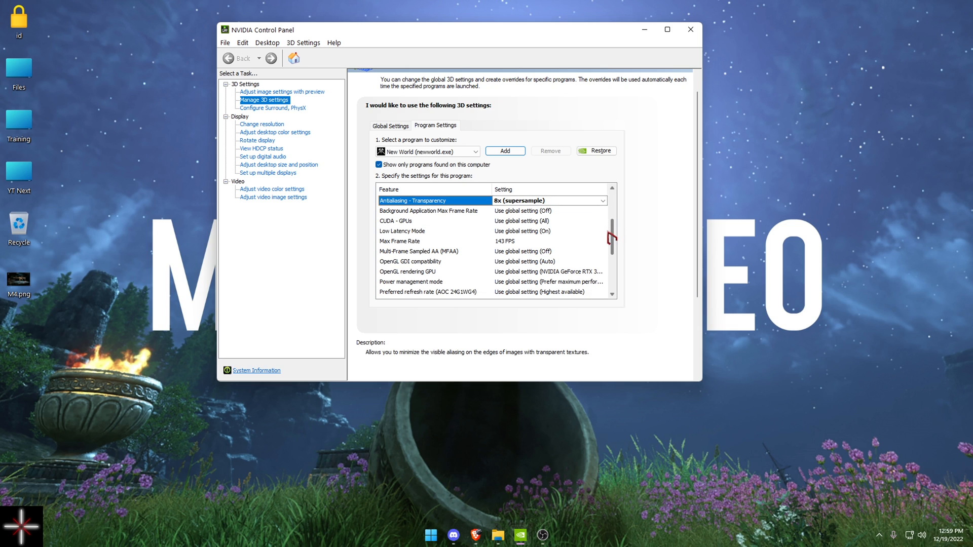
scroll("down", 3)
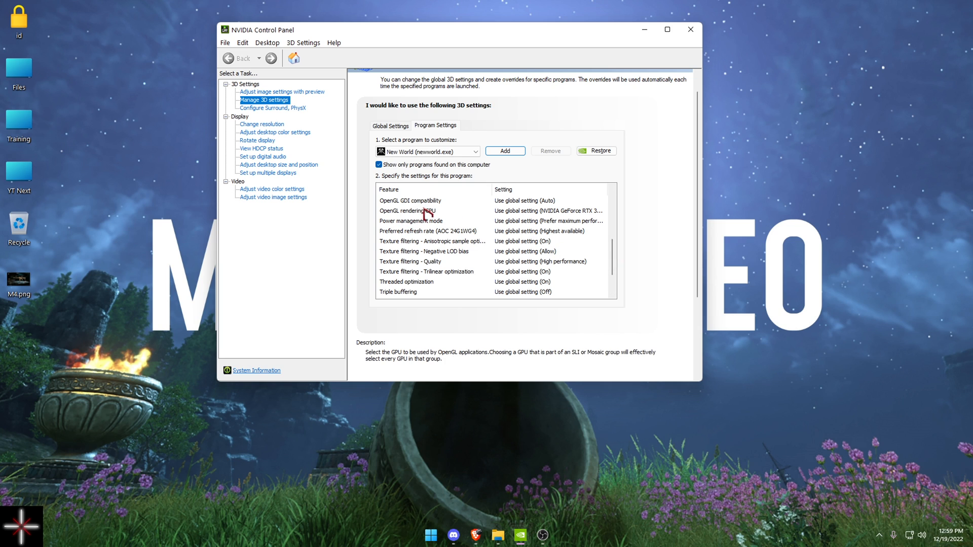
mouse_move(570, 219)
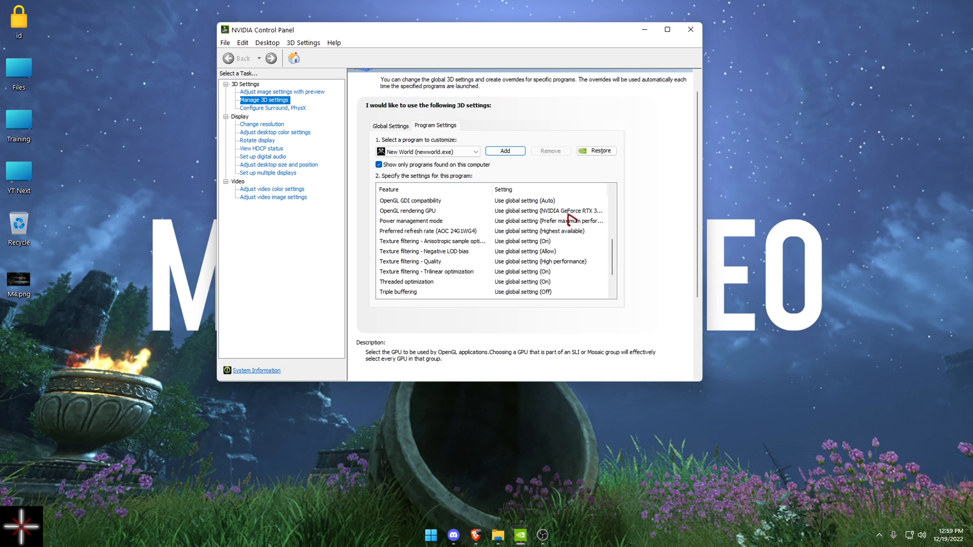
left_click(432, 211)
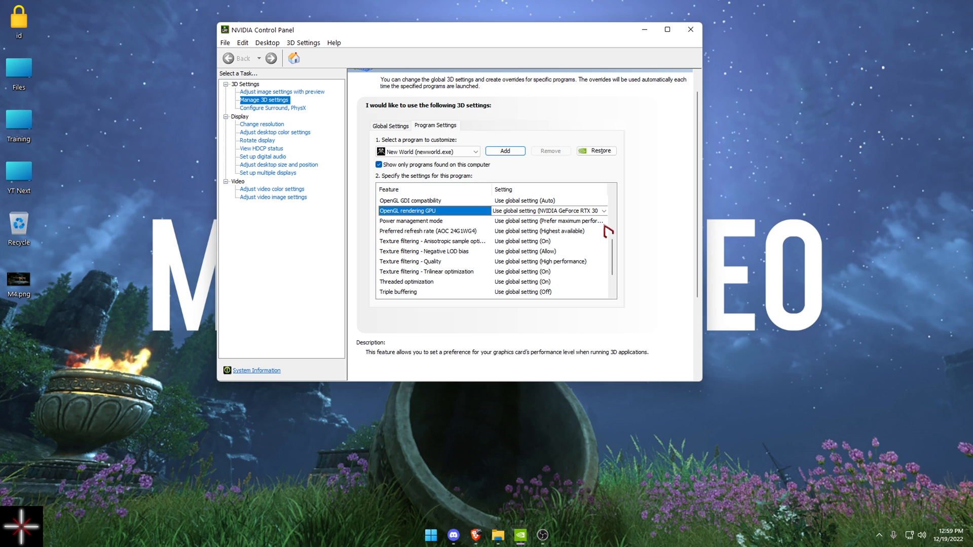
left_click(411, 221)
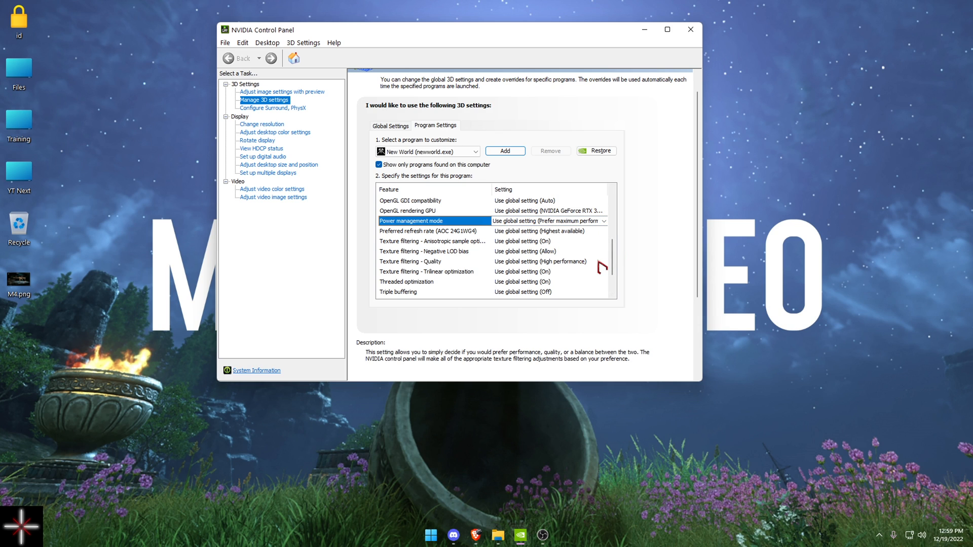
scroll("down", 3)
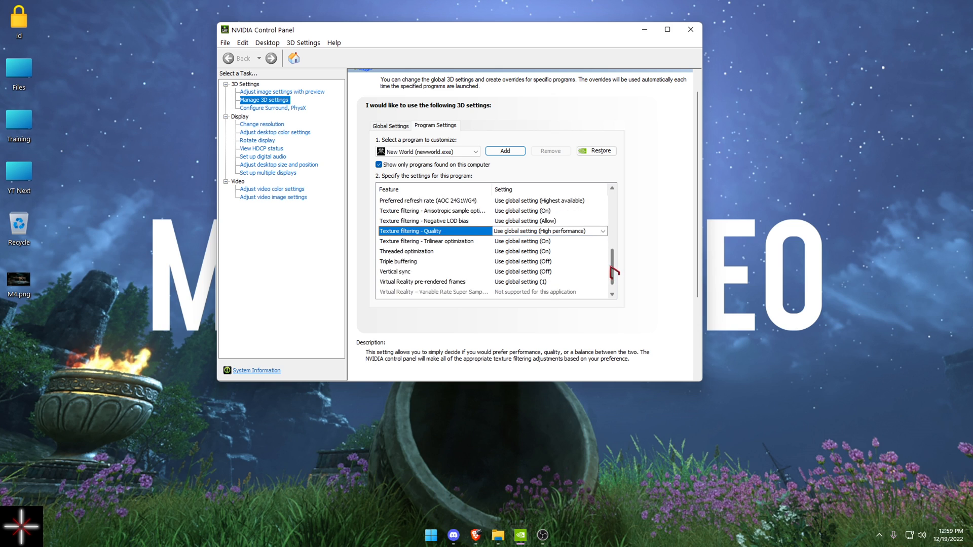
scroll("up", 3)
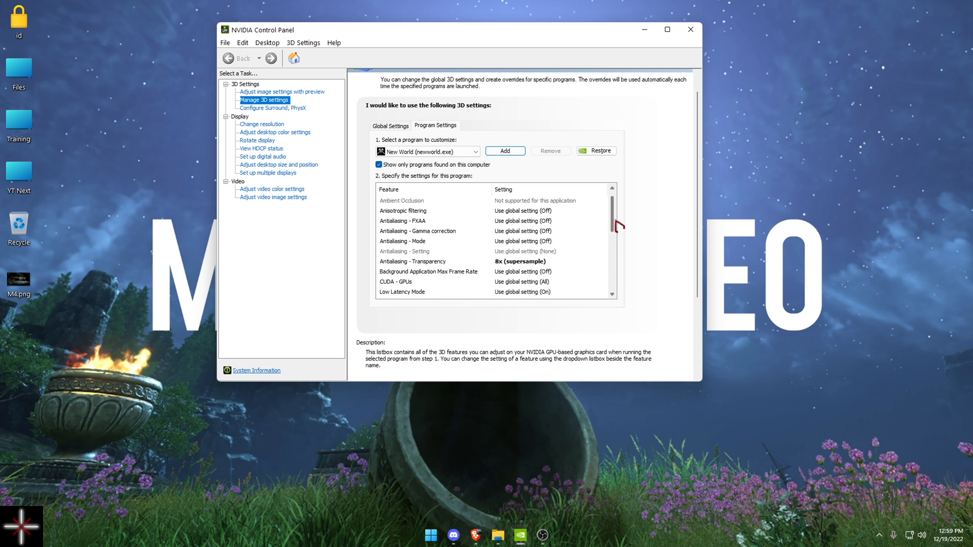
scroll("up", 3)
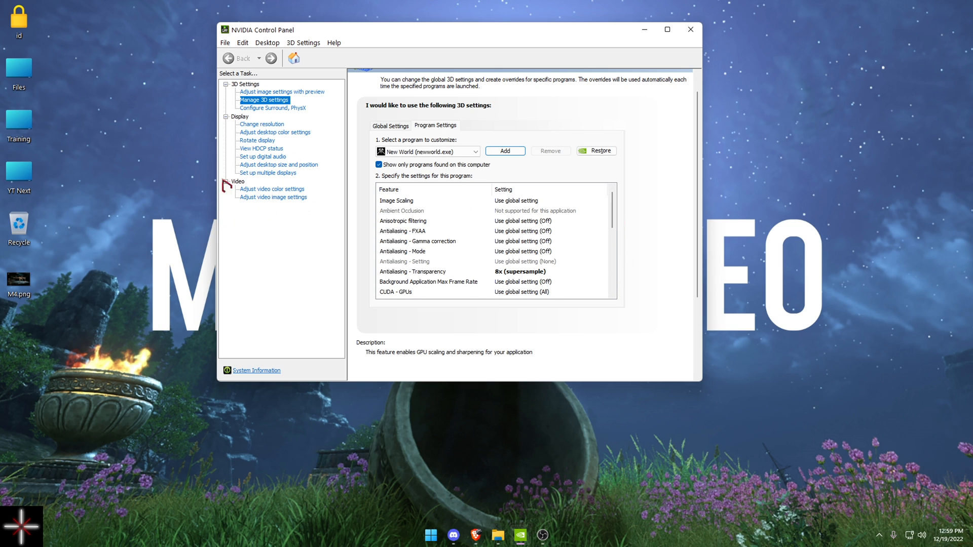
mouse_move(290, 127)
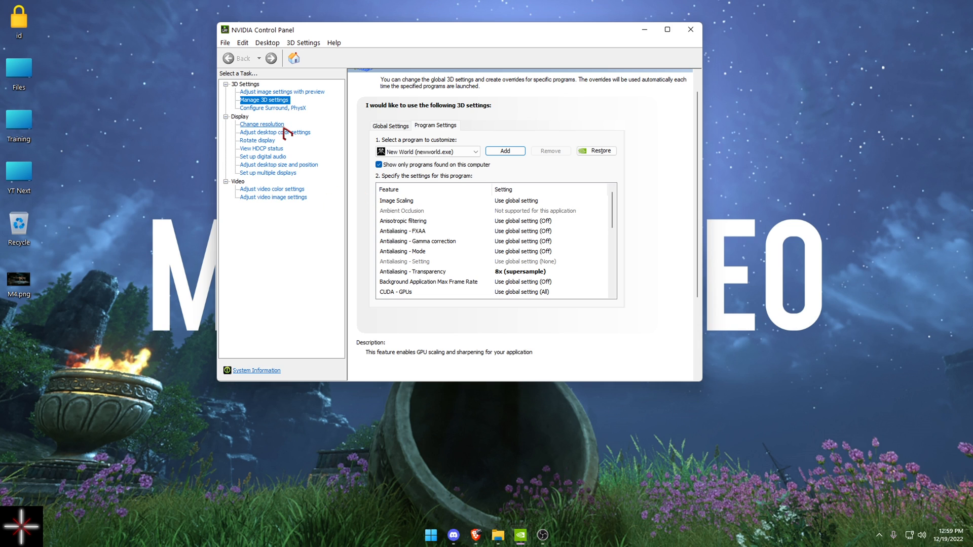
- Launch Settings from the Start menu and search for 'gpu'
left_click(431, 535)
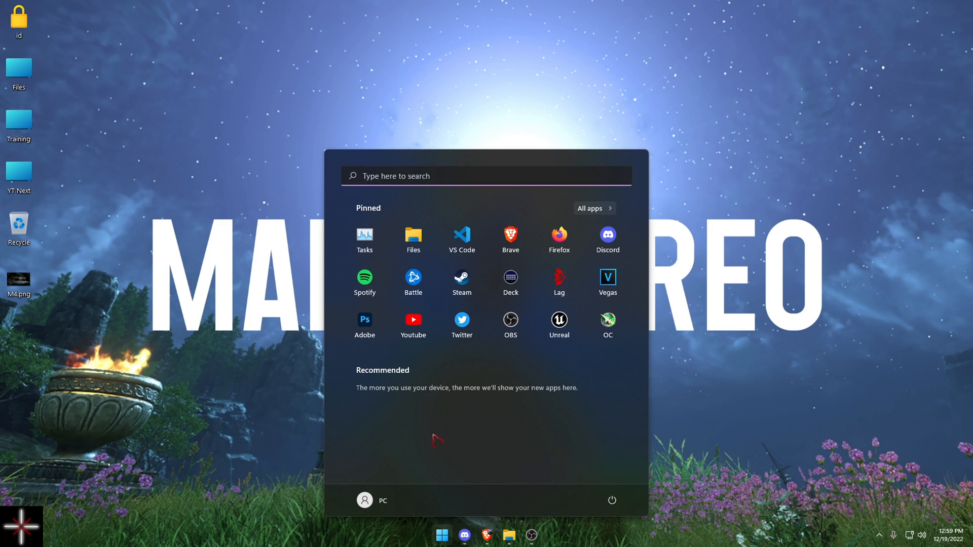
mouse_move(442, 437)
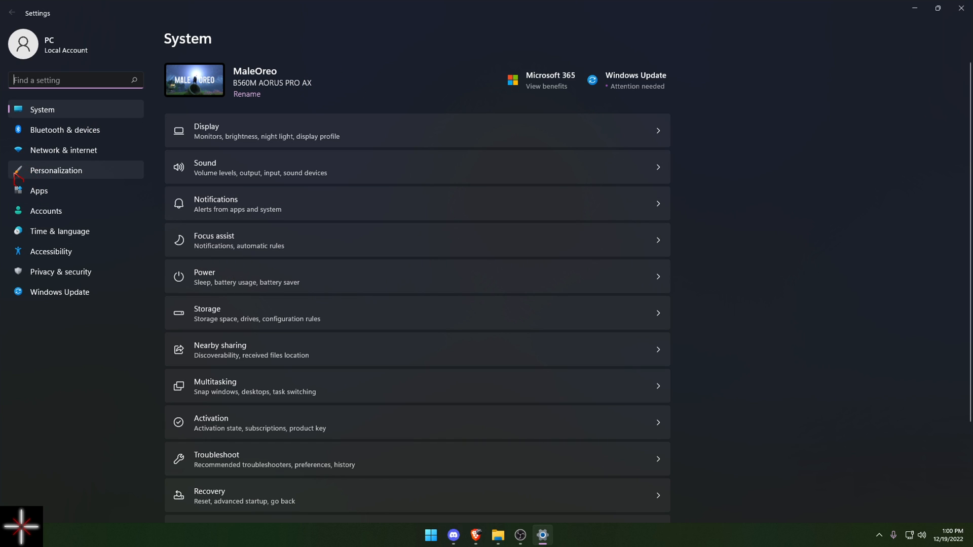
mouse_move(97, 110)
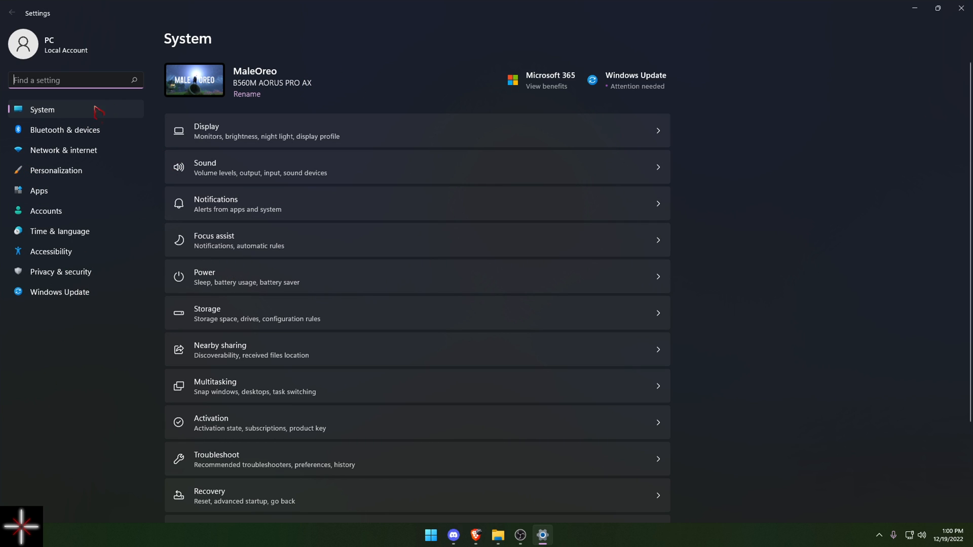
type("gpu")
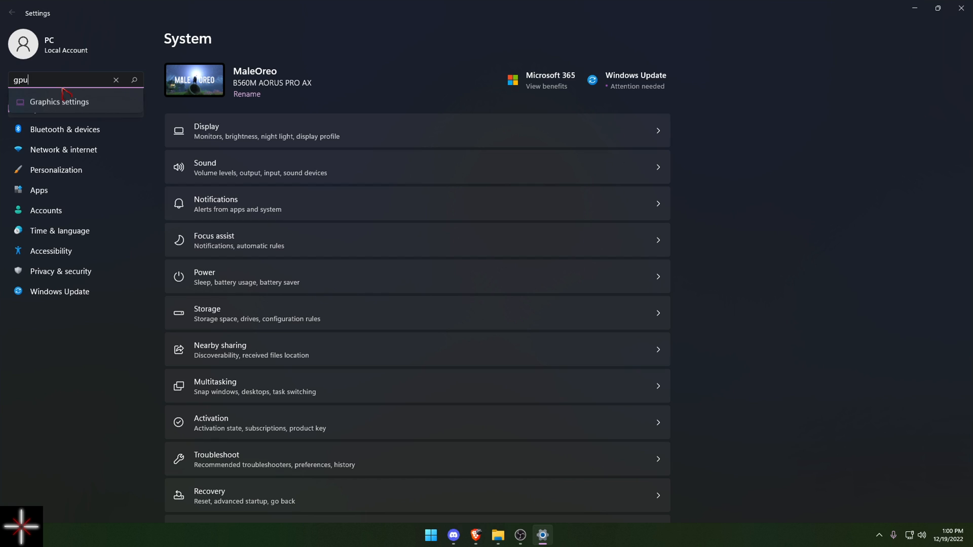
- Verify NewWorld.exe is set to High performance on the Graphics page, cancelling the file picker
left_click(59, 102)
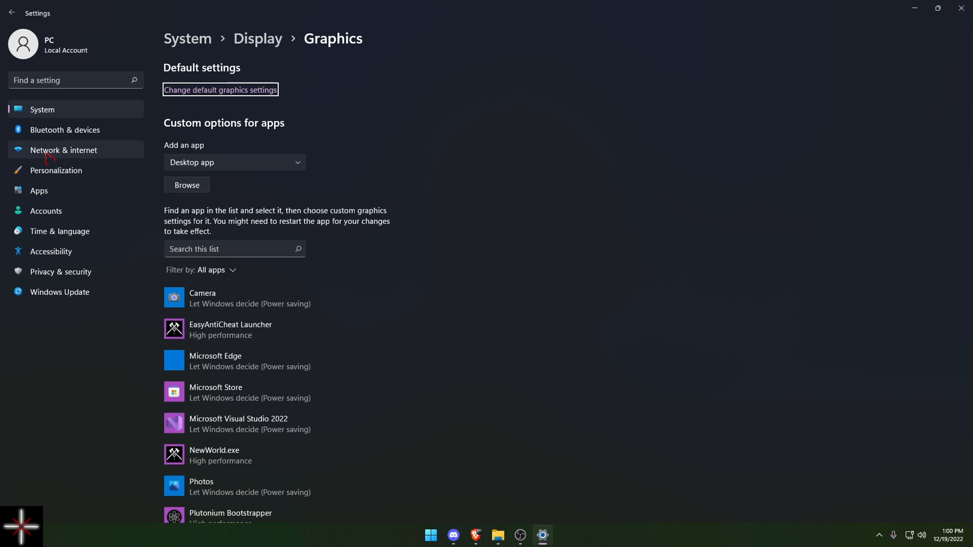
mouse_move(97, 396)
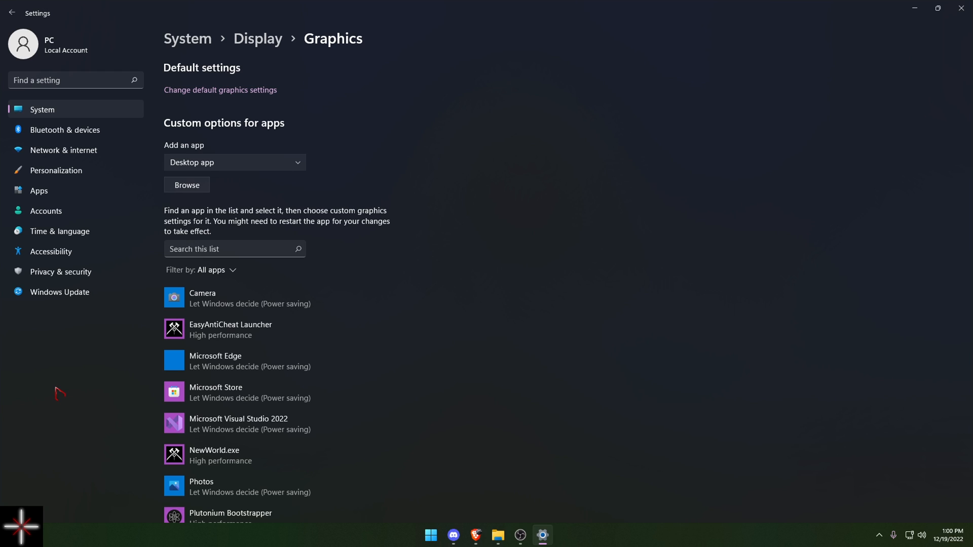
mouse_move(58, 384)
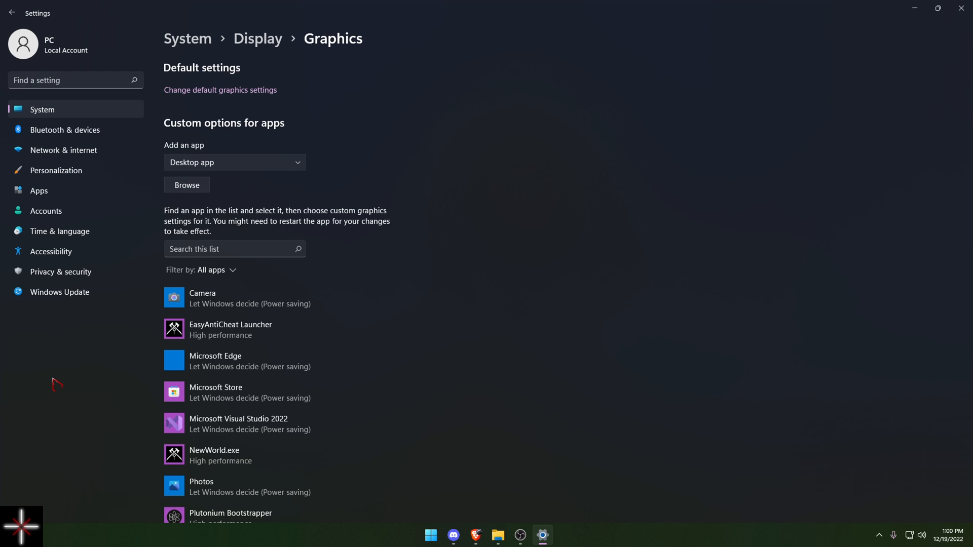
mouse_move(334, 248)
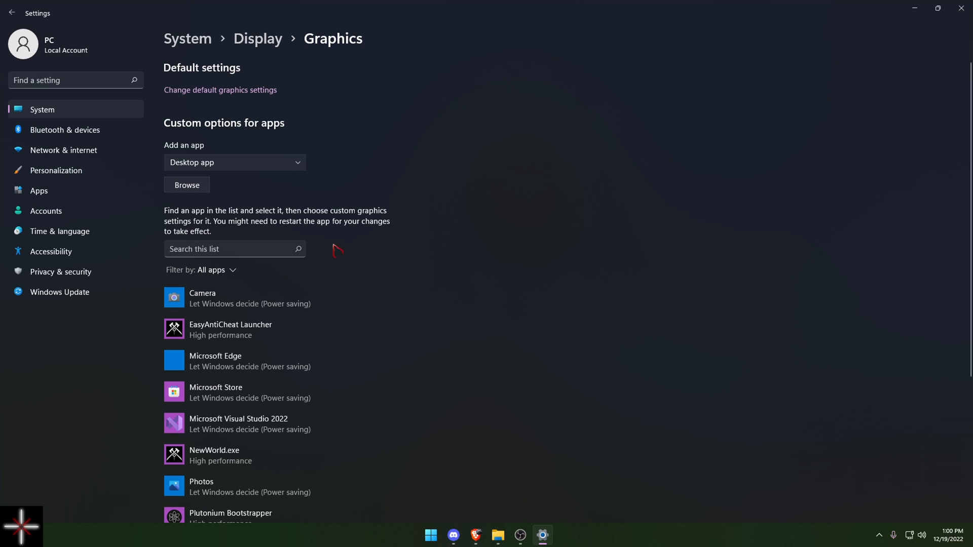
mouse_move(285, 163)
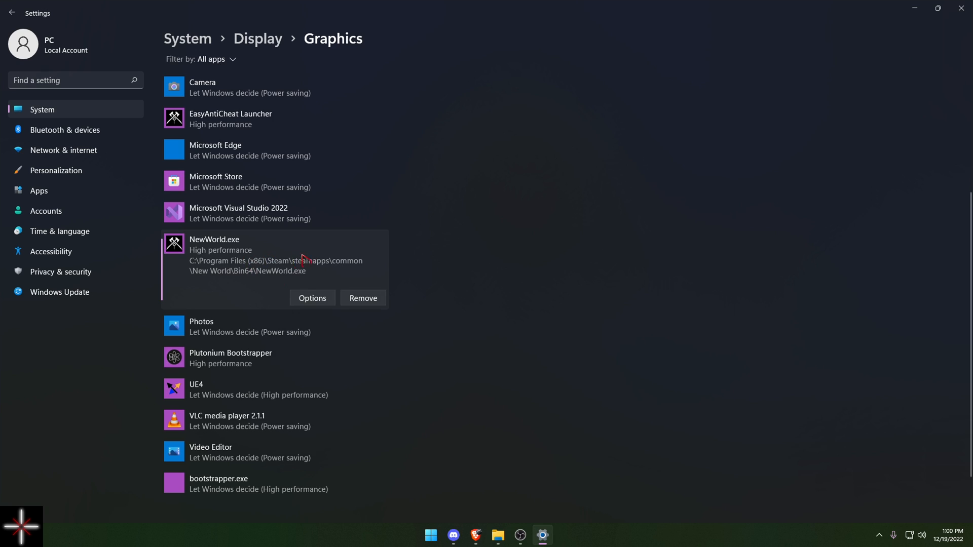
scroll("up", 3)
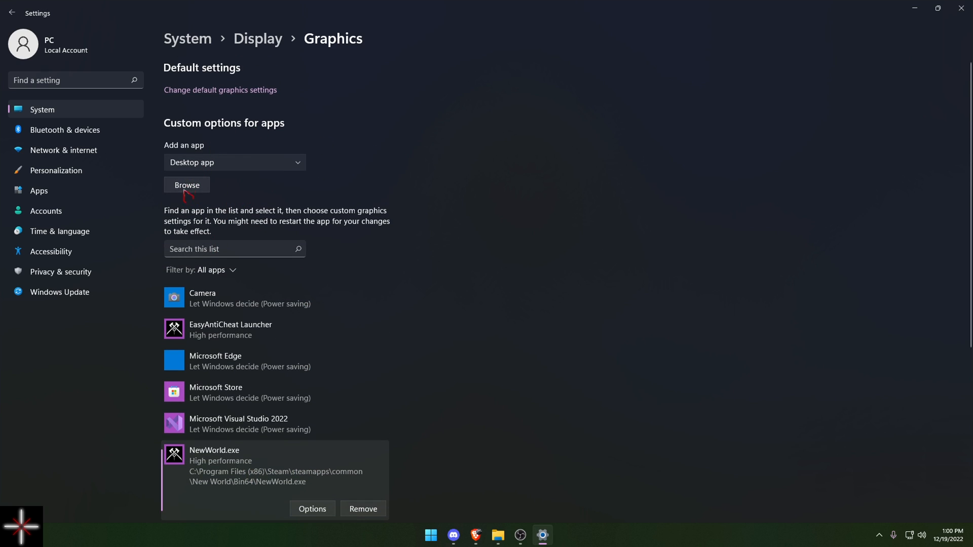
left_click(187, 185)
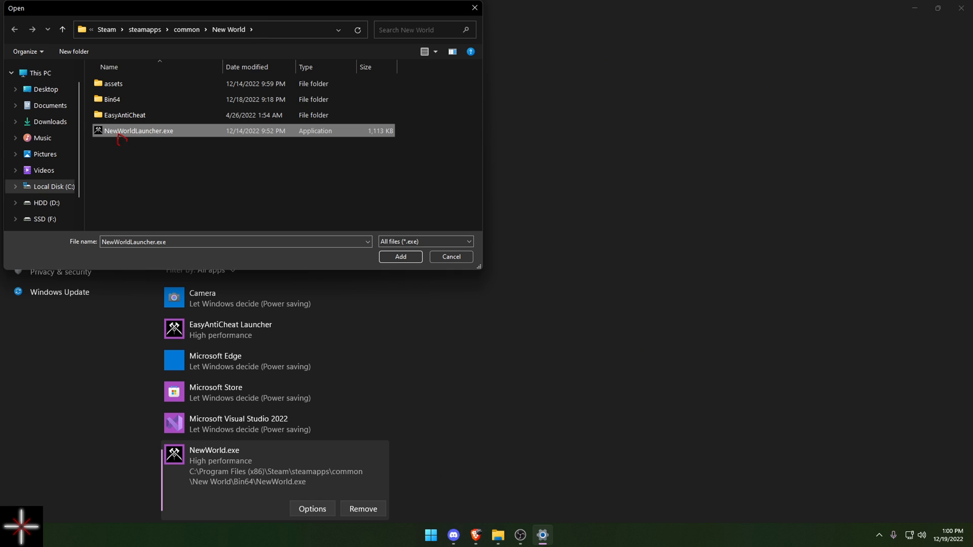
mouse_move(465, 276)
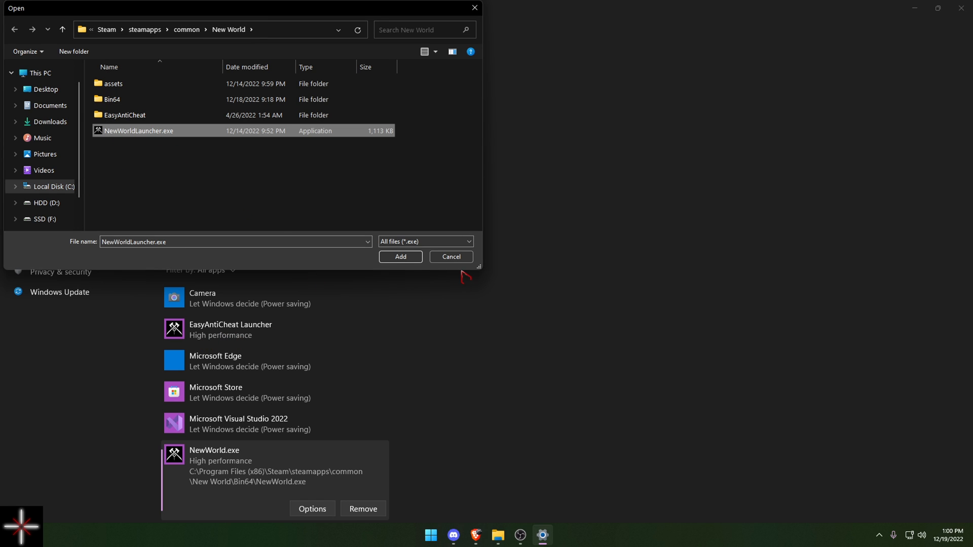
left_click(450, 257)
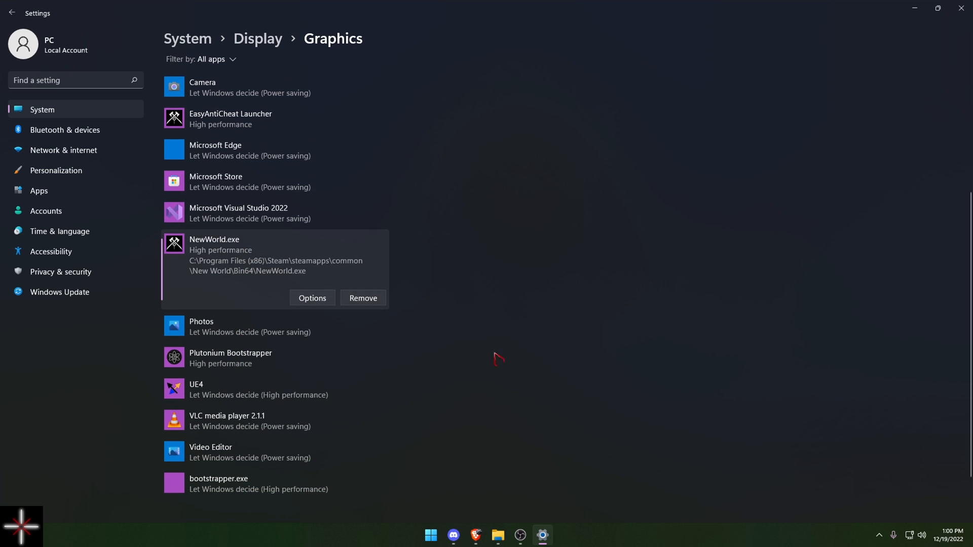
- Search 'gpu' and open Hardware-accelerated GPU scheduling, confirming it is on
scroll("up", 3)
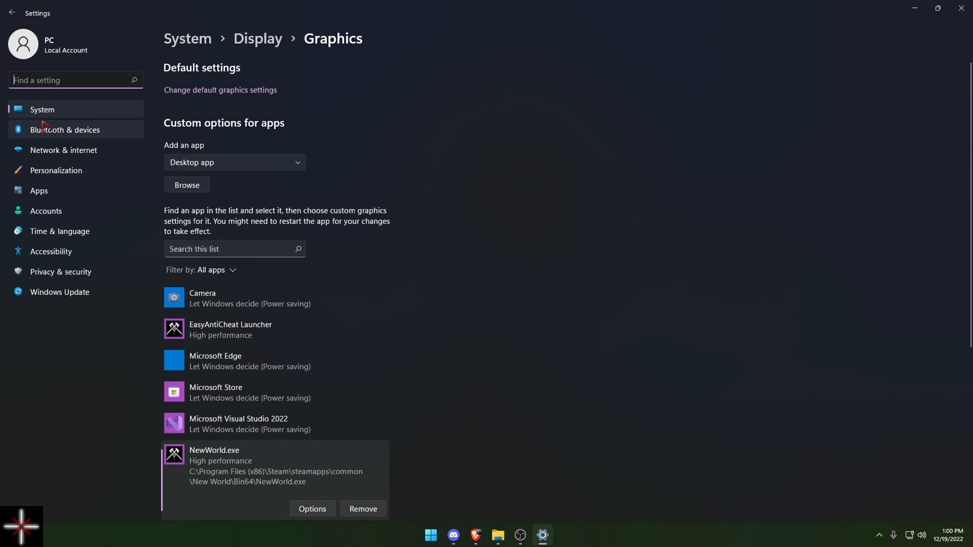
type("gpu")
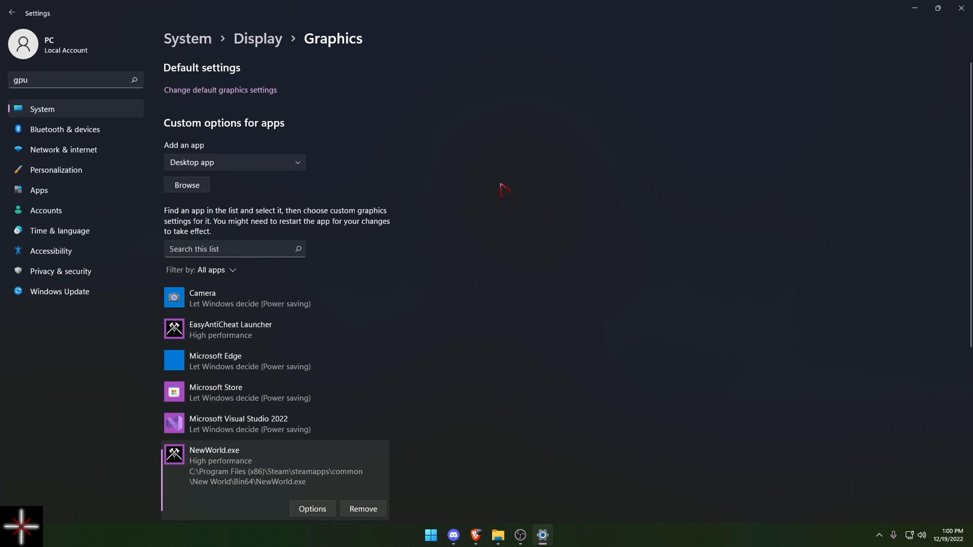
left_click(219, 90)
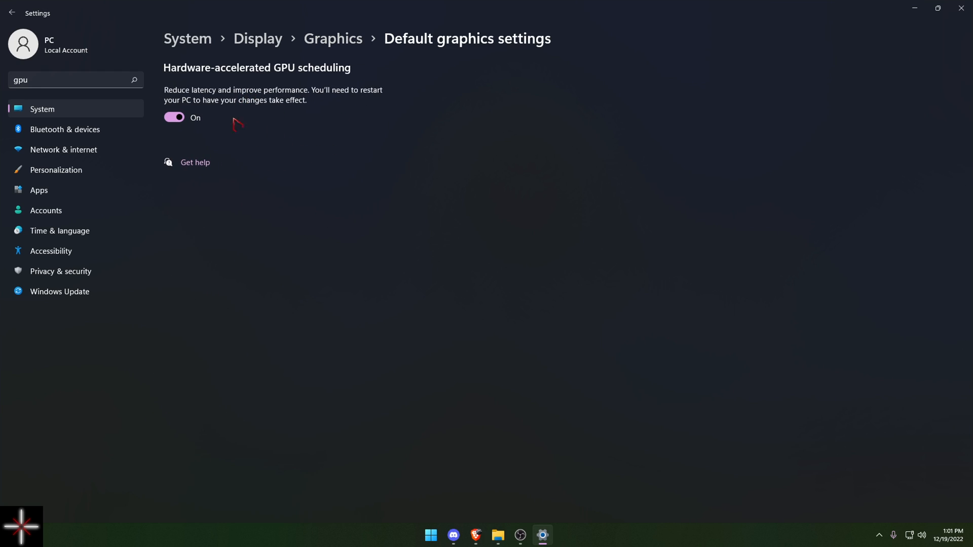
mouse_move(260, 127)
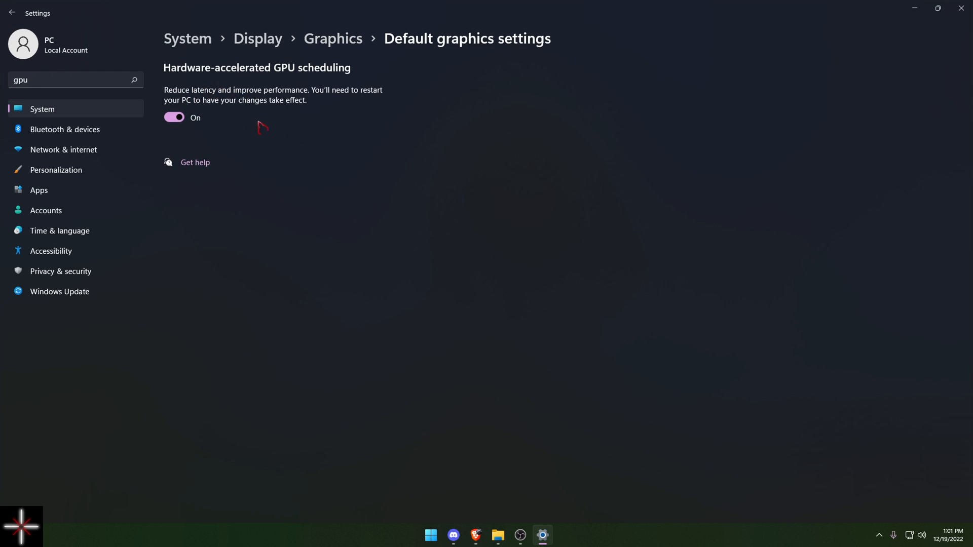
mouse_move(317, 118)
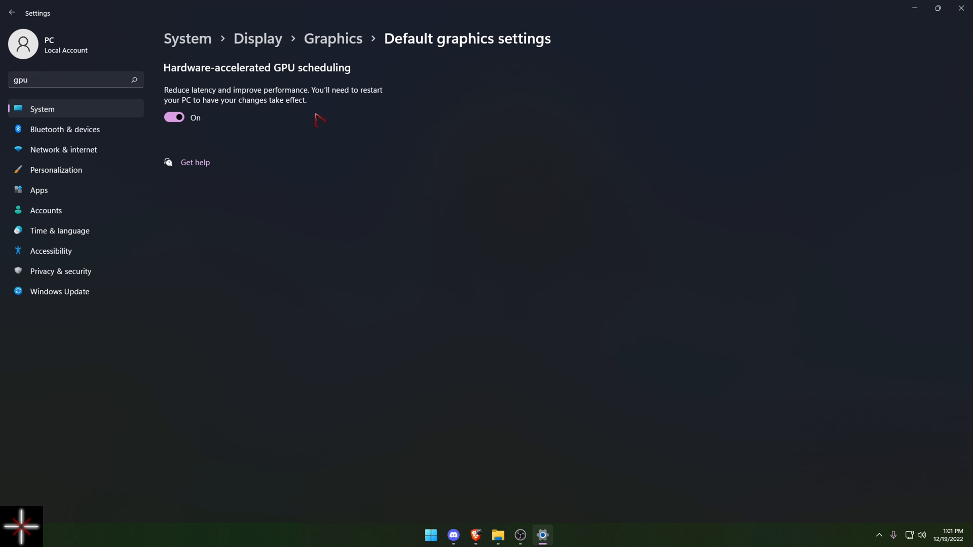
mouse_move(88, 302)
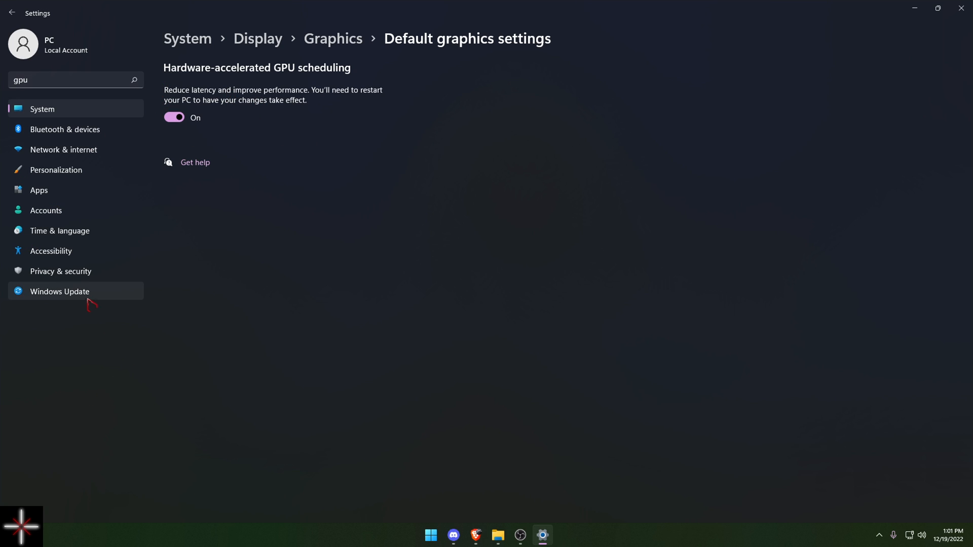
mouse_move(200, 312)
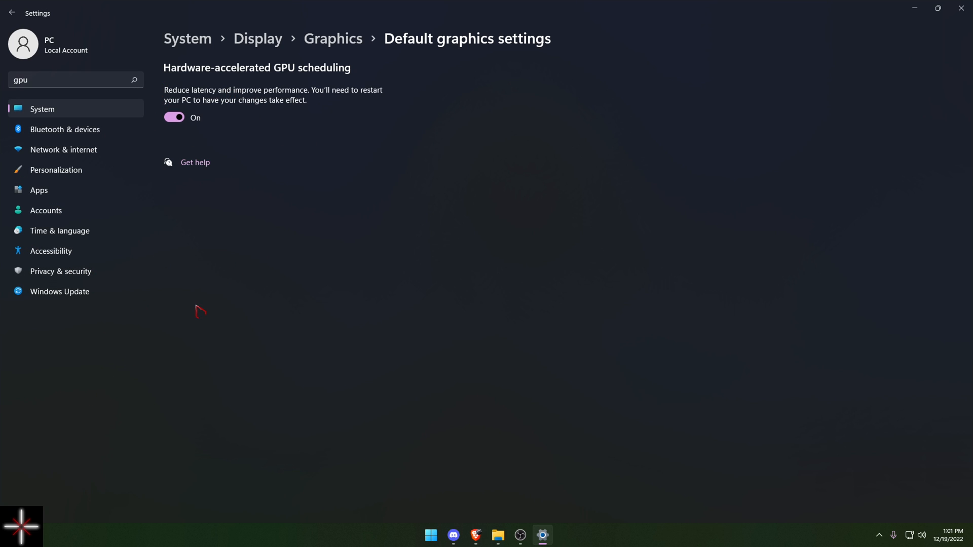
mouse_move(963, 8)
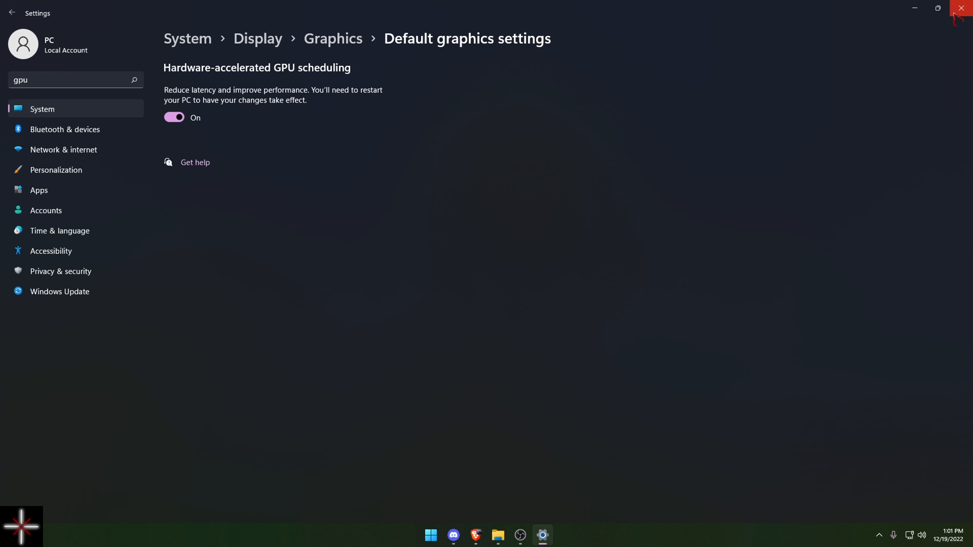
- Close Settings and launch NVIDIA Profile Inspector from the taskbar
left_click(965, 9)
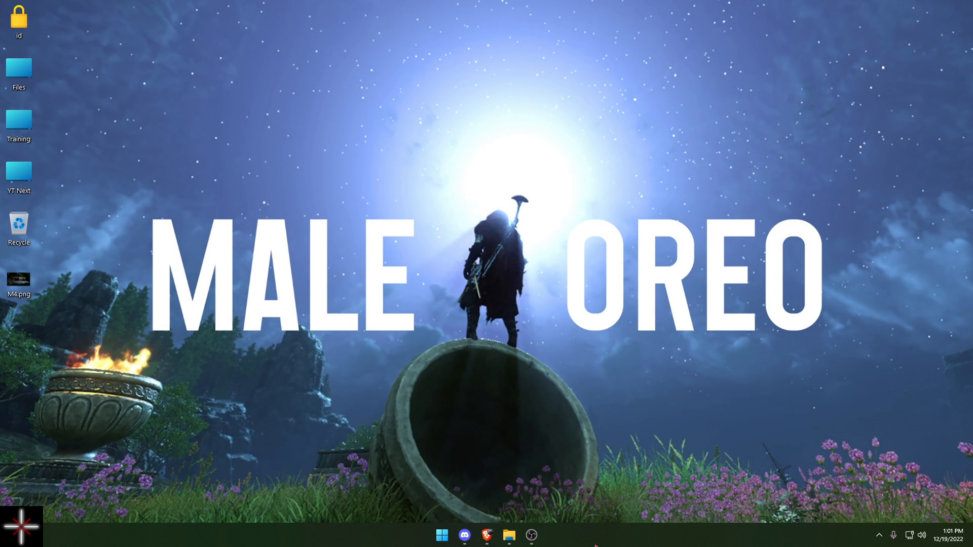
mouse_move(406, 531)
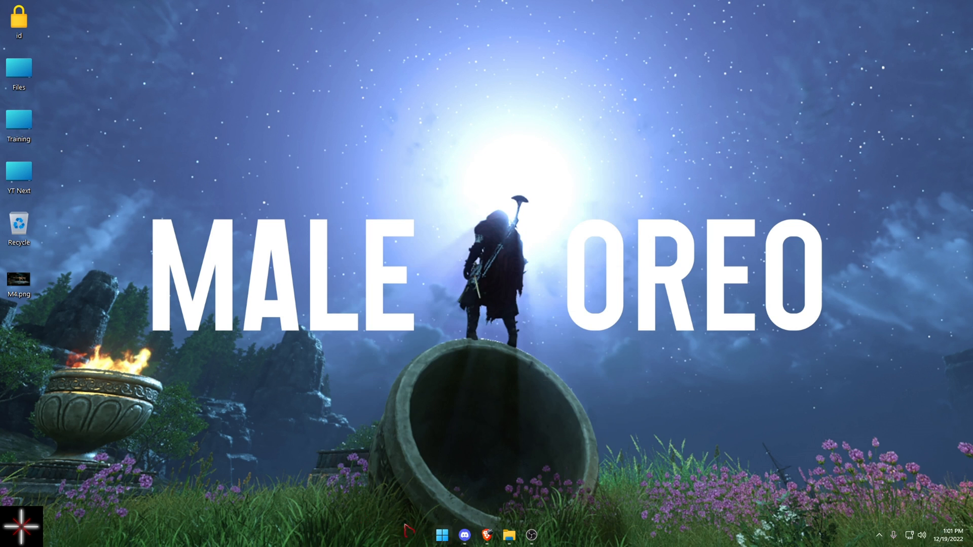
mouse_move(513, 268)
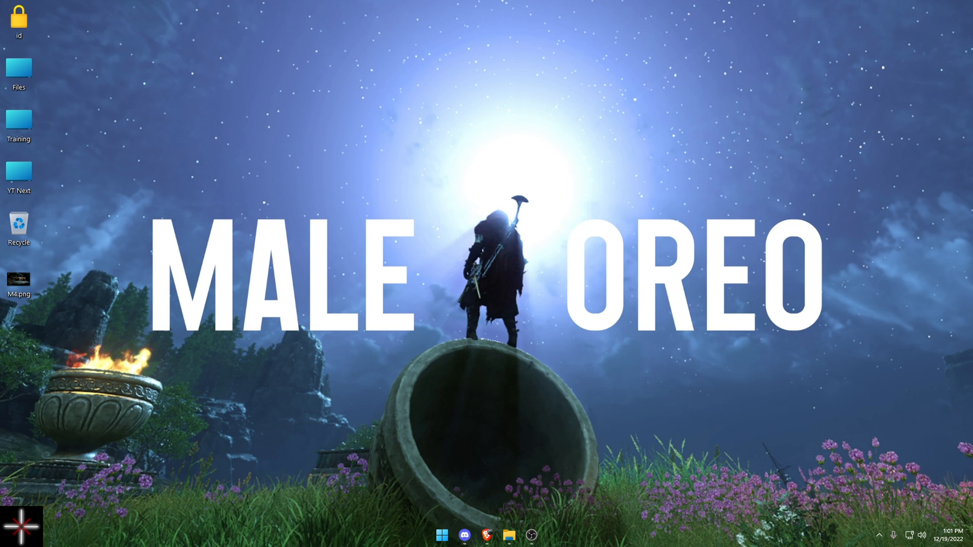
left_click(442, 534)
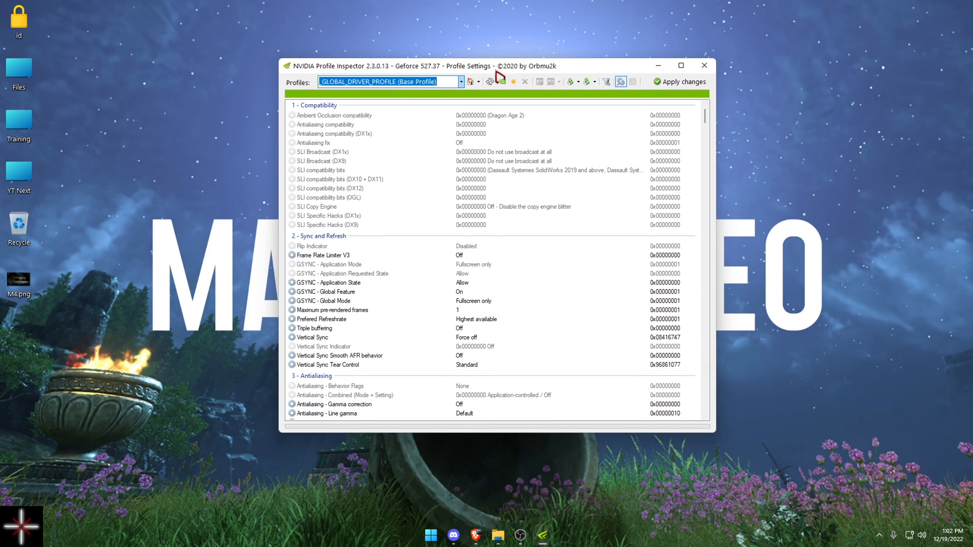
- Load the New World profile and open its LOD Bias (DX) value of +1.1250
type("new")
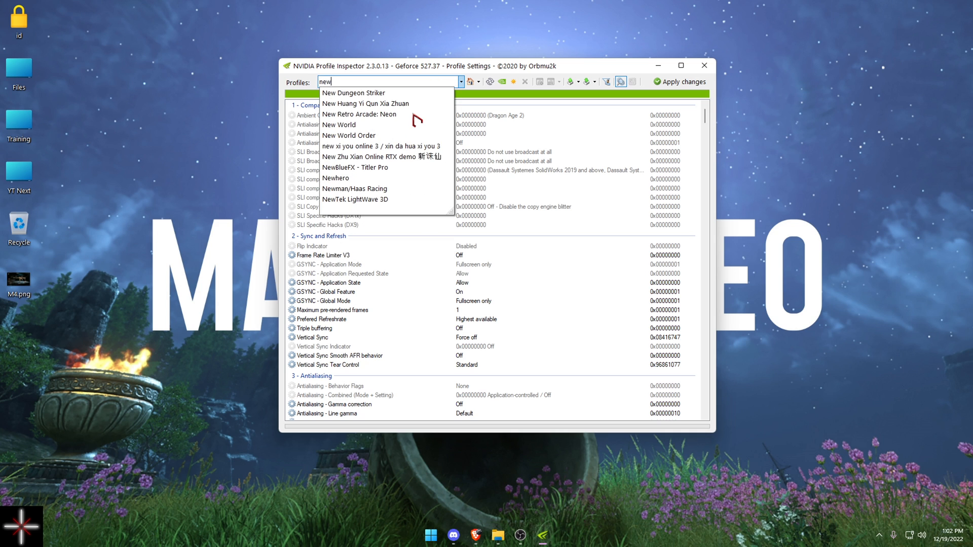
left_click(339, 125)
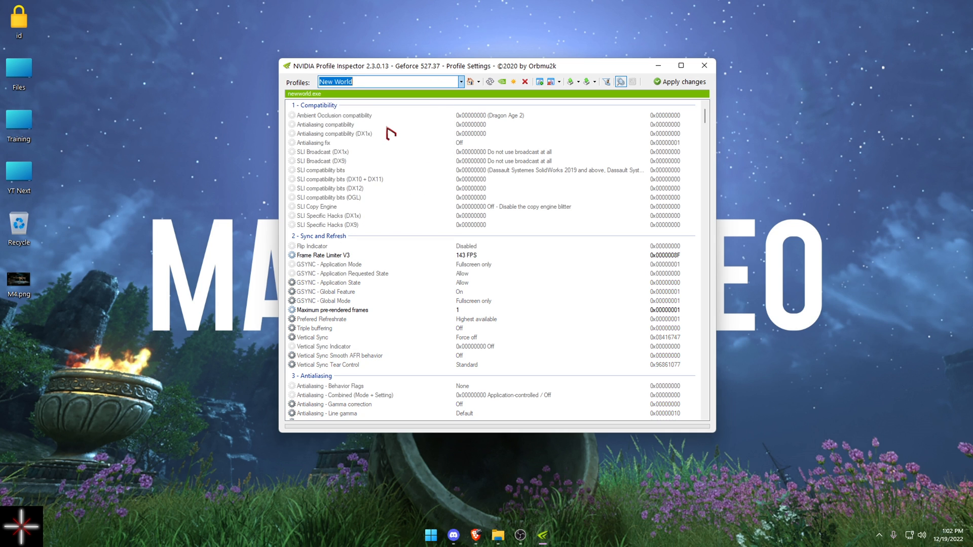
scroll("down", 3)
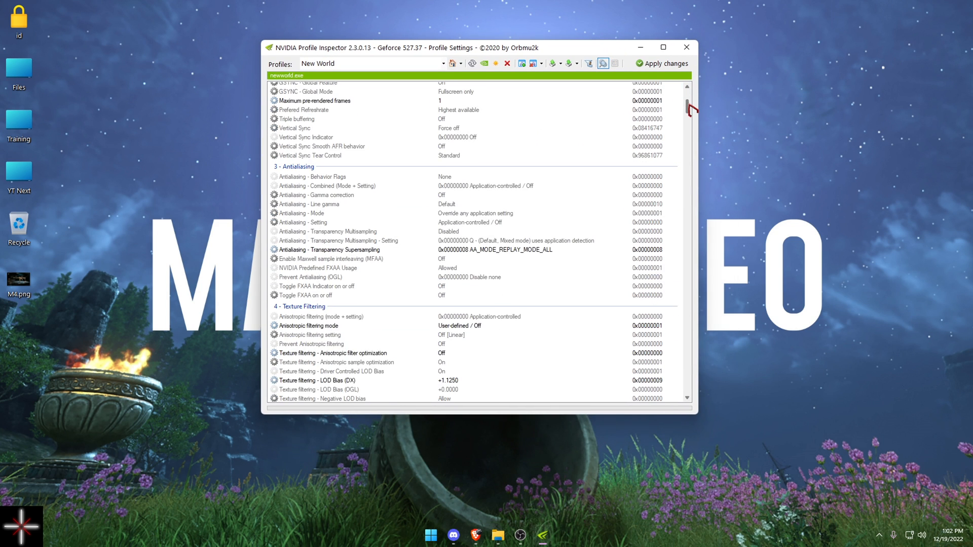
scroll("down", 3)
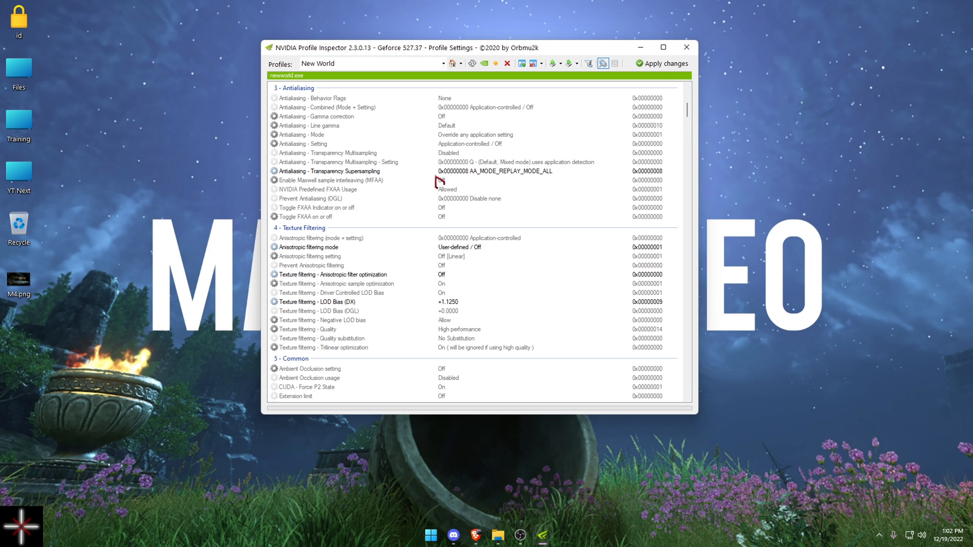
mouse_move(459, 180)
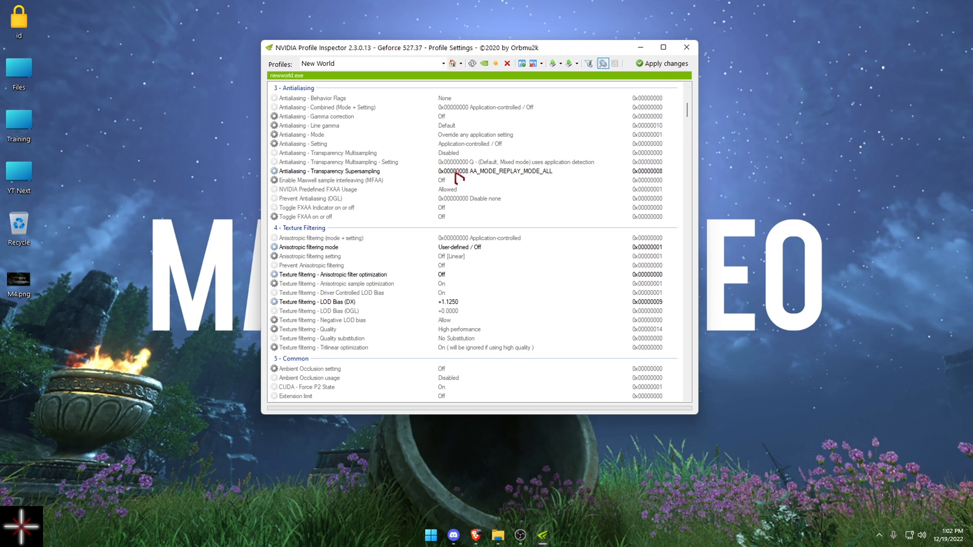
mouse_move(554, 177)
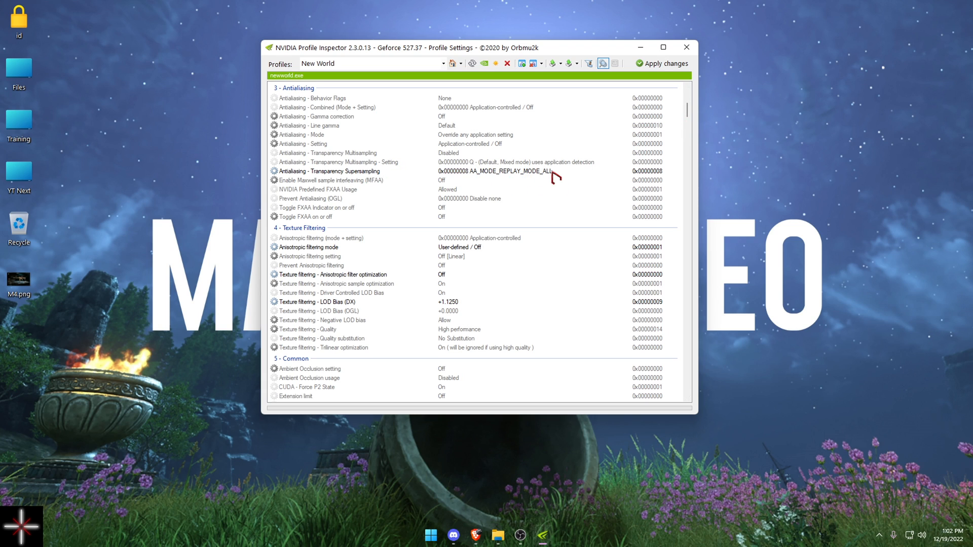
scroll("down", 3)
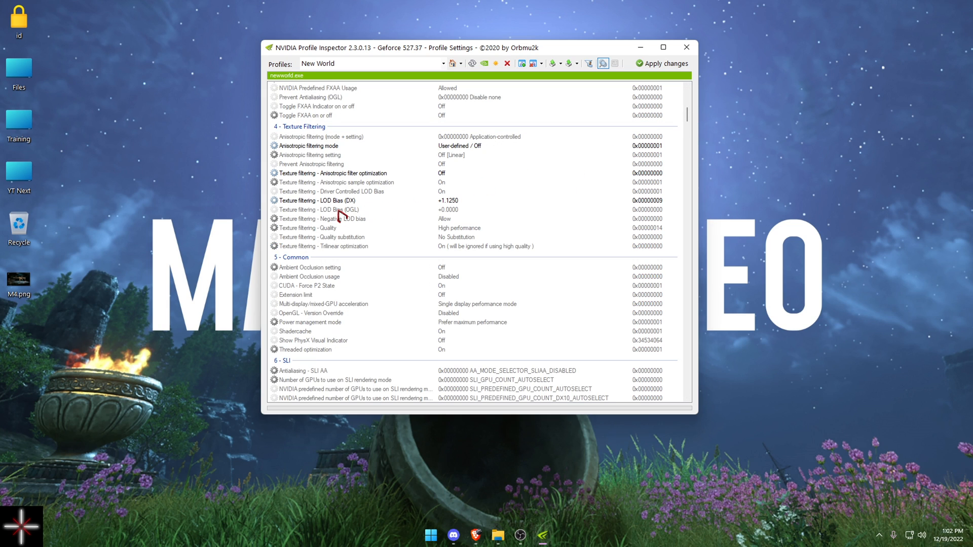
mouse_move(628, 209)
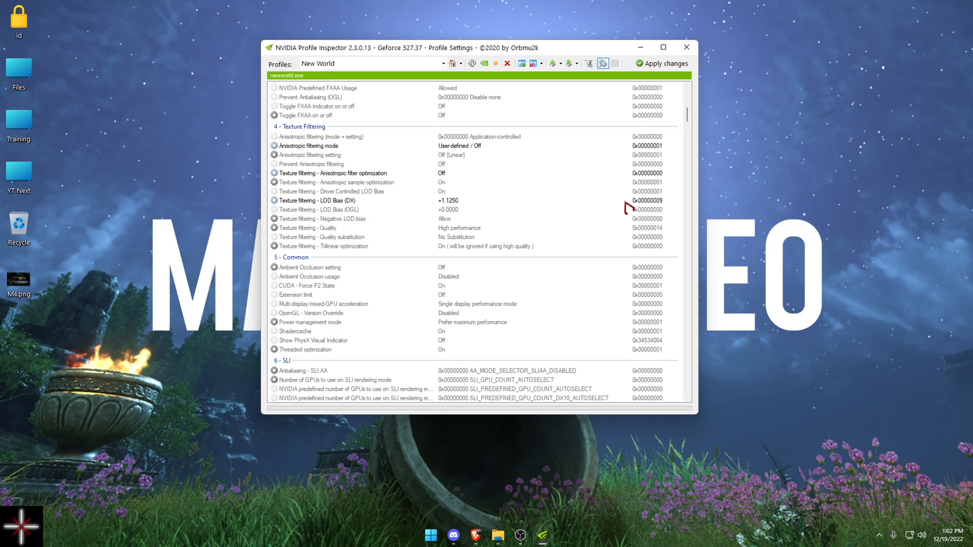
left_click(625, 200)
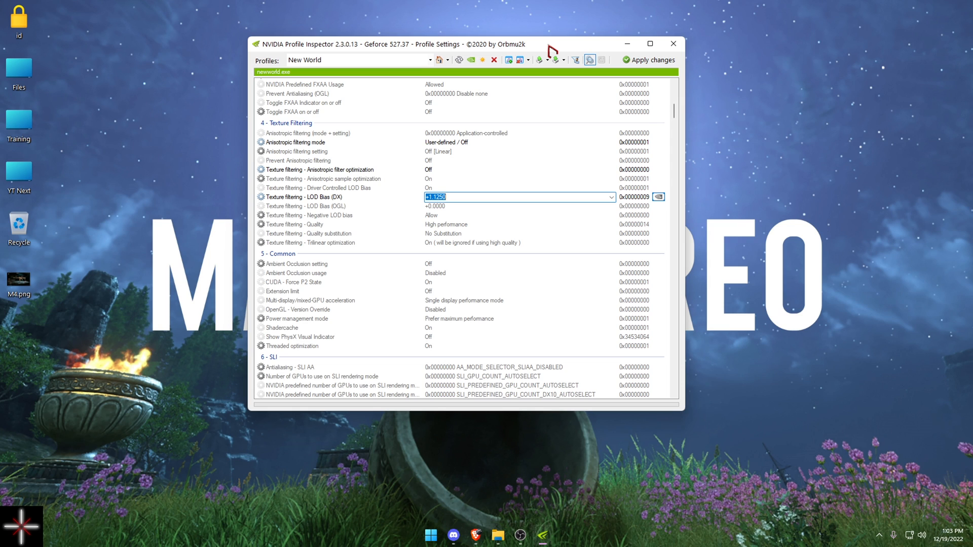
mouse_move(379, 191)
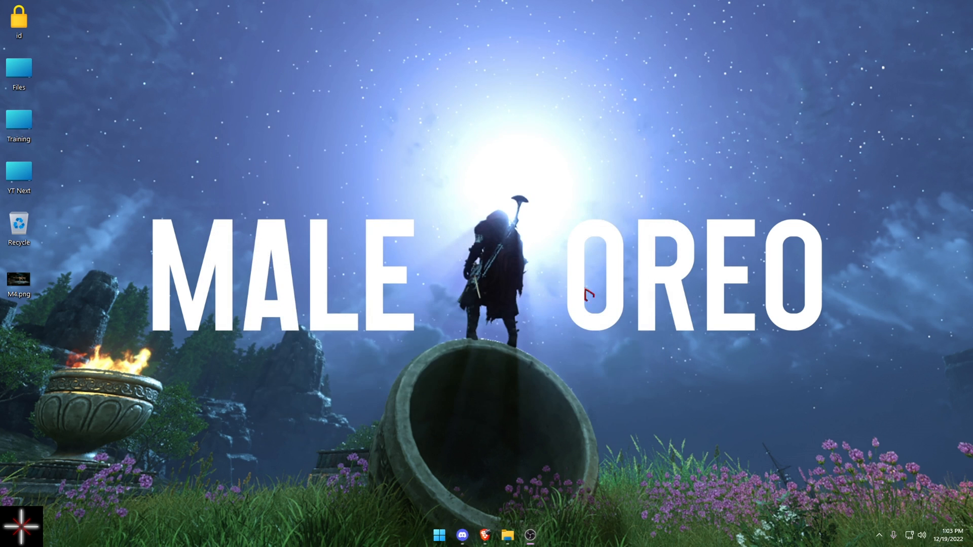
- Switch to New World and review the Video settings detail presets
left_click(439, 534)
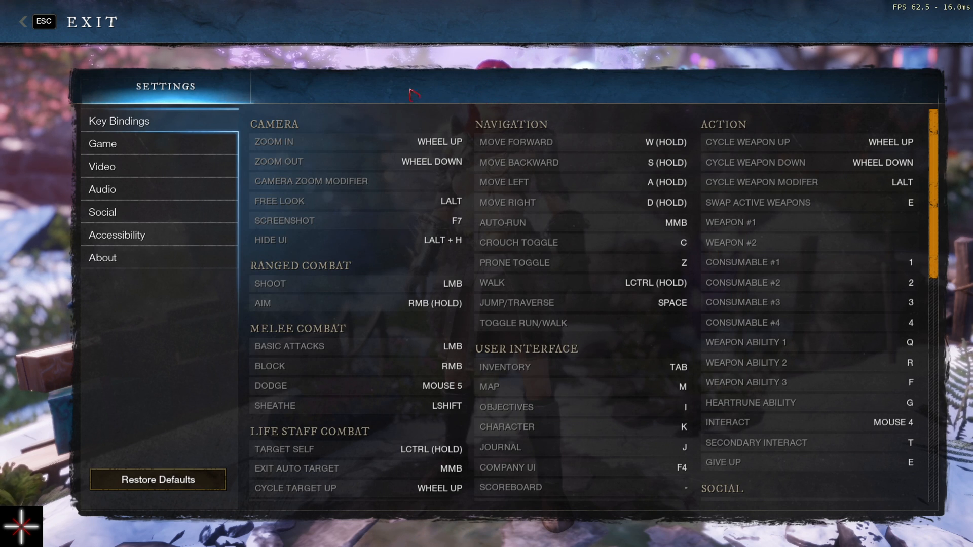
left_click(101, 166)
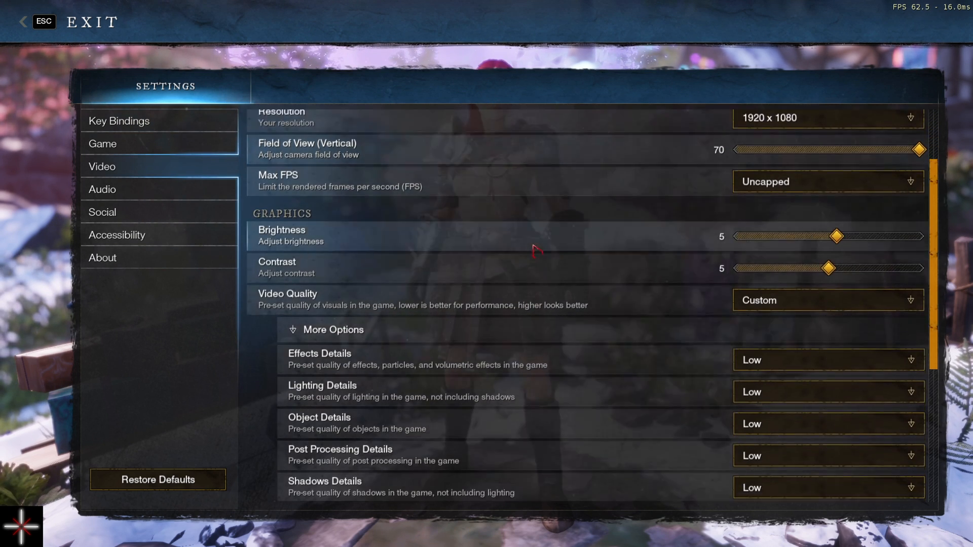
scroll("down", 3)
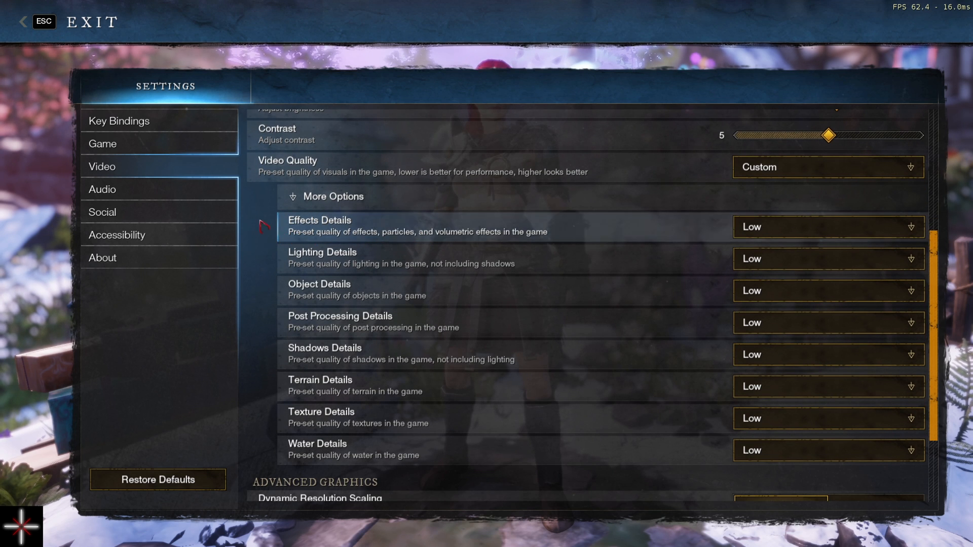
scroll("up", 3)
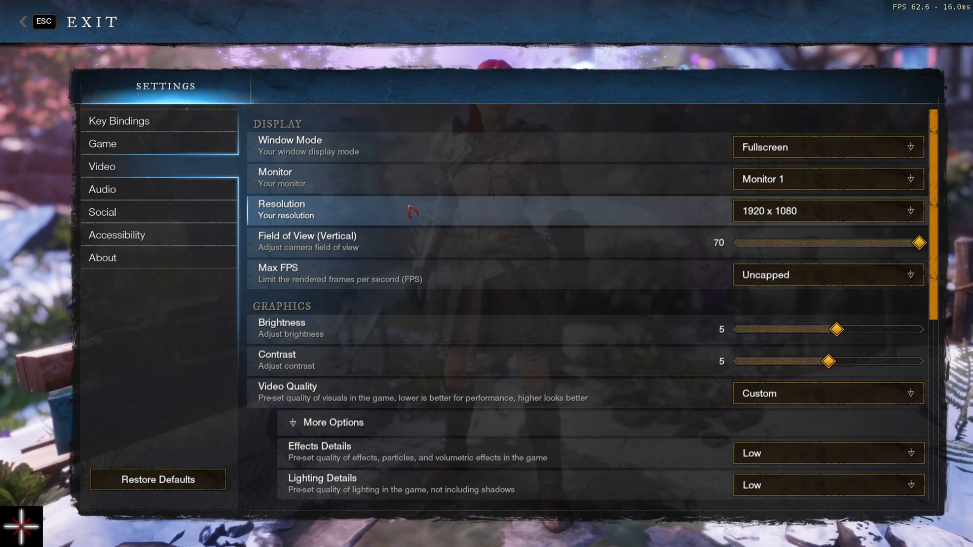
mouse_move(634, 217)
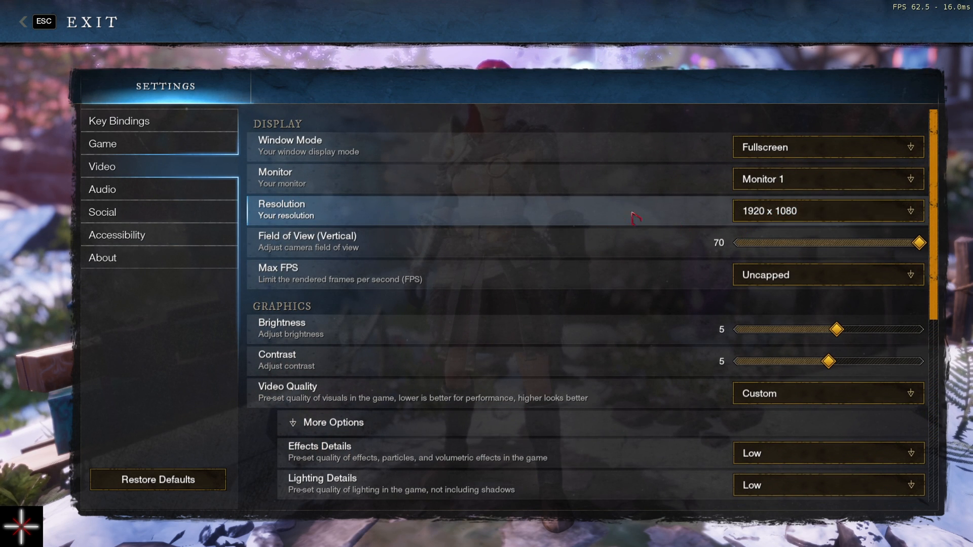
mouse_move(717, 191)
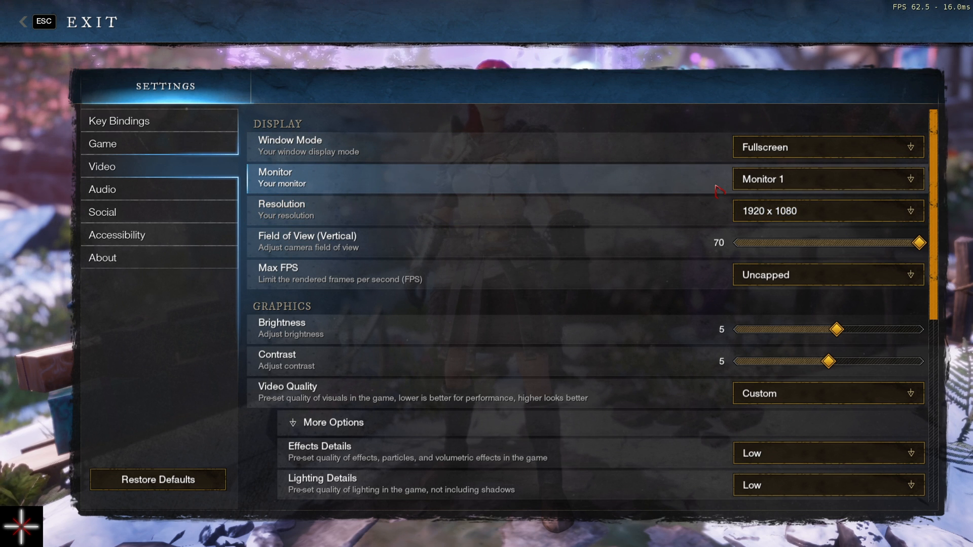
mouse_move(397, 211)
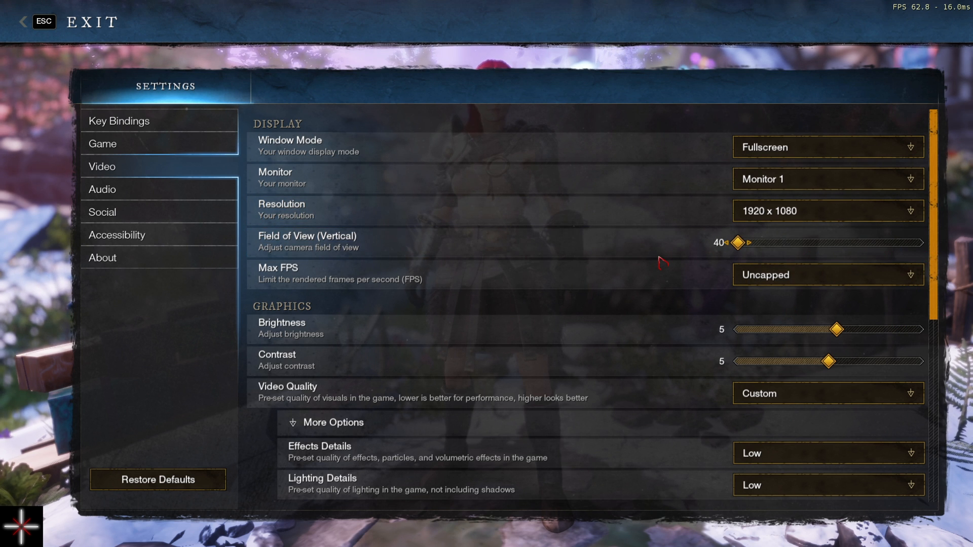
mouse_move(657, 254)
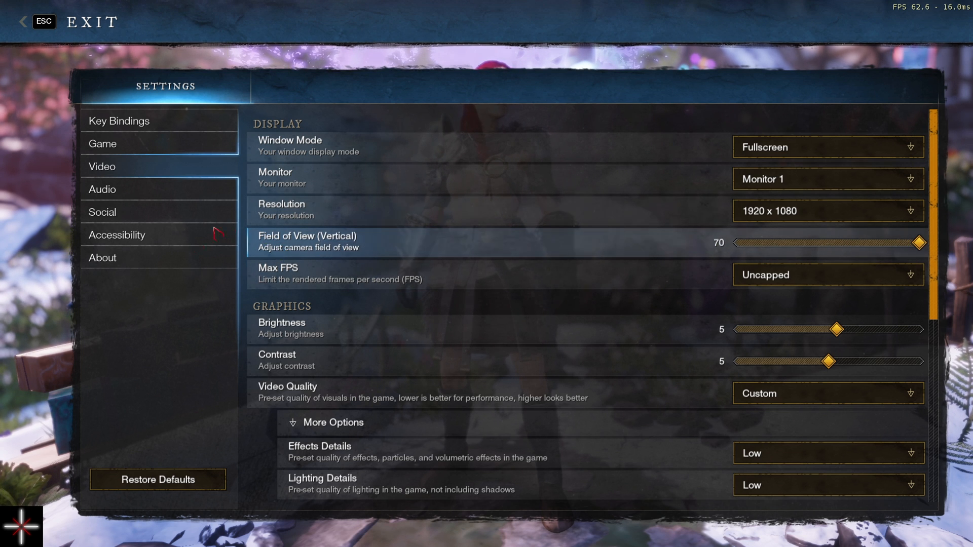
scroll("down", 3)
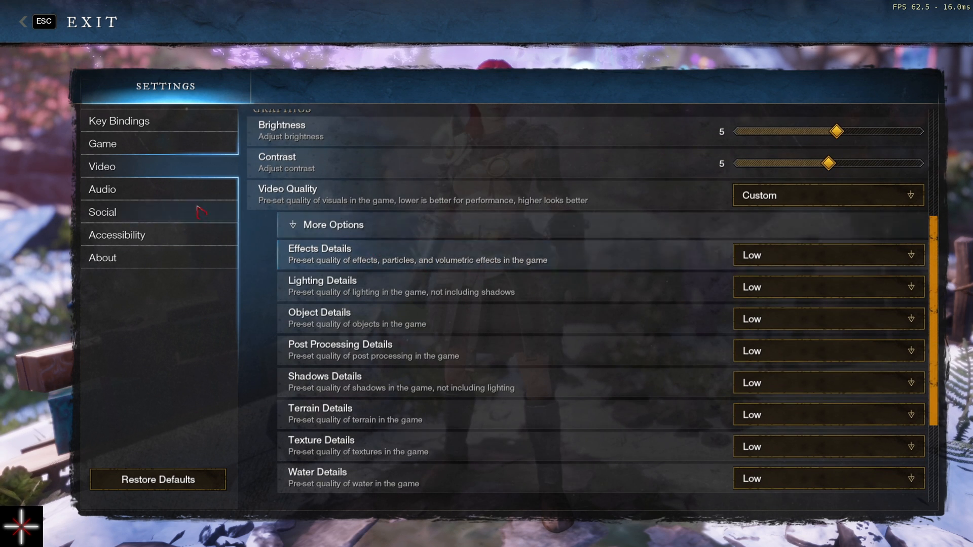
scroll("down", 3)
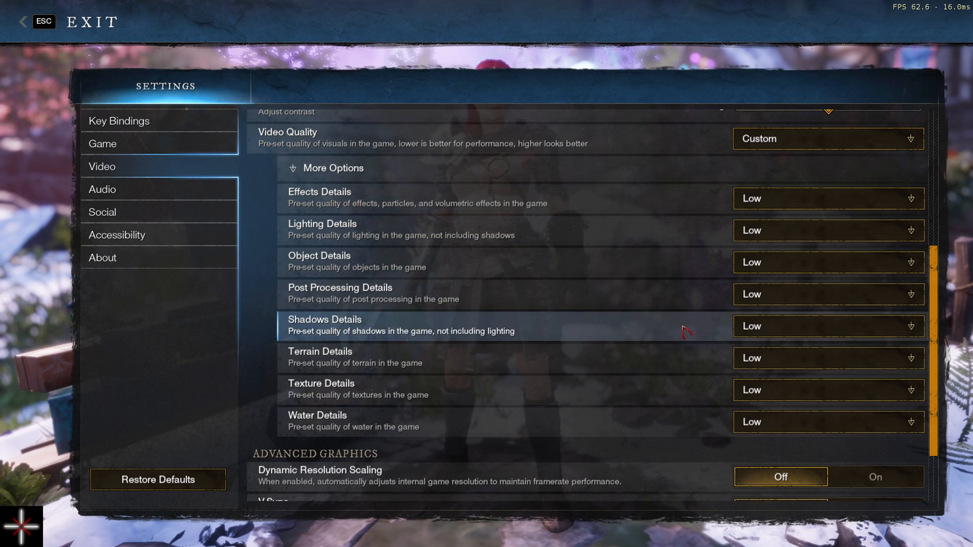
scroll("up", 3)
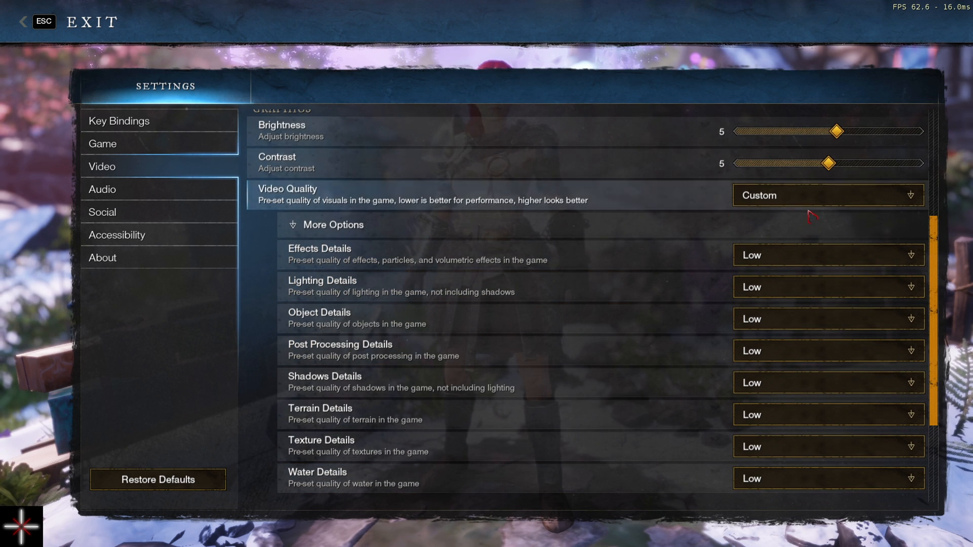
scroll("down", 3)
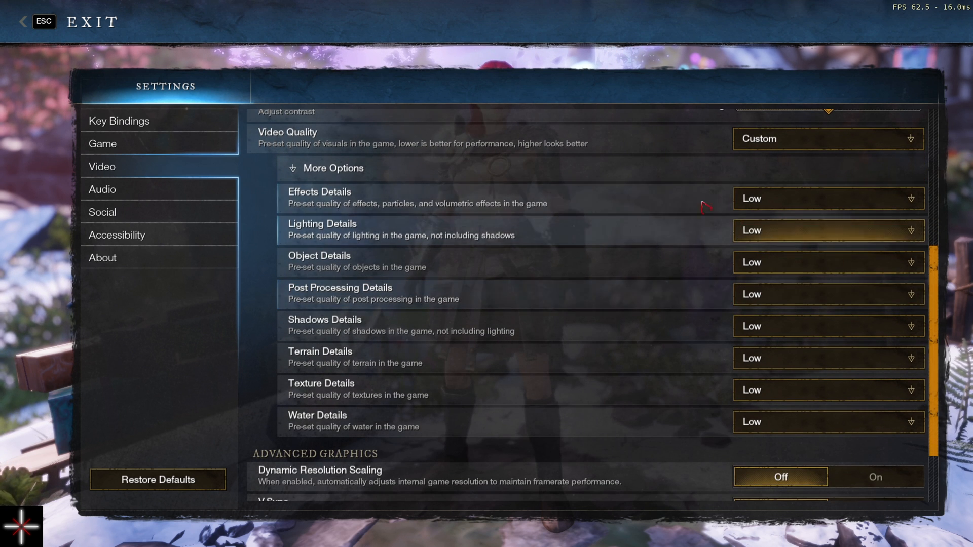
mouse_move(800, 335)
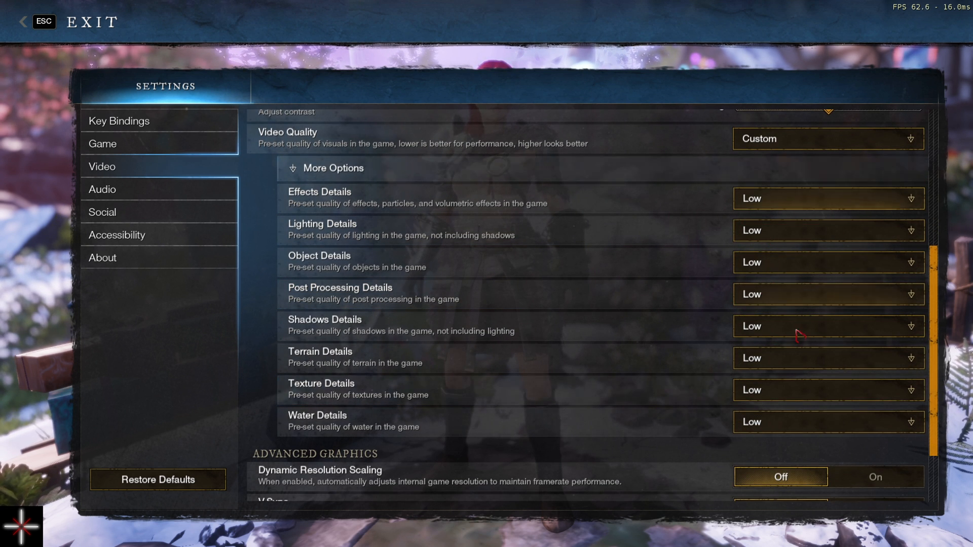
scroll("up", 3)
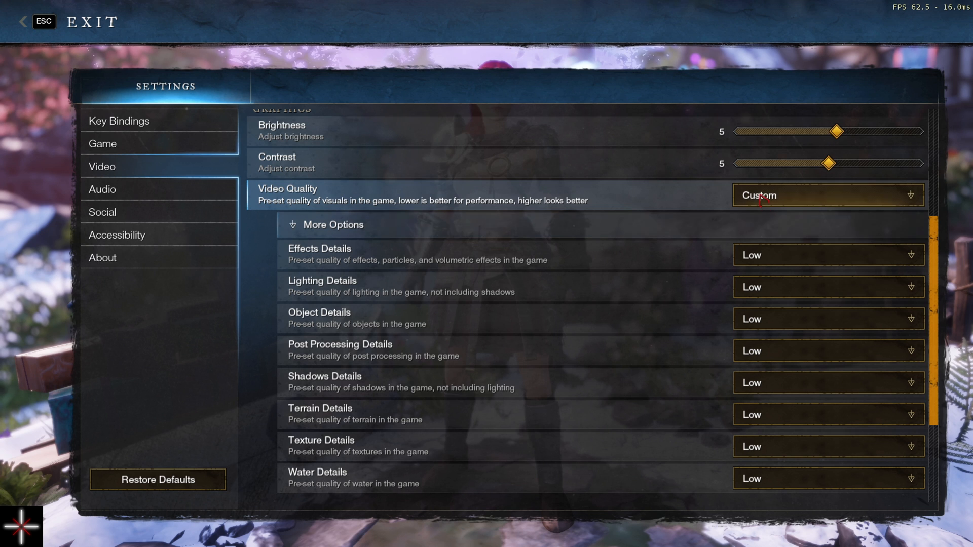
scroll("down", 3)
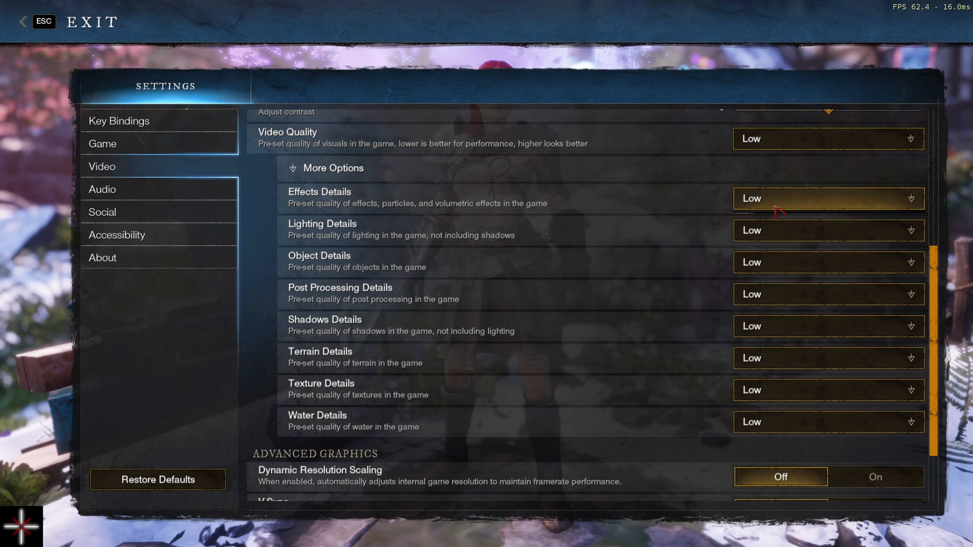
- Keep effects, post processing and shadow detail at Low
left_click(827, 230)
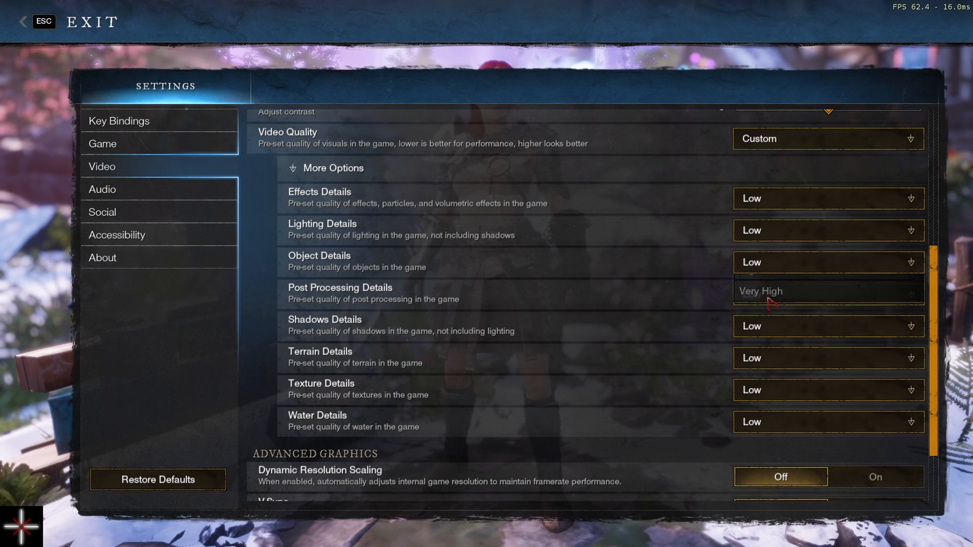
left_click(827, 293)
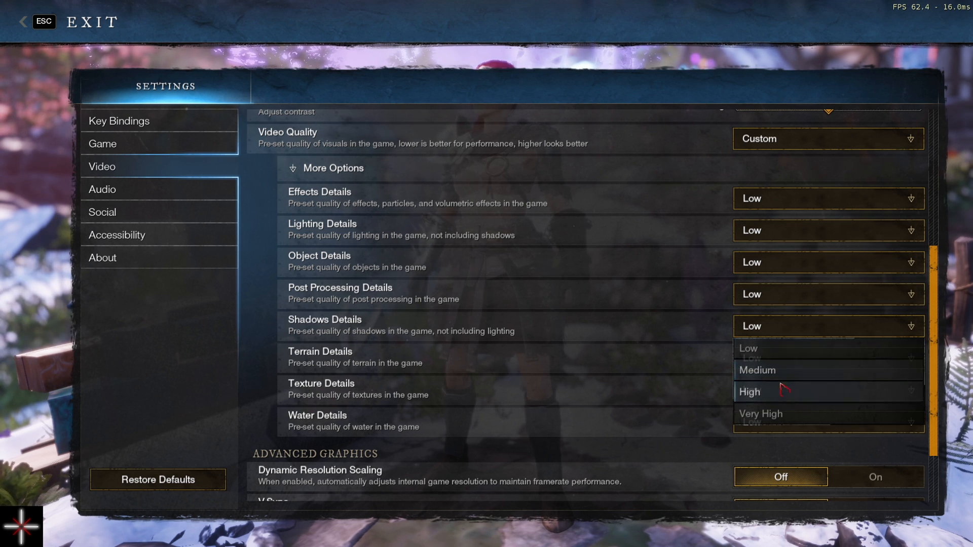
left_click(760, 414)
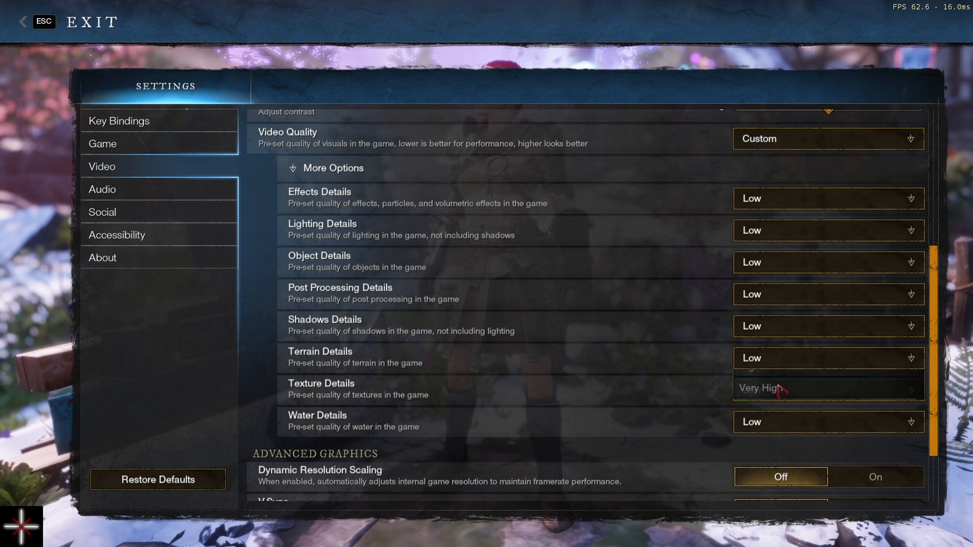
scroll("down", 3)
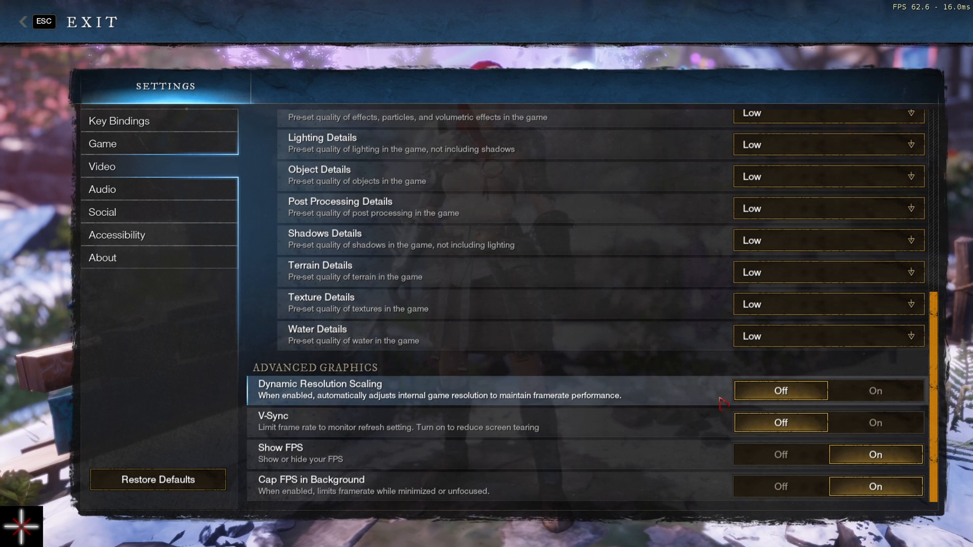
mouse_move(425, 427)
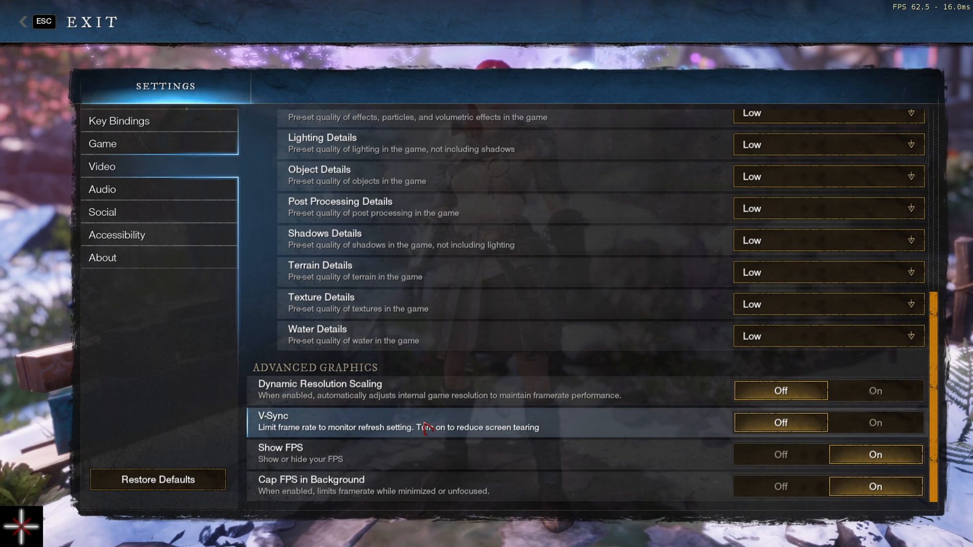
mouse_move(472, 412)
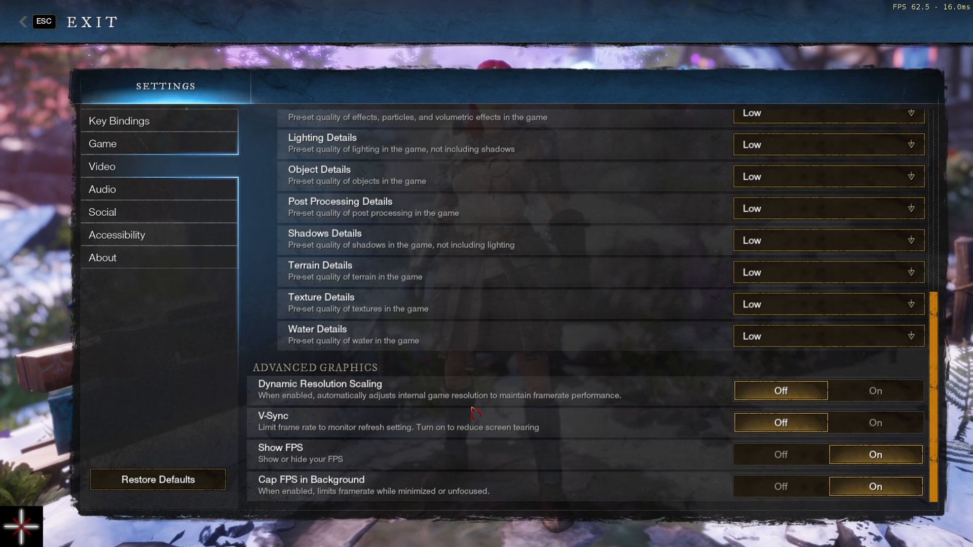
mouse_move(704, 413)
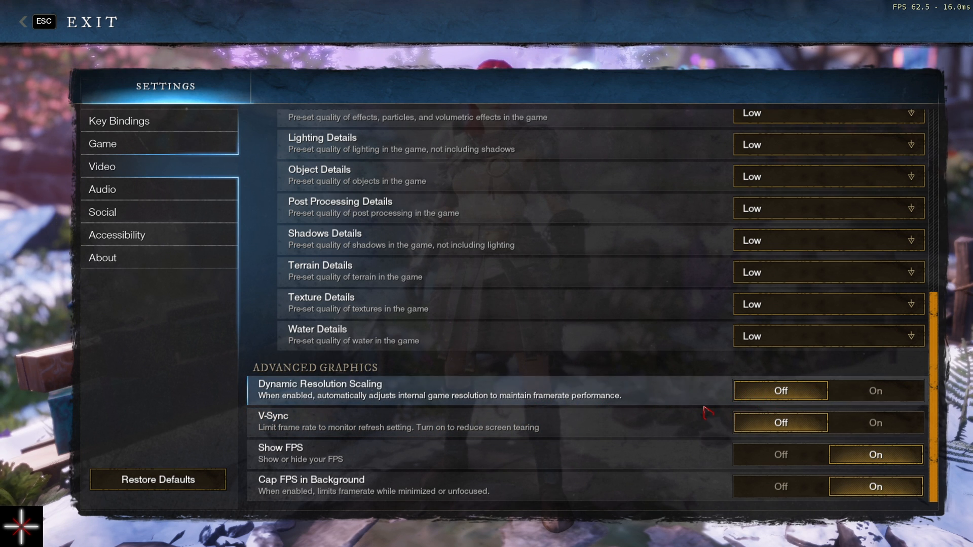
mouse_move(707, 425)
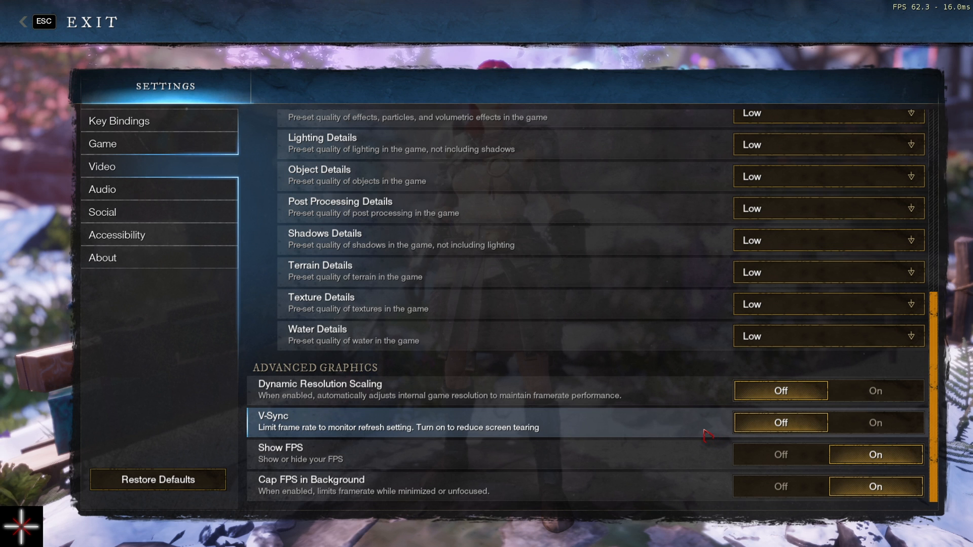
left_click(103, 143)
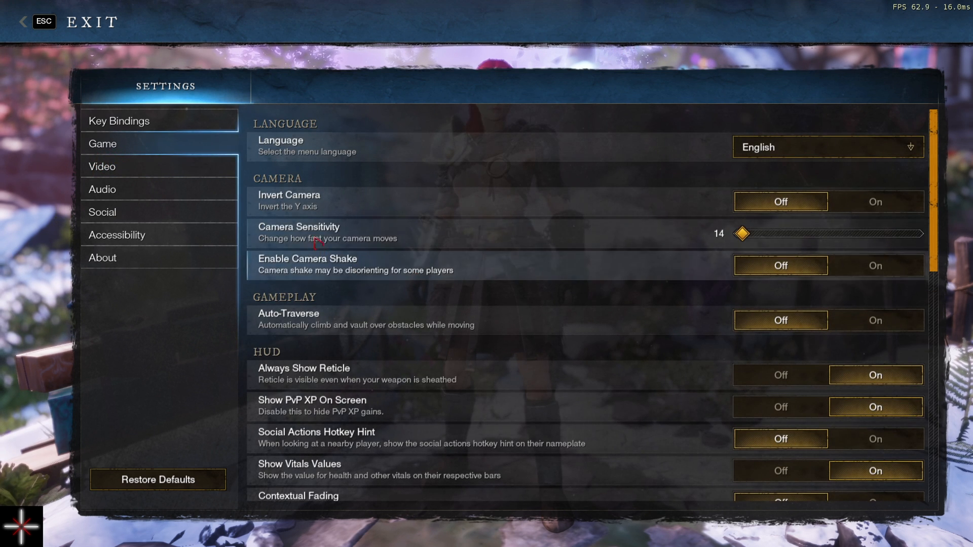
- Scroll through the Game settings and check the Bandwidth Mode options
scroll("down", 3)
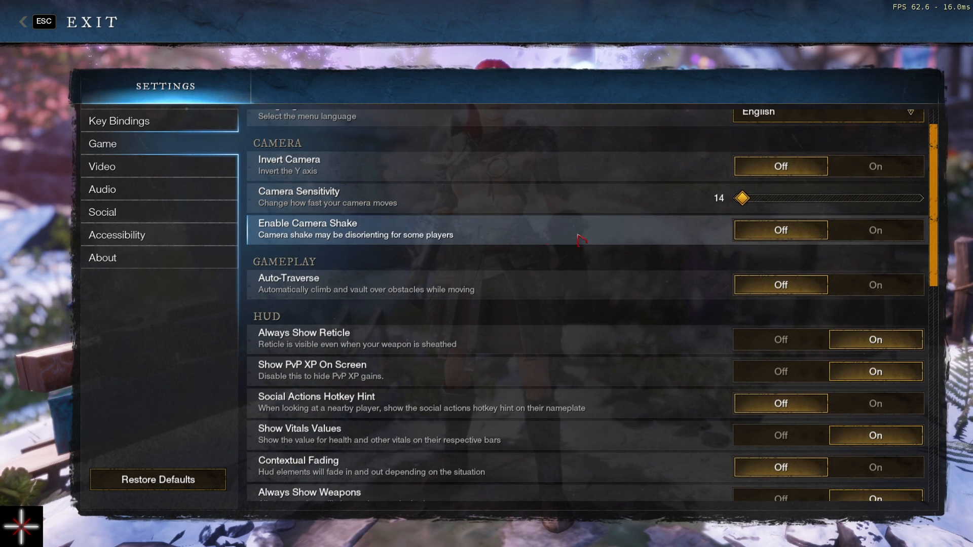
mouse_move(563, 196)
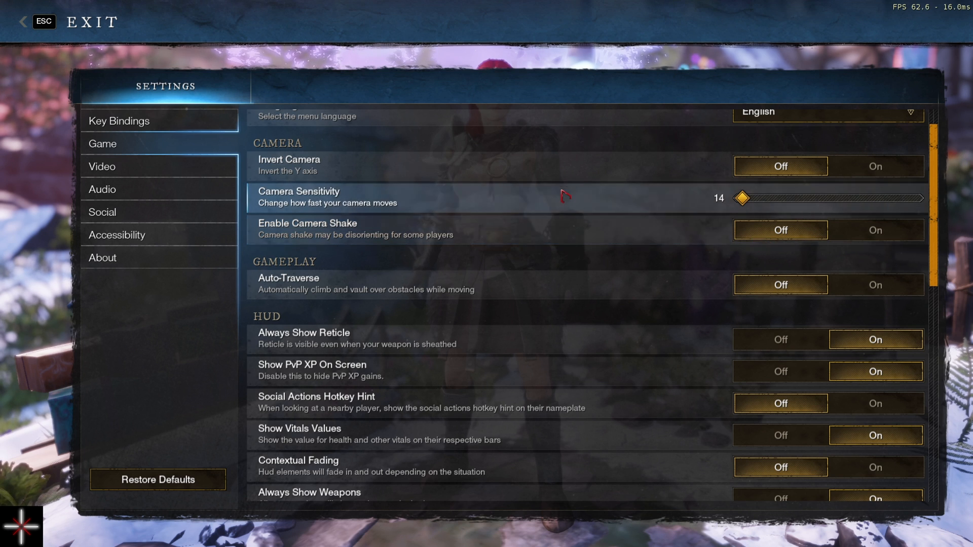
scroll("down", 3)
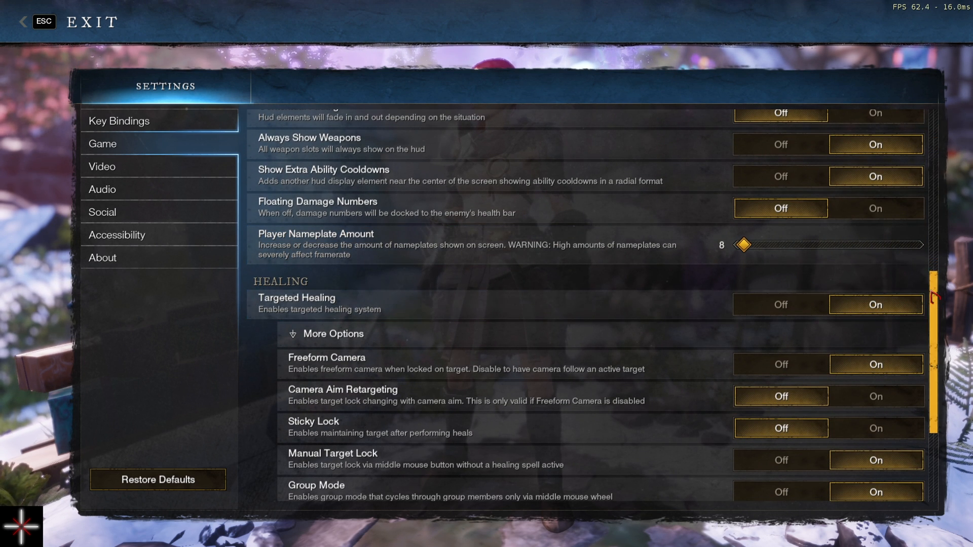
scroll("down", 3)
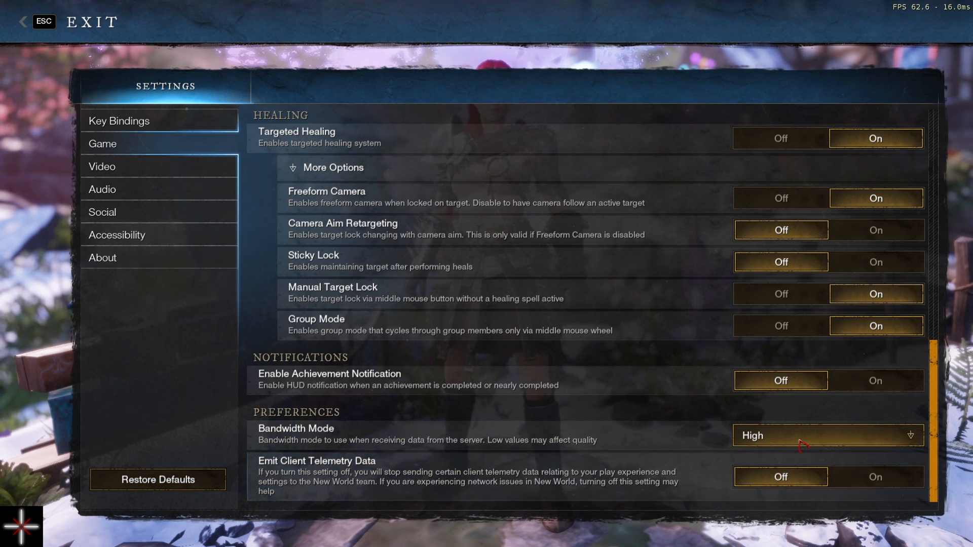
left_click(827, 435)
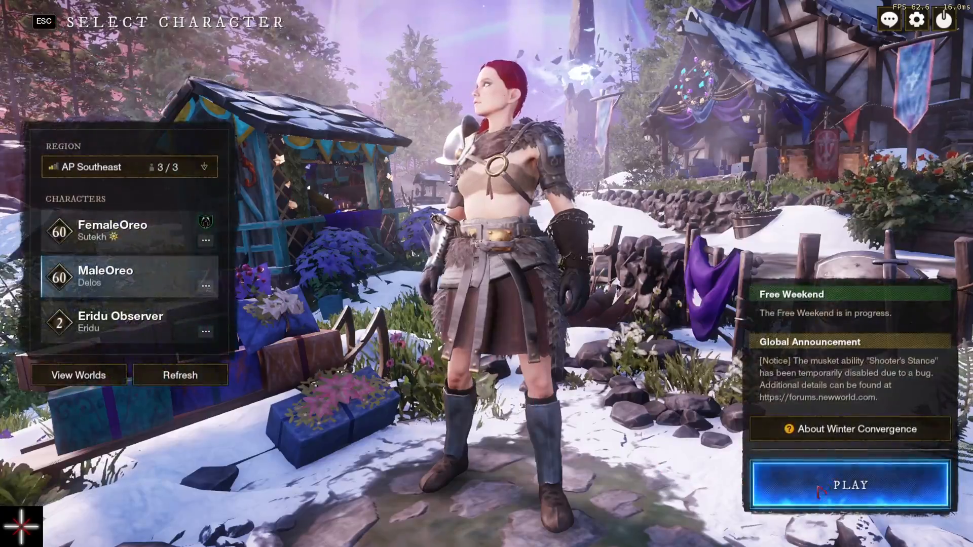
- Enter the game world with the chosen character and run forward through town
left_click(849, 485)
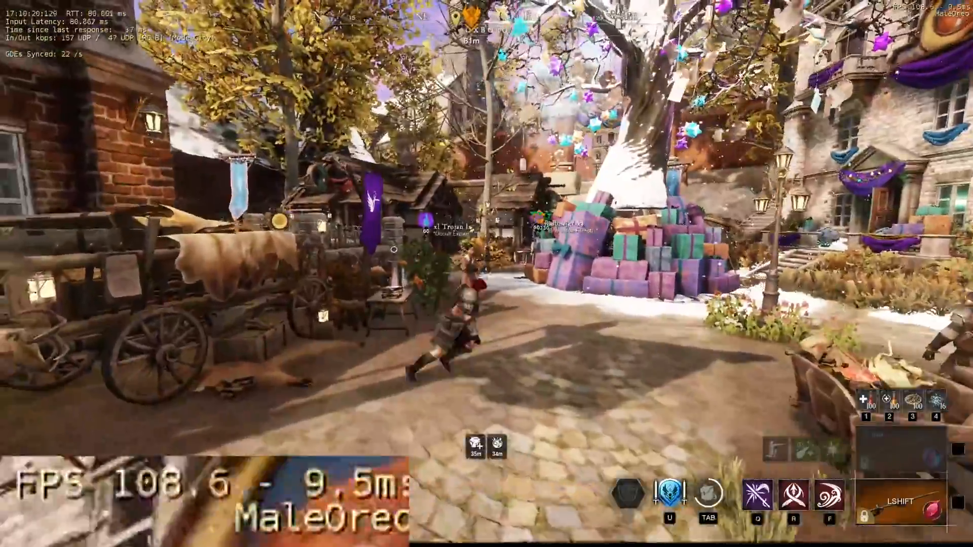
mouse_move(486, 273)
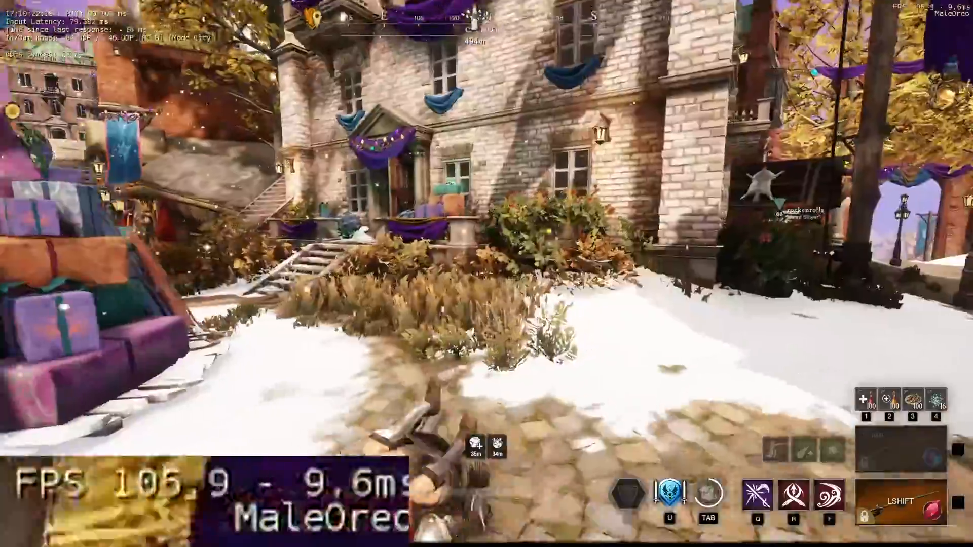
mouse_move(486, 273)
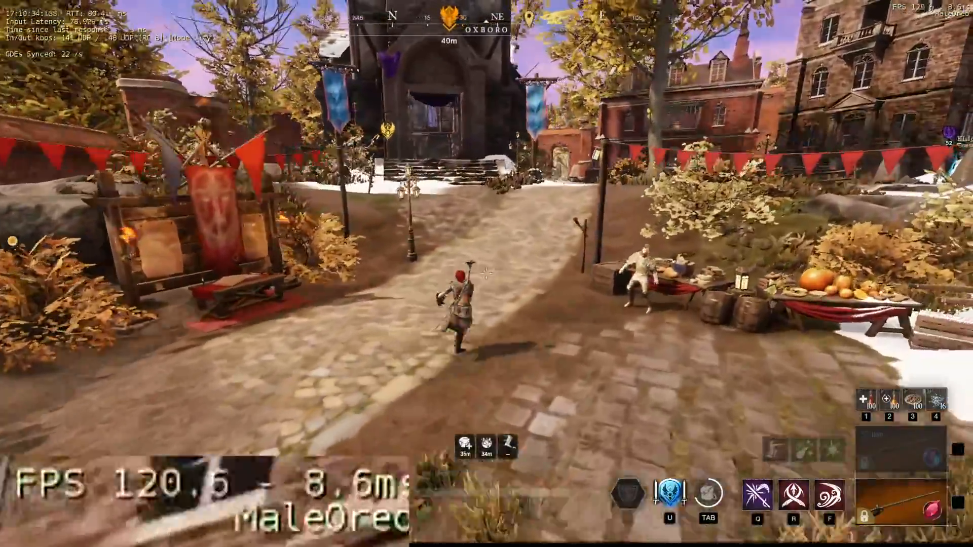
key("w")
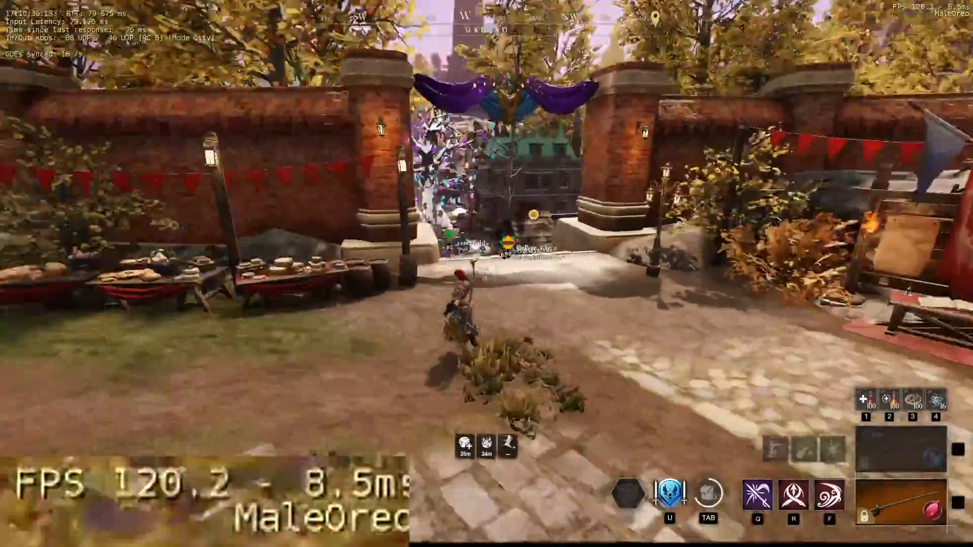